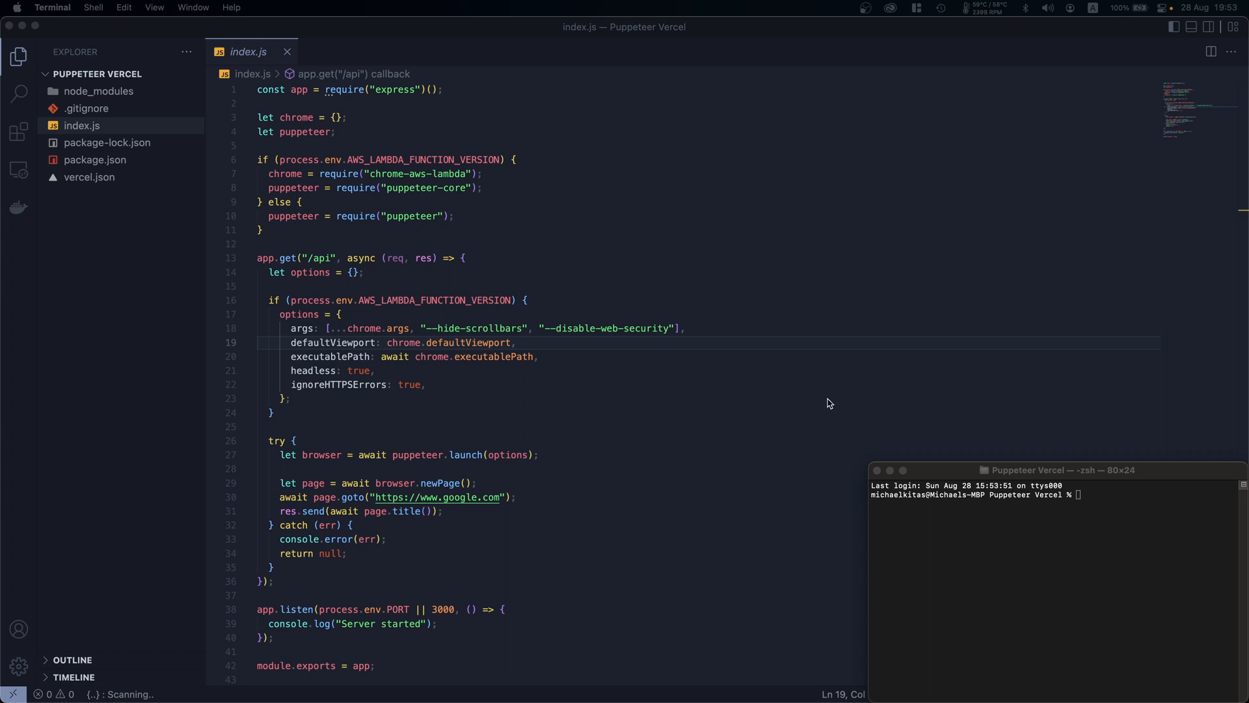
mouse_move(827, 403)
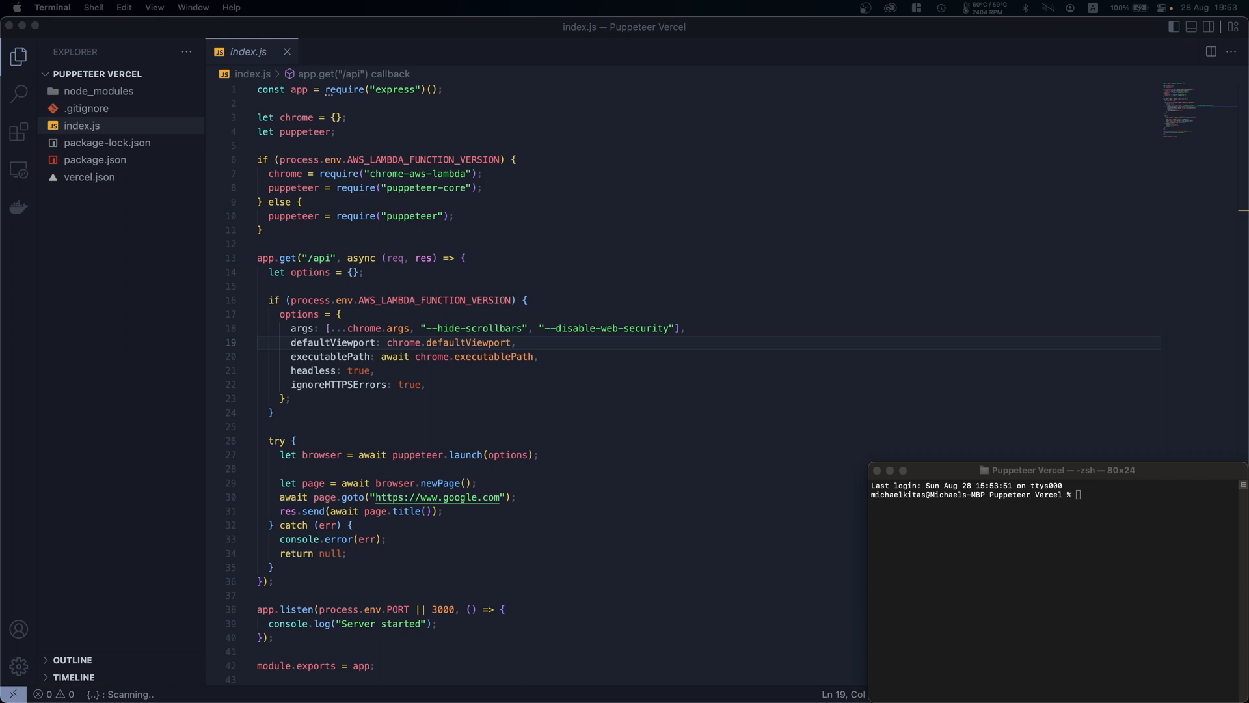
mouse_move(826, 391)
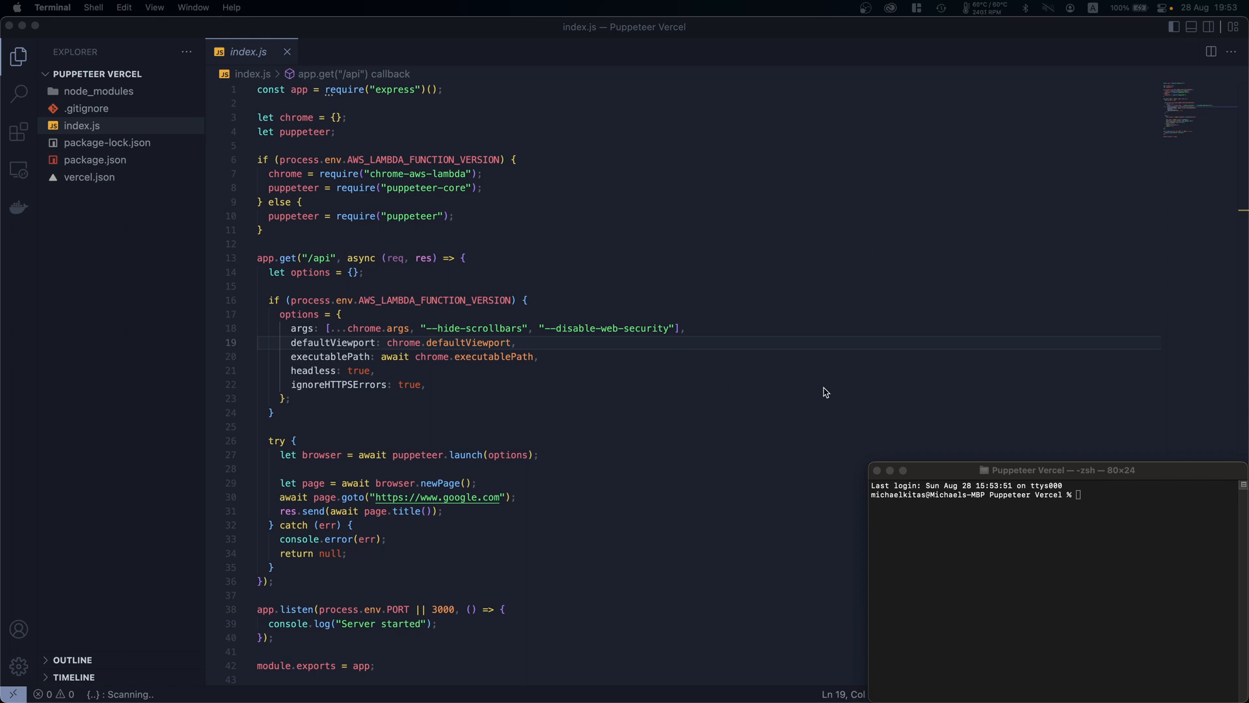
mouse_move(624, 272)
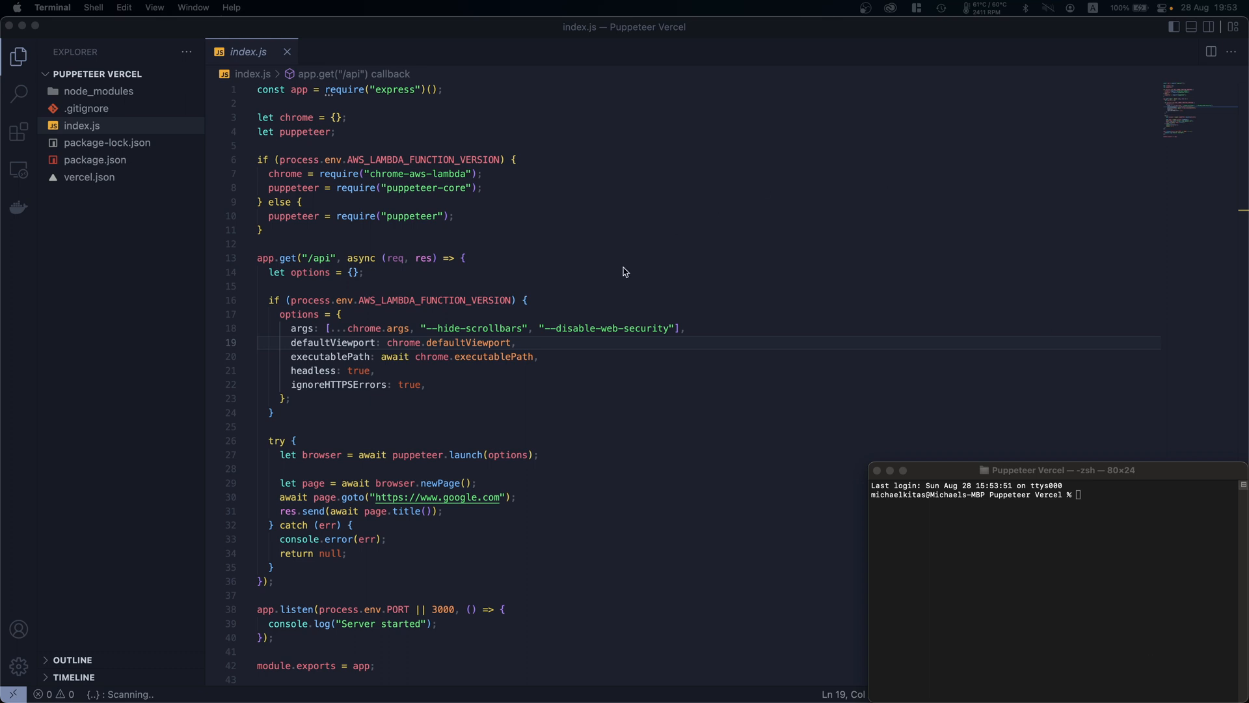
mouse_move(764, 633)
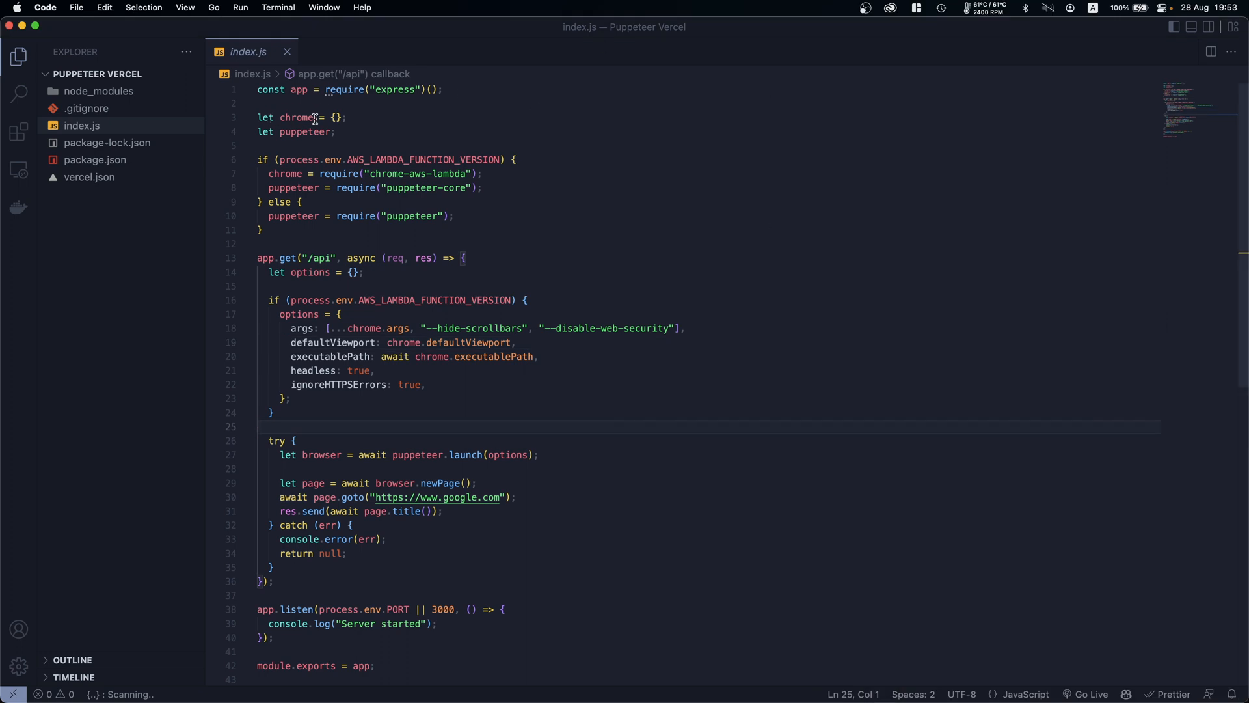
mouse_move(402, 97)
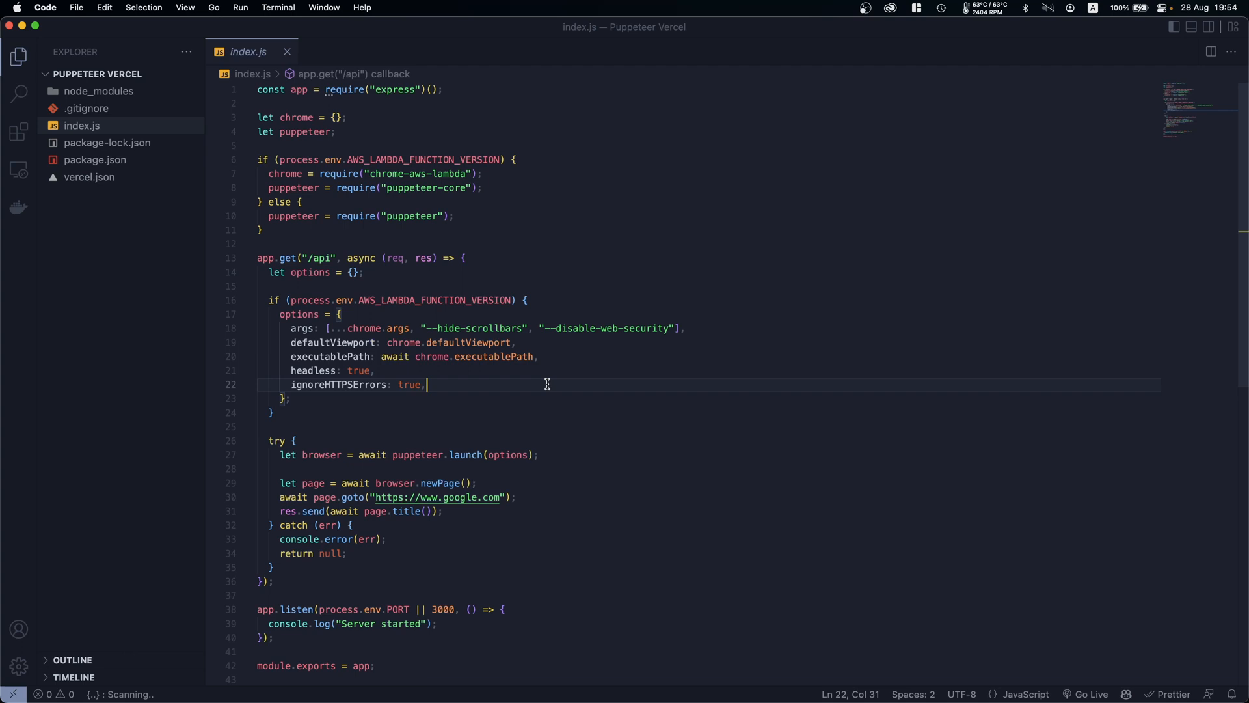
mouse_move(470, 356)
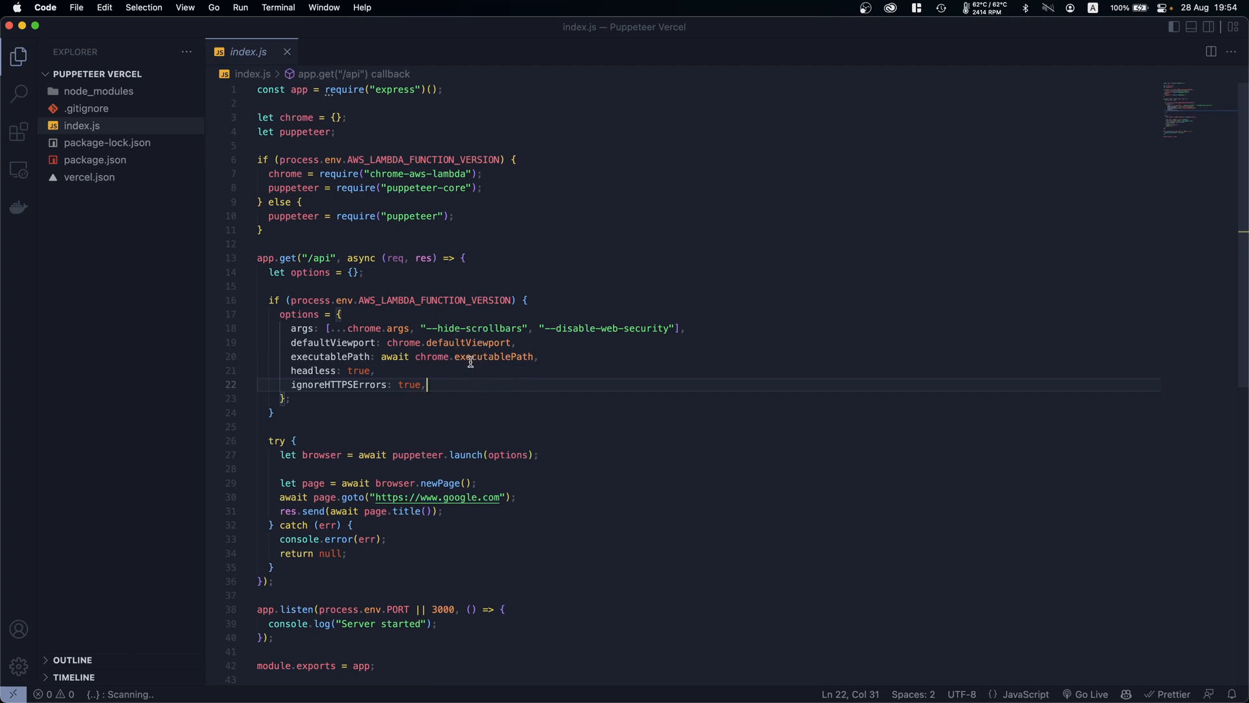
mouse_move(315, 141)
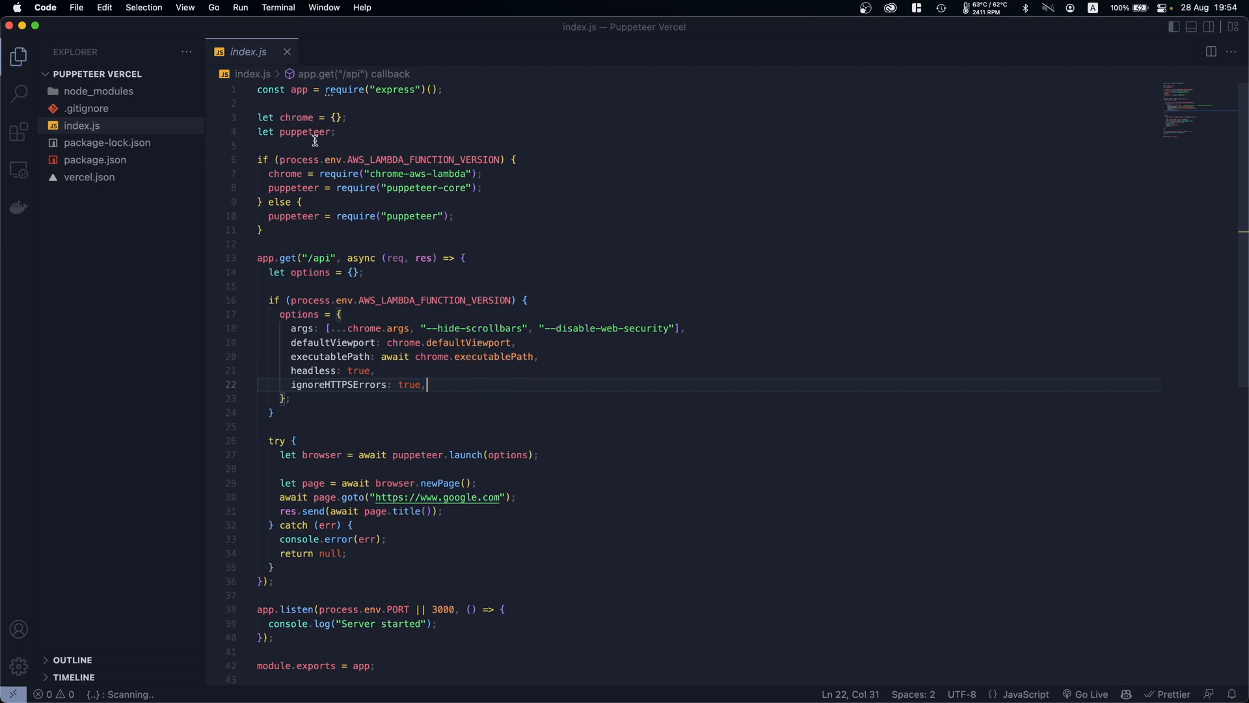
Point out the require block, Lambda launch options and local puppeteer require in index.js
click(338, 132)
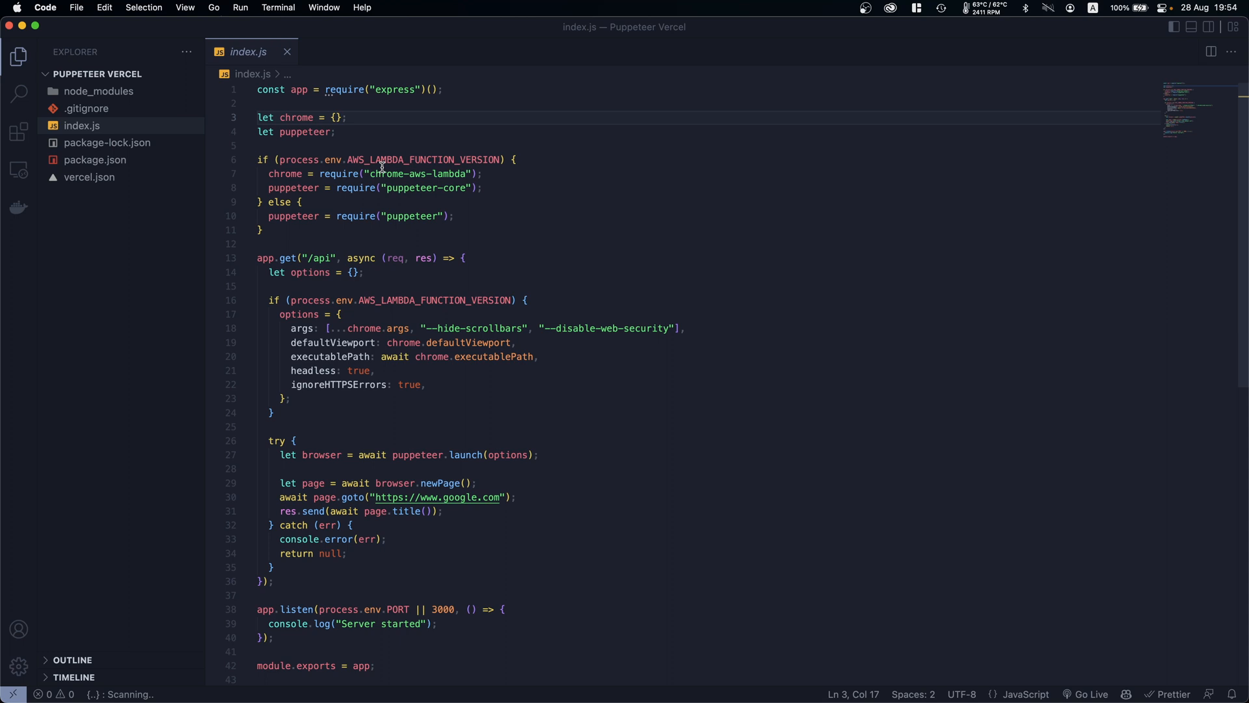
mouse_move(673, 125)
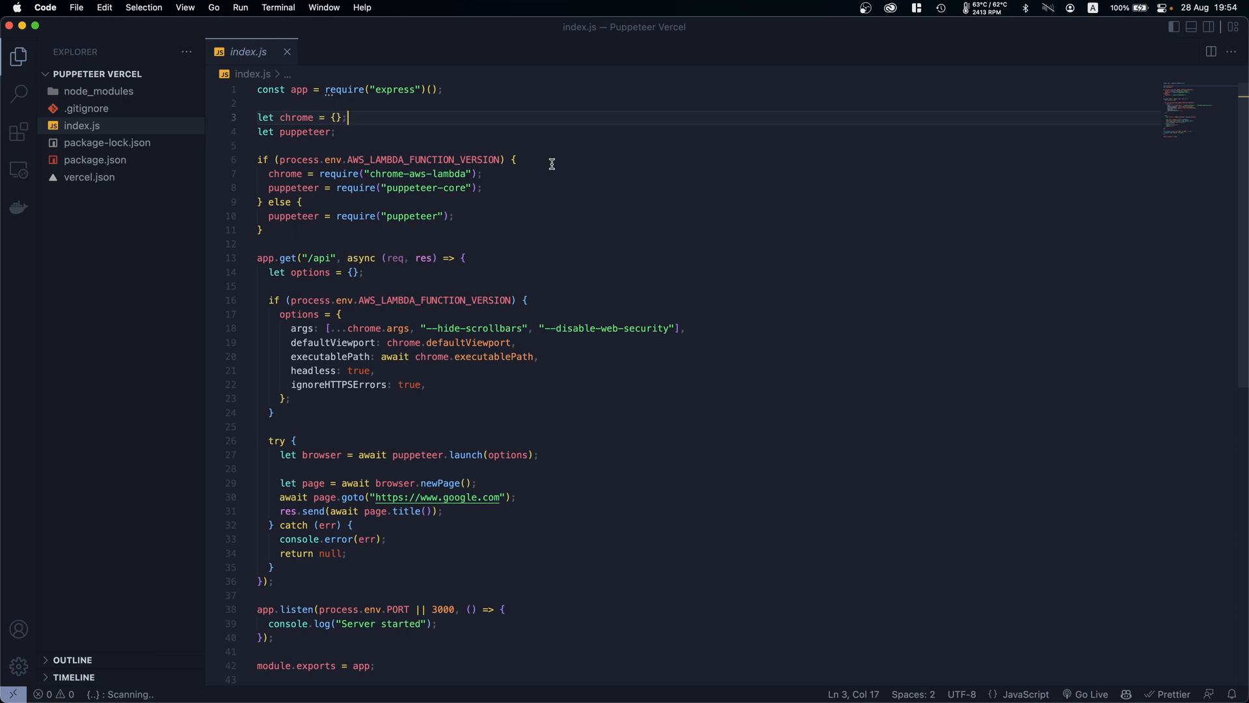
mouse_move(468, 182)
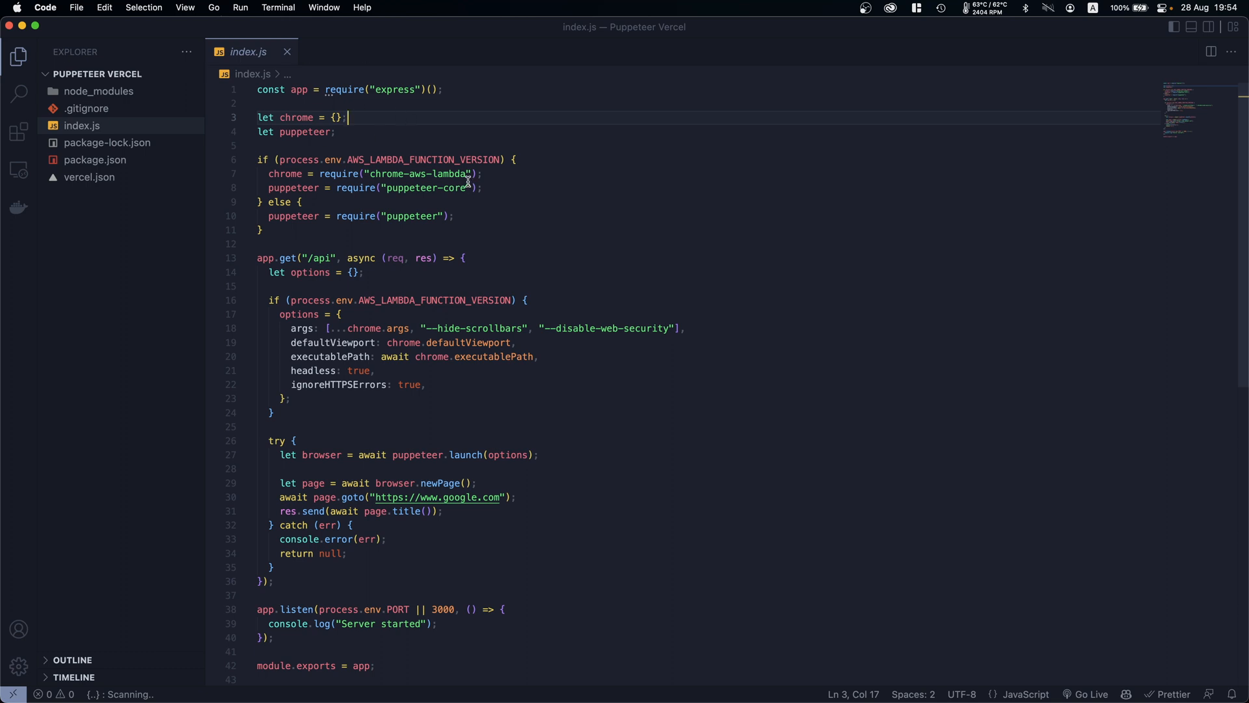
mouse_move(476, 203)
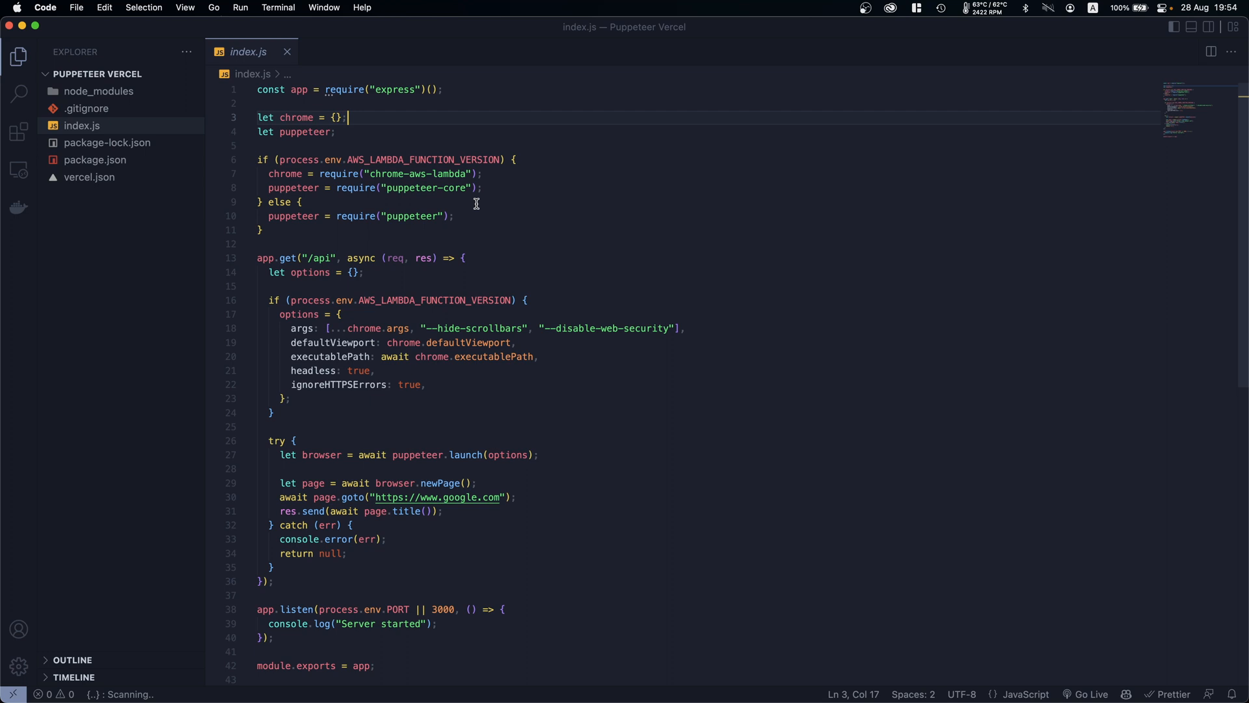
mouse_move(347, 159)
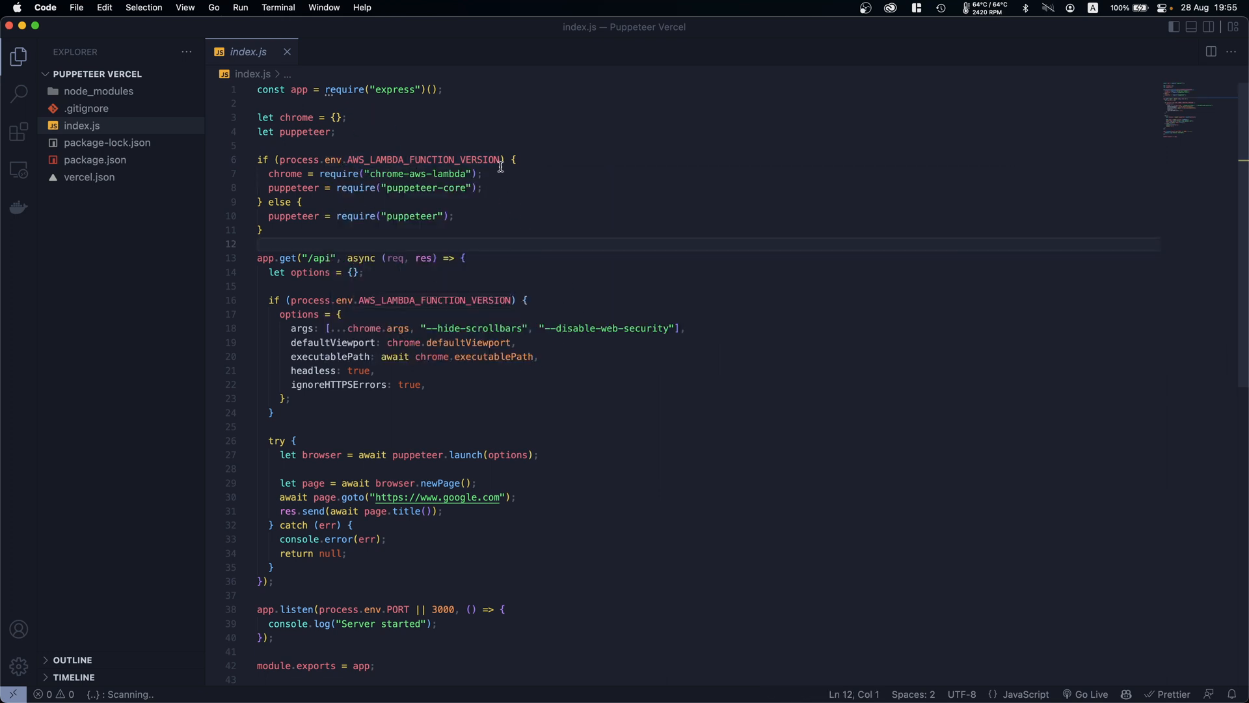
drag(280, 160, 504, 159)
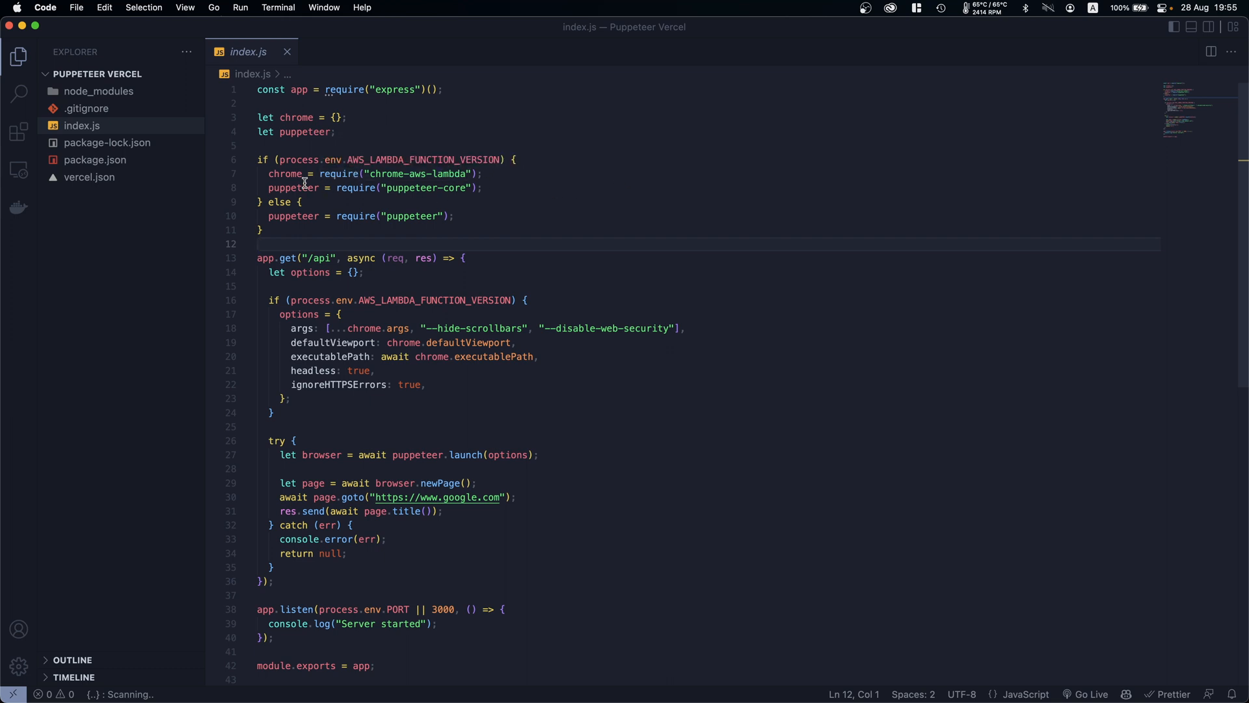
double_click(414, 173)
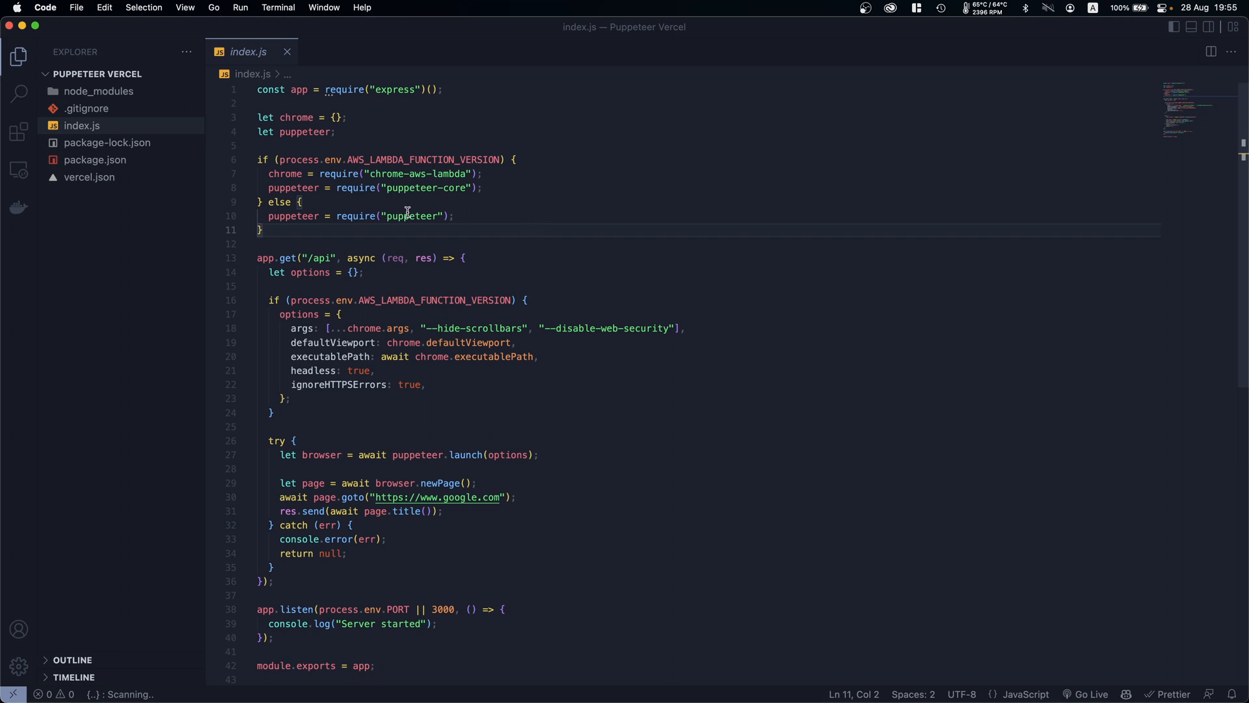
mouse_move(476, 255)
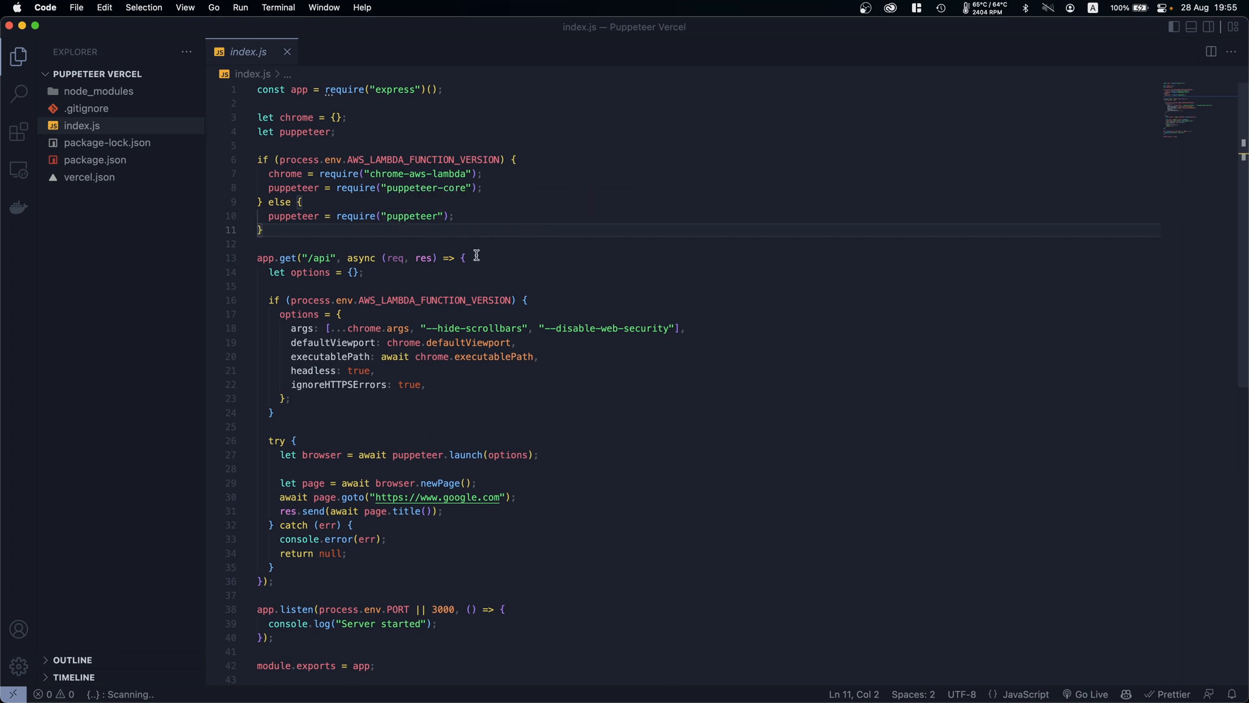
mouse_move(372, 188)
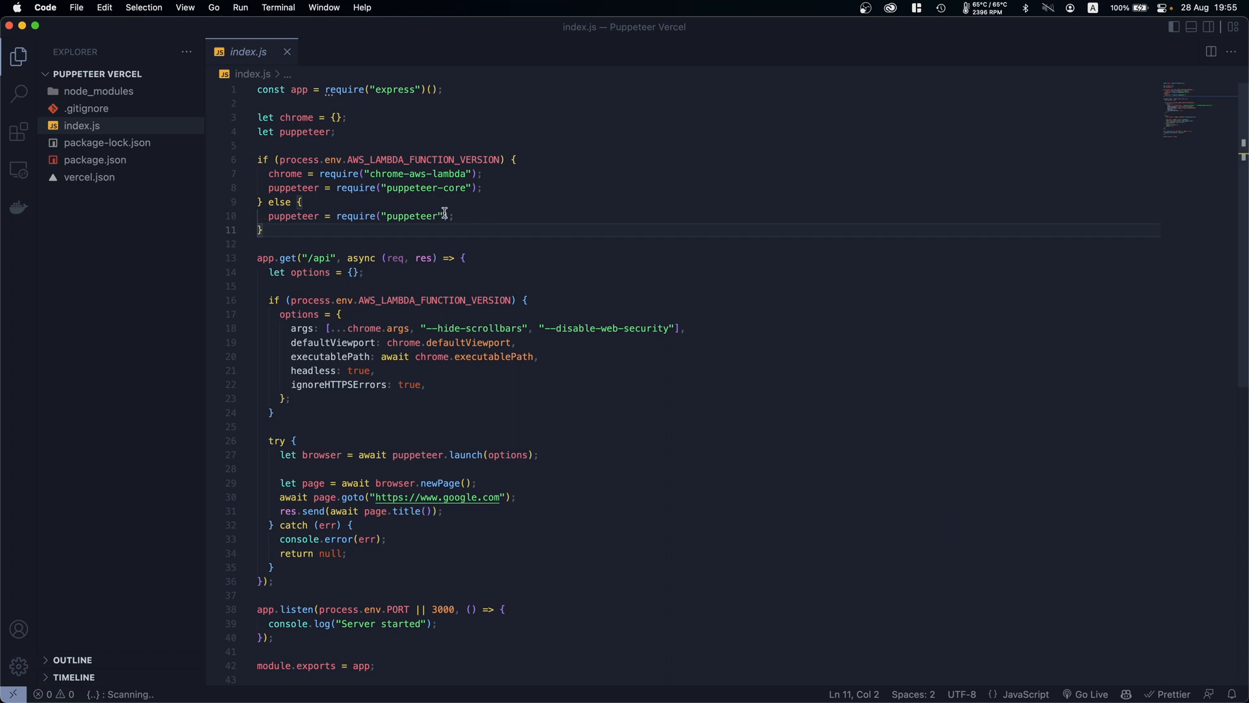
mouse_move(625, 272)
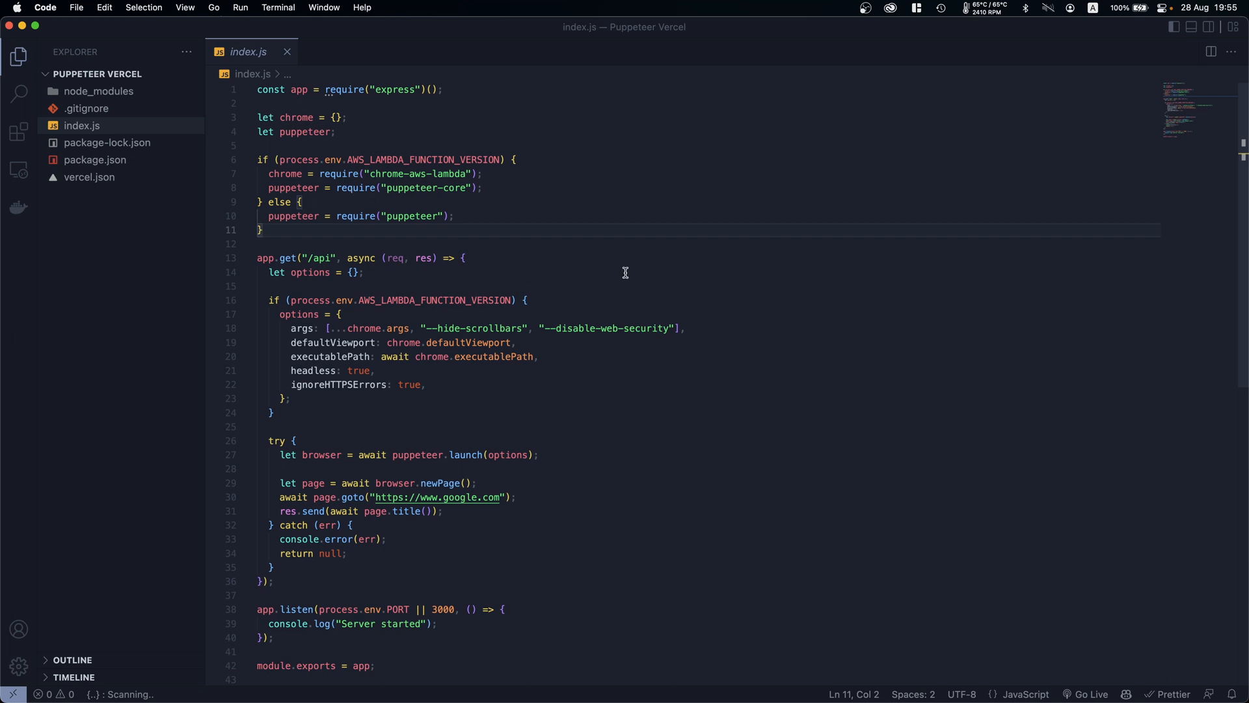
mouse_move(609, 270)
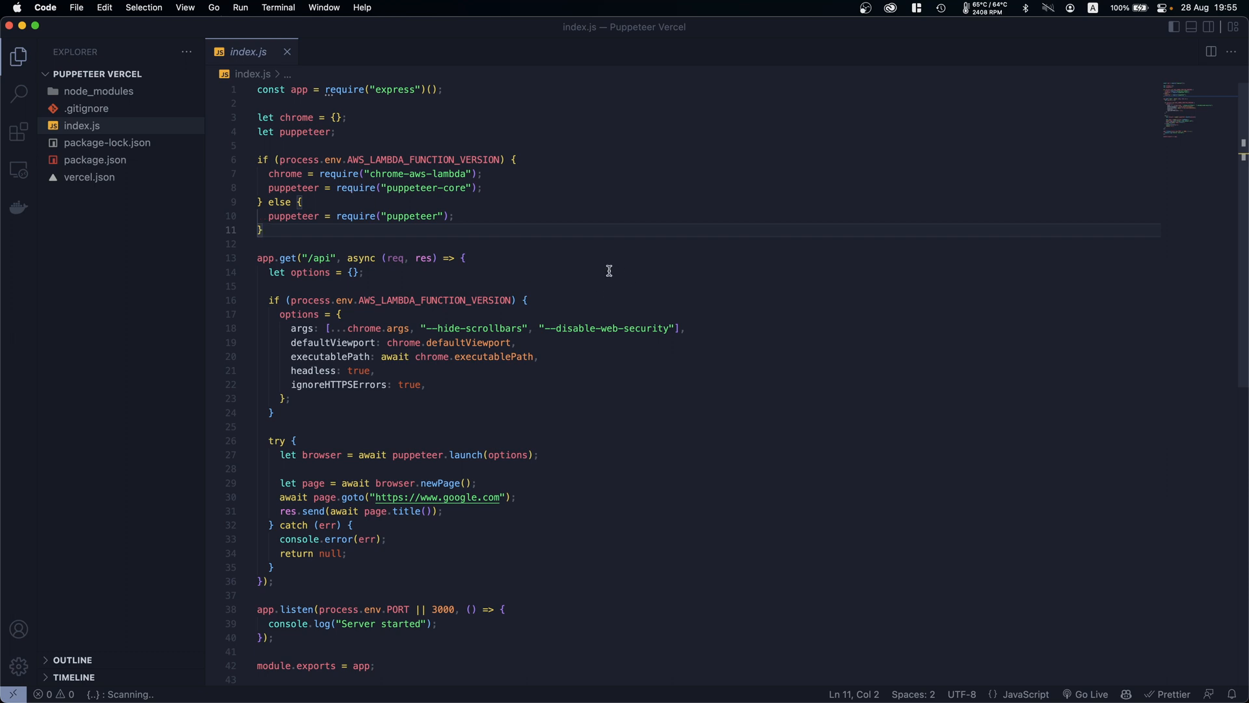
mouse_move(565, 215)
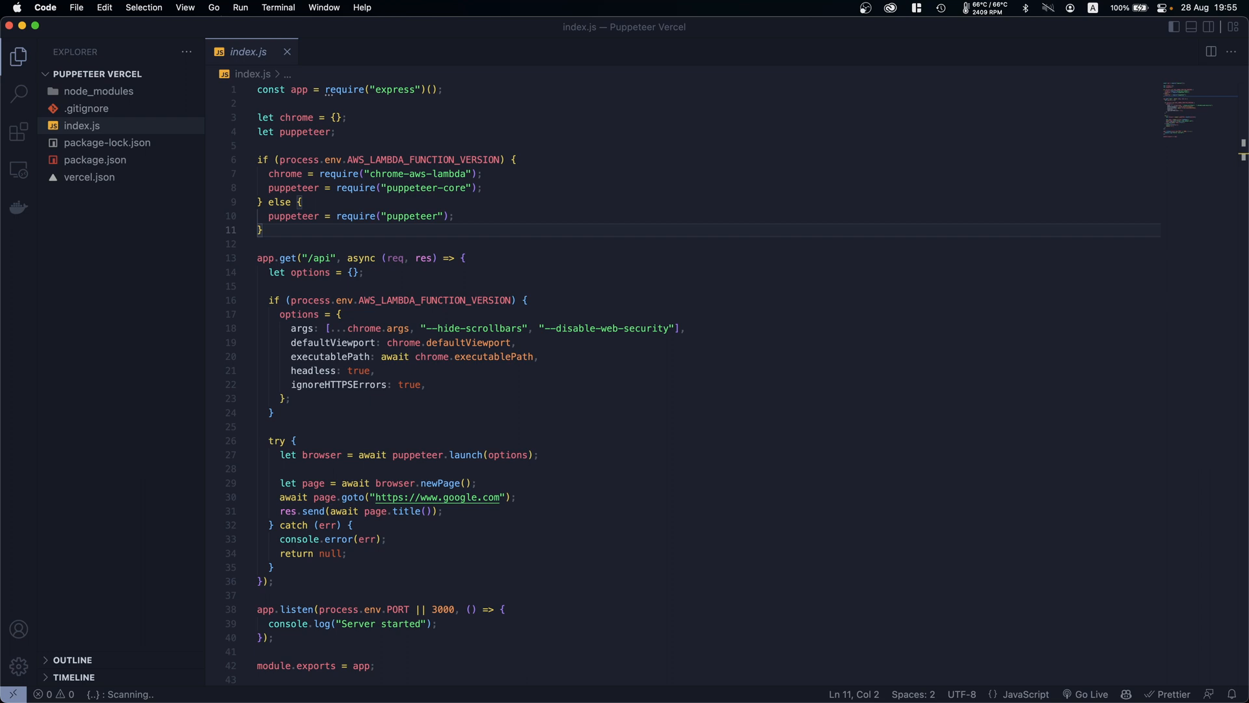
click(381, 216)
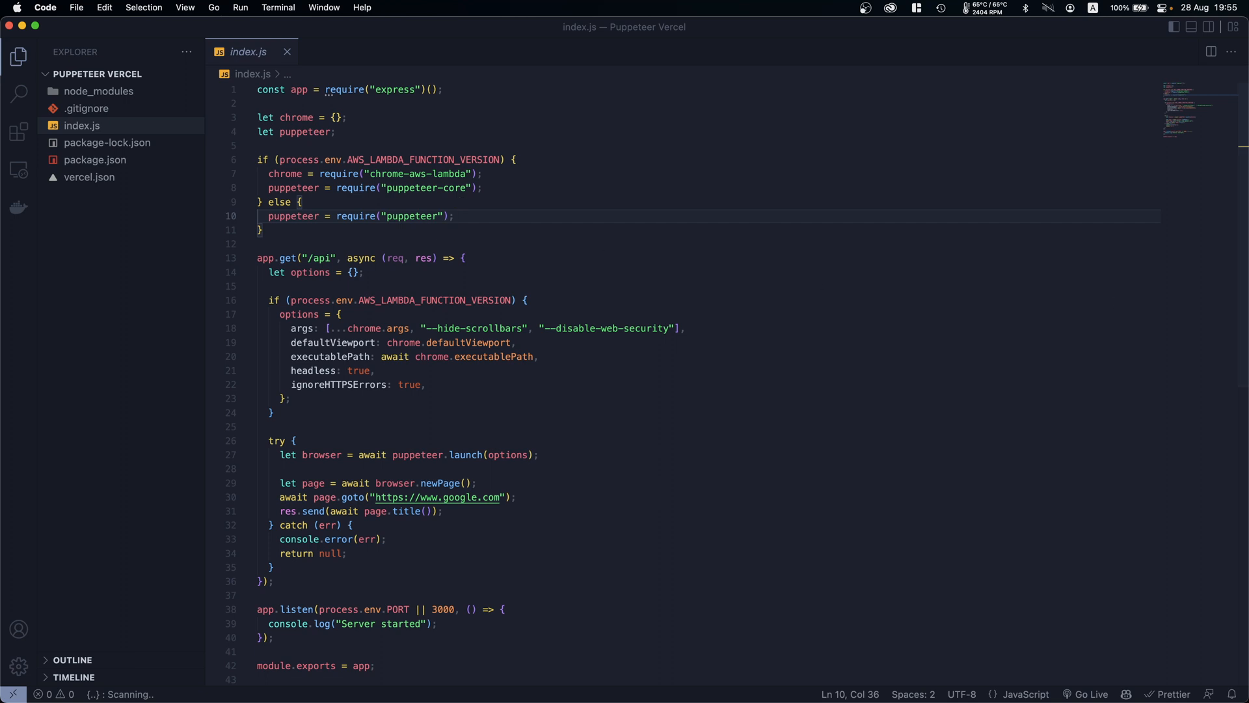
mouse_move(432, 204)
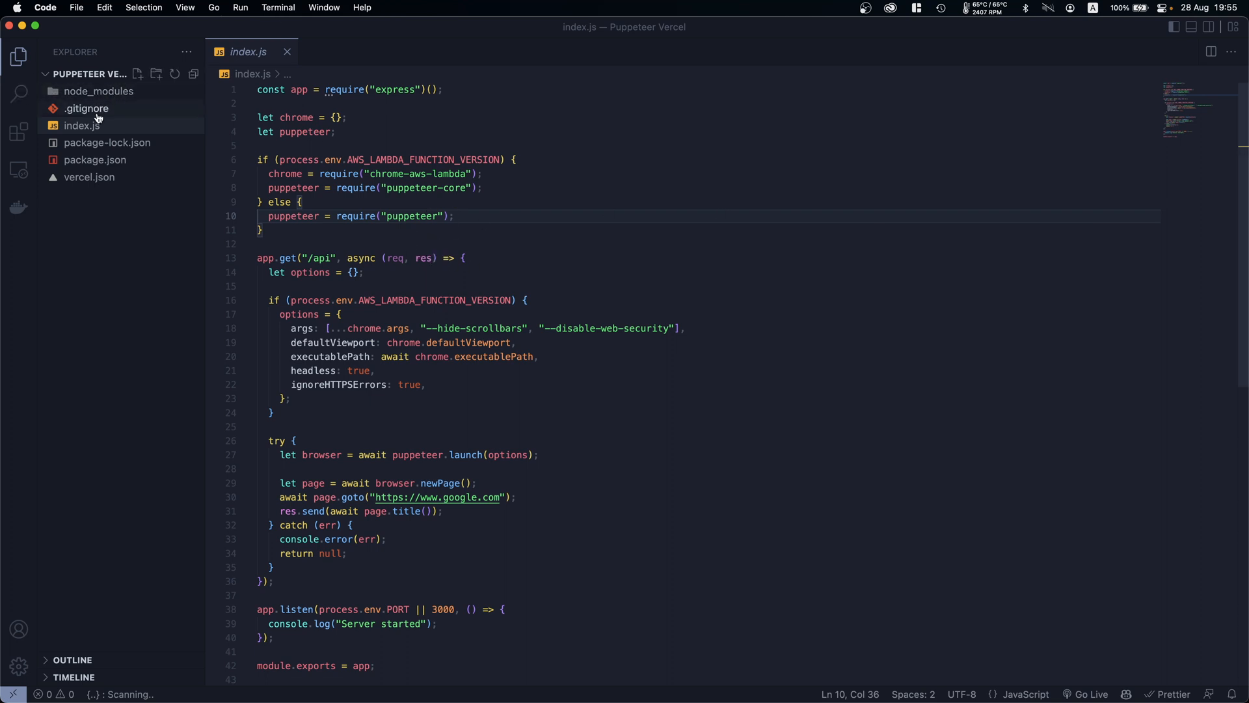
mouse_move(82, 125)
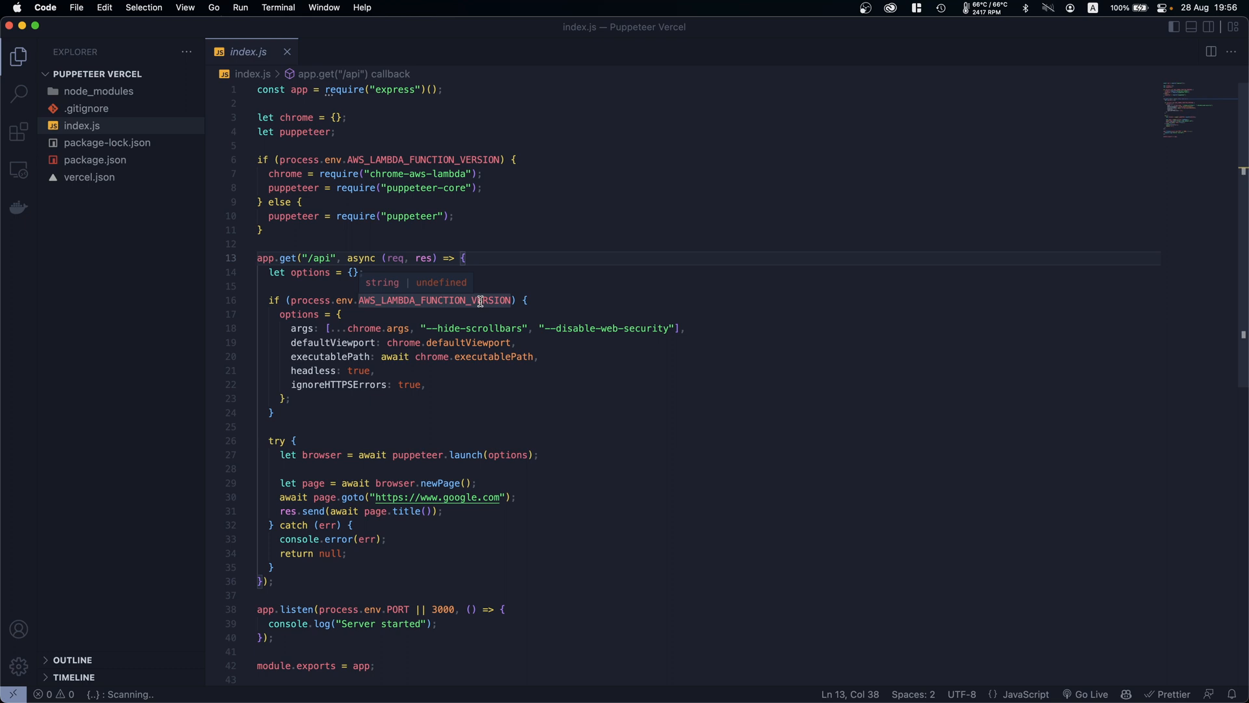
mouse_move(534, 271)
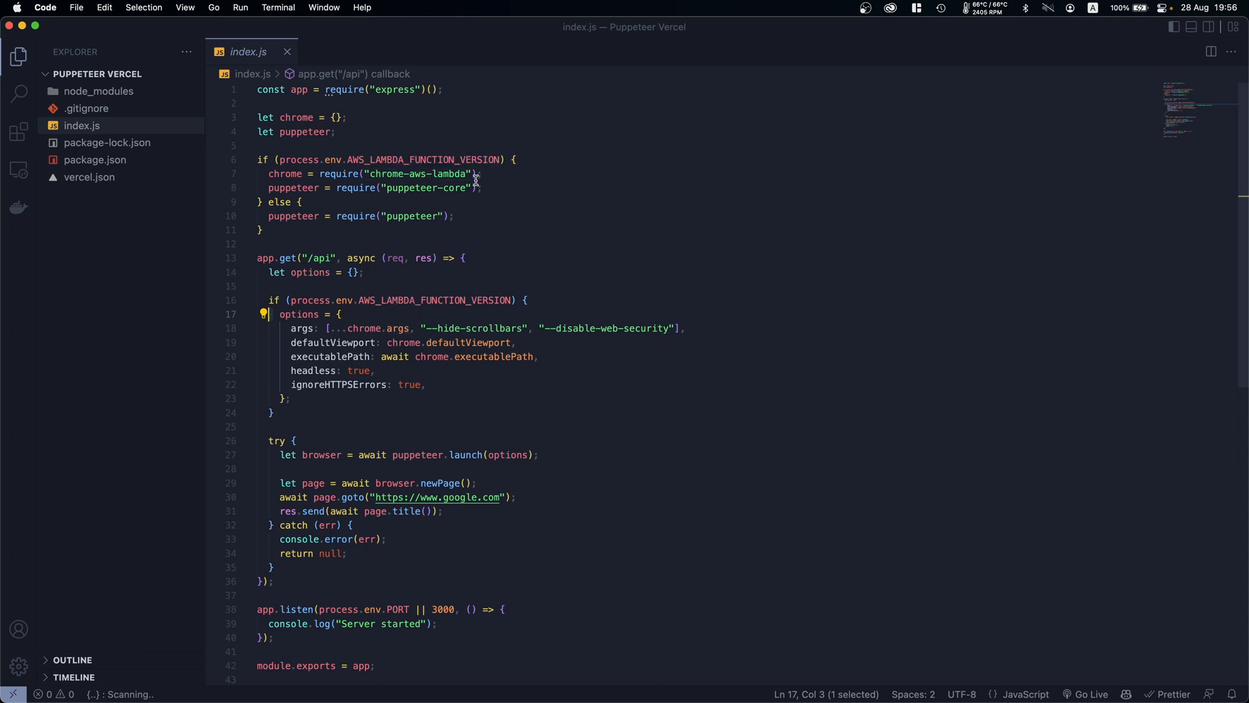
mouse_move(418, 369)
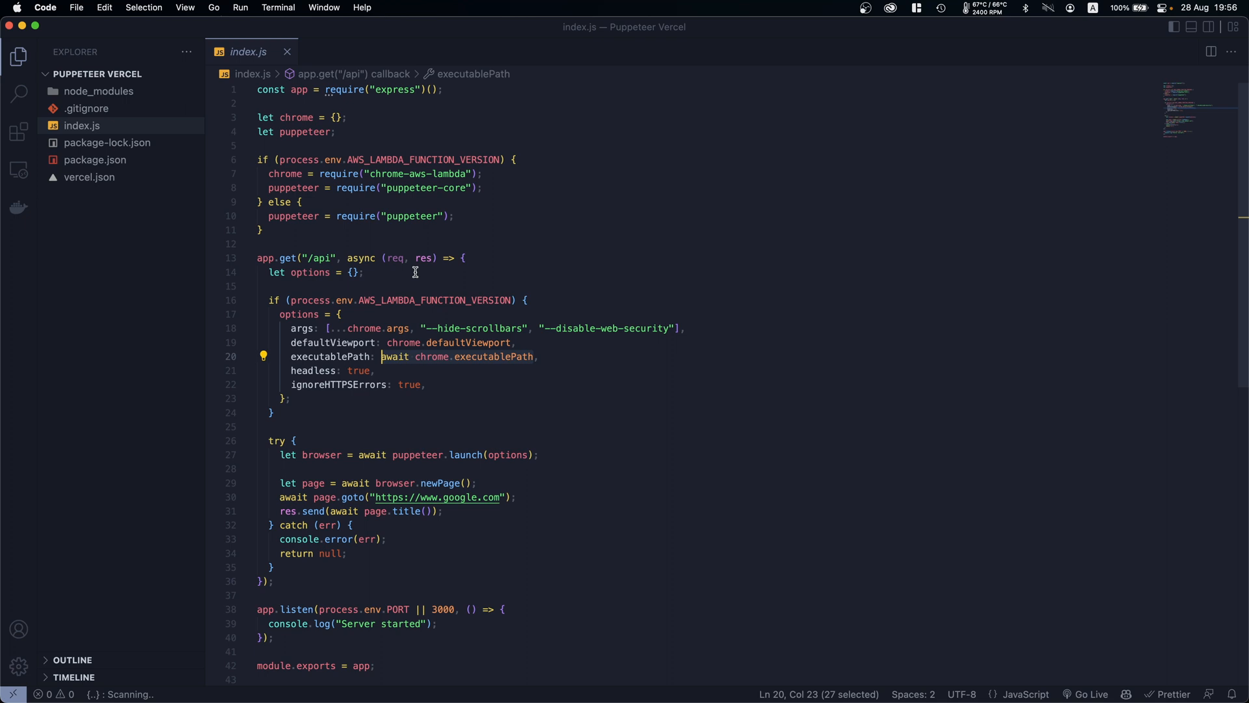
mouse_move(376, 243)
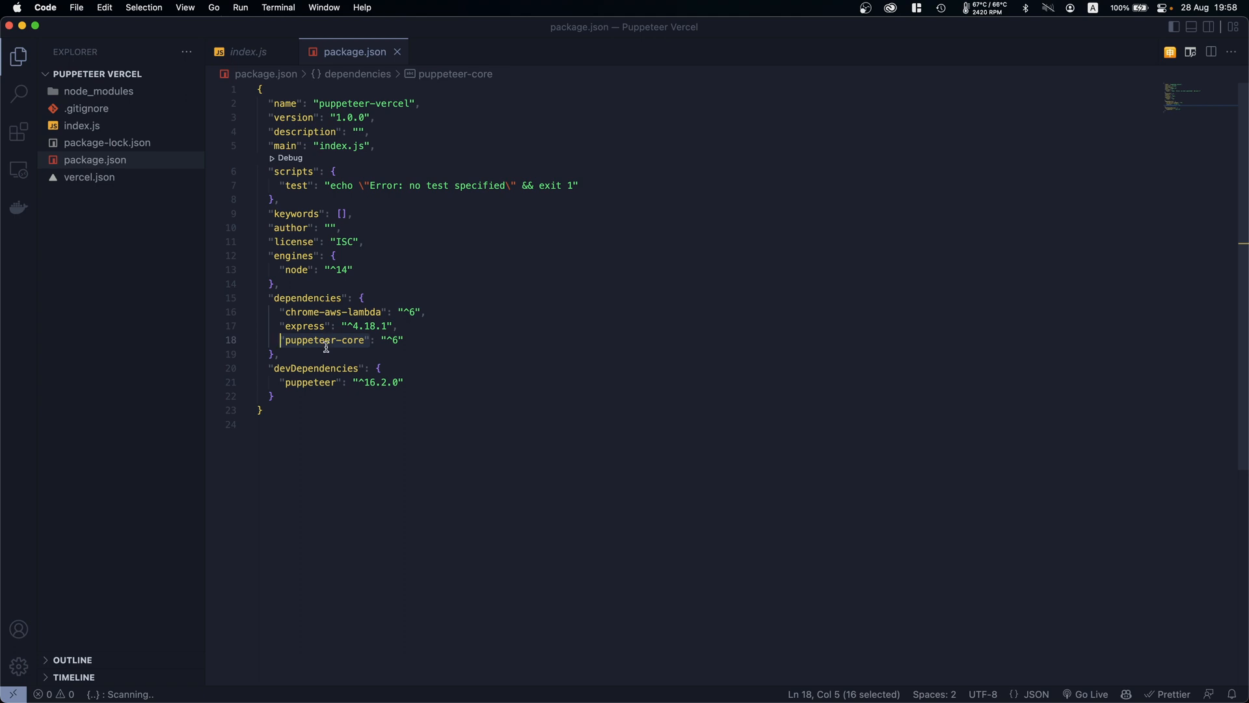
mouse_move(479, 354)
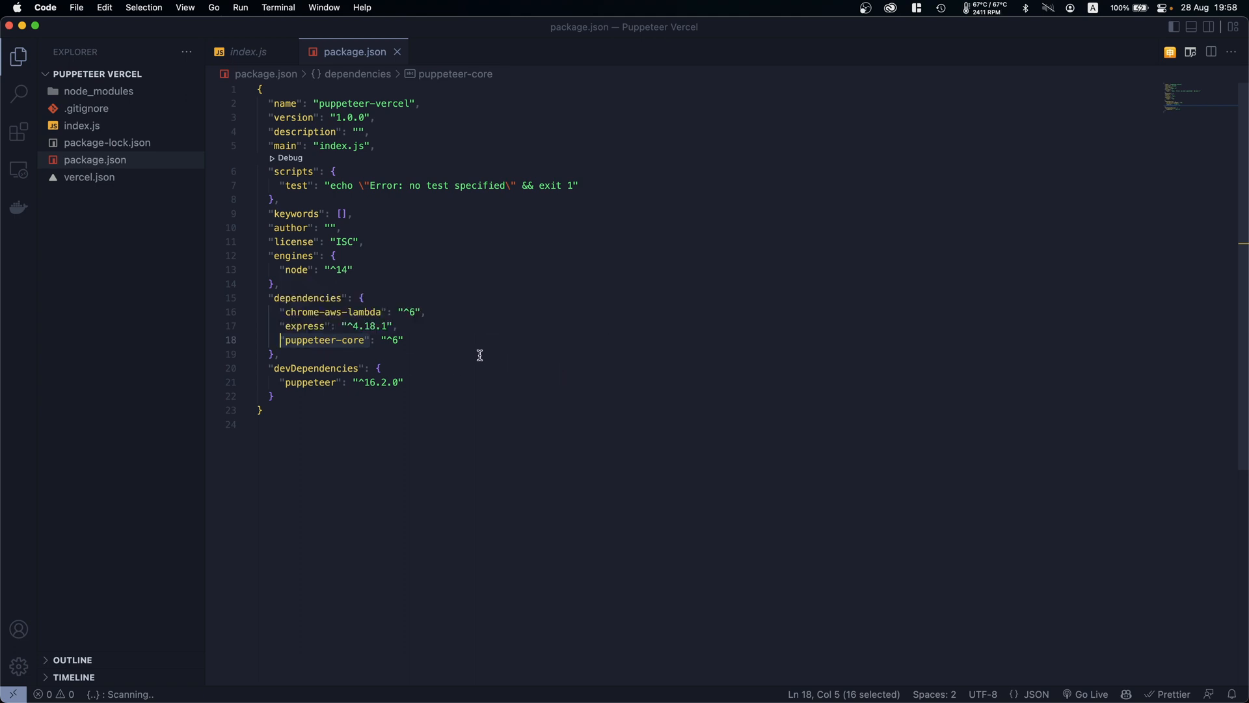
click(275, 396)
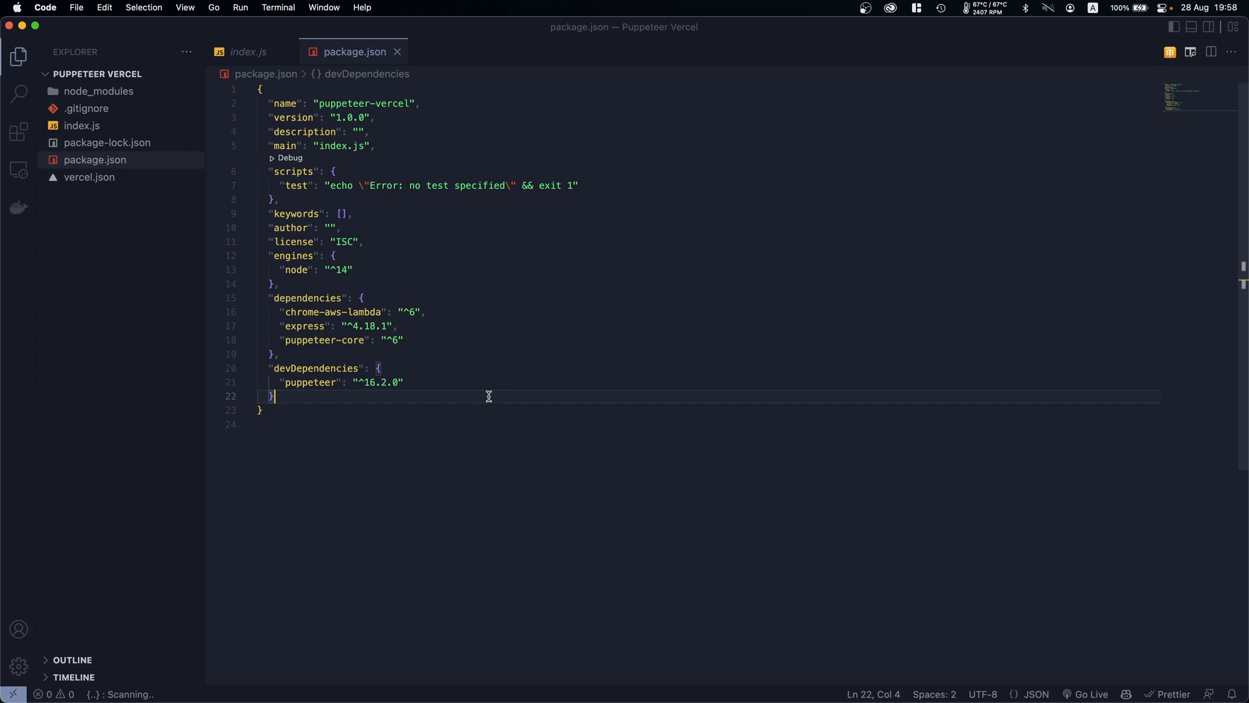
mouse_move(302, 368)
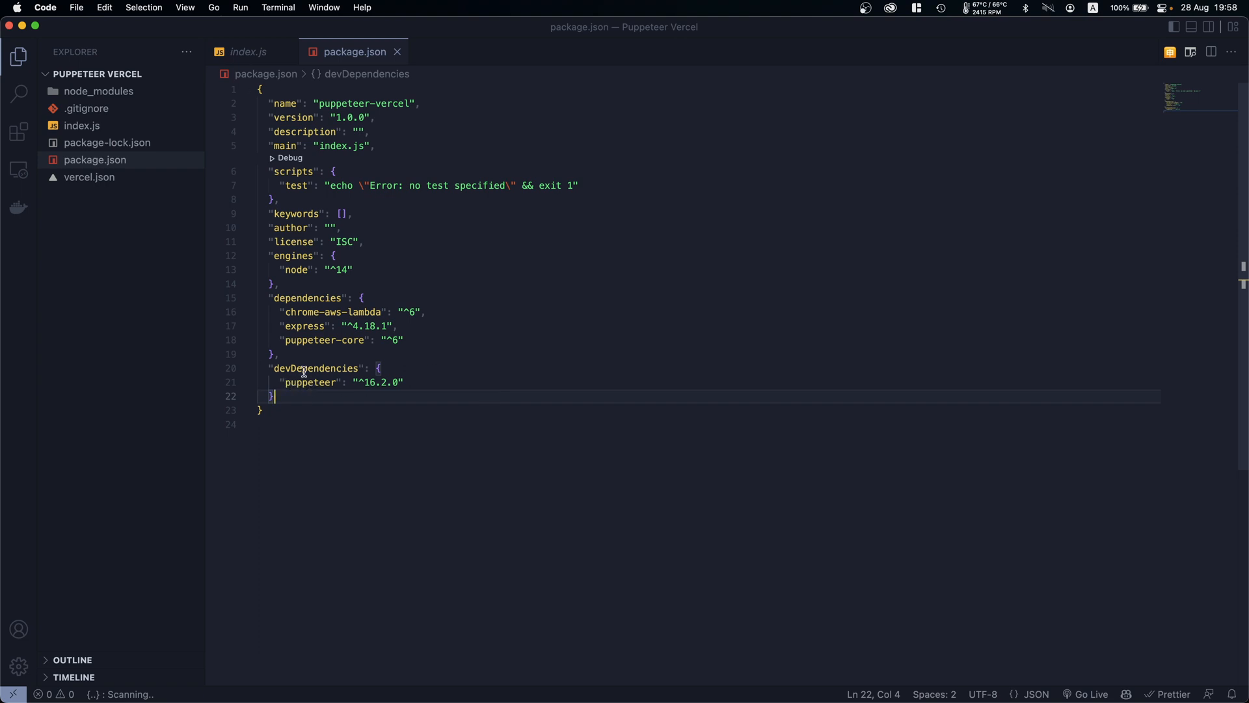
double_click(309, 383)
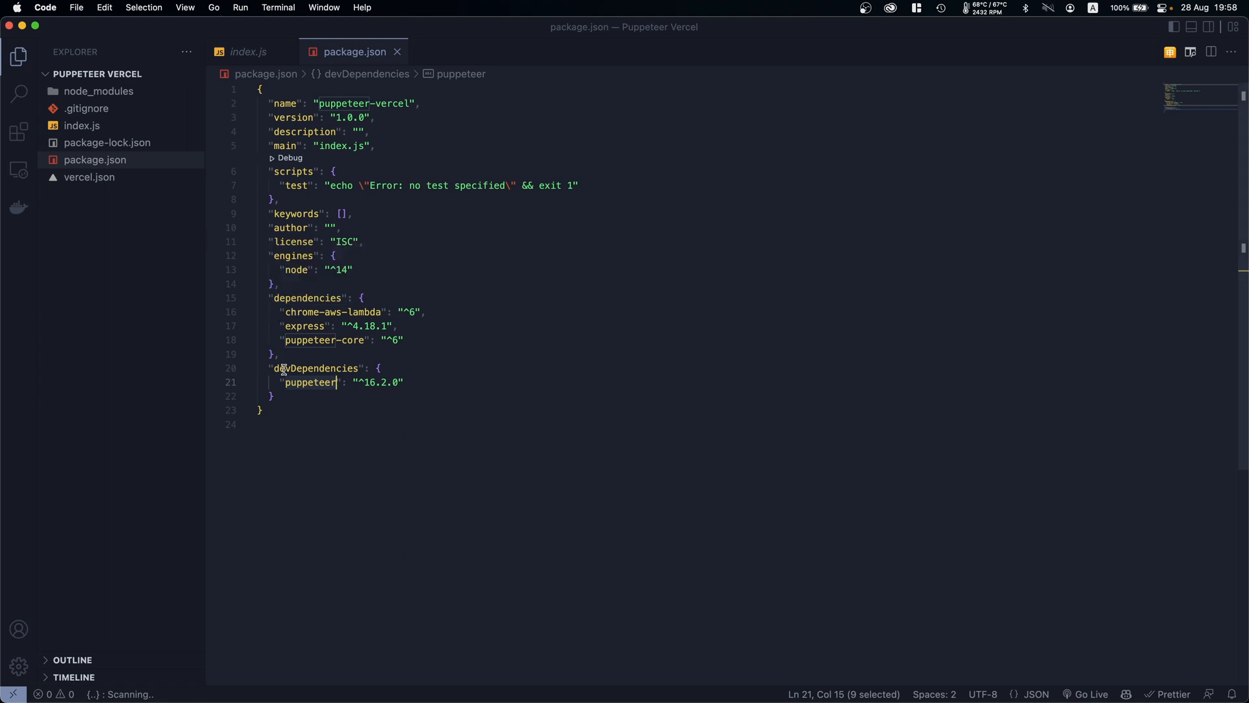
mouse_move(250, 376)
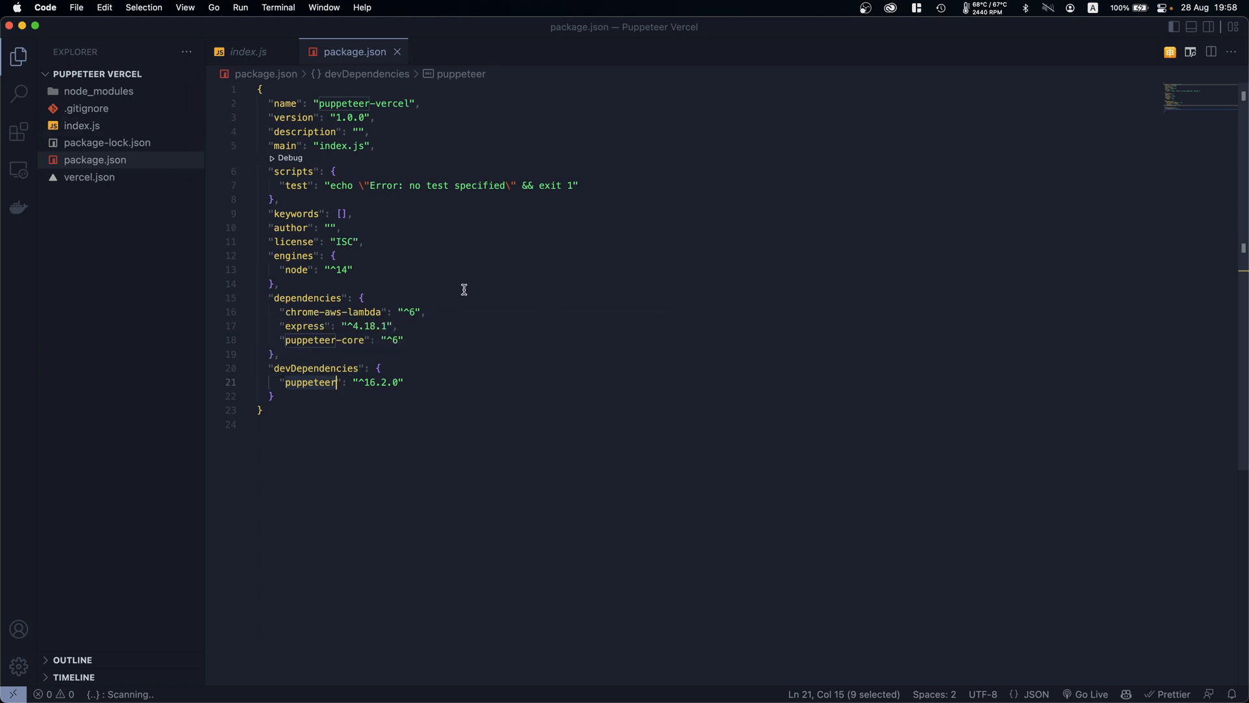
mouse_move(324, 303)
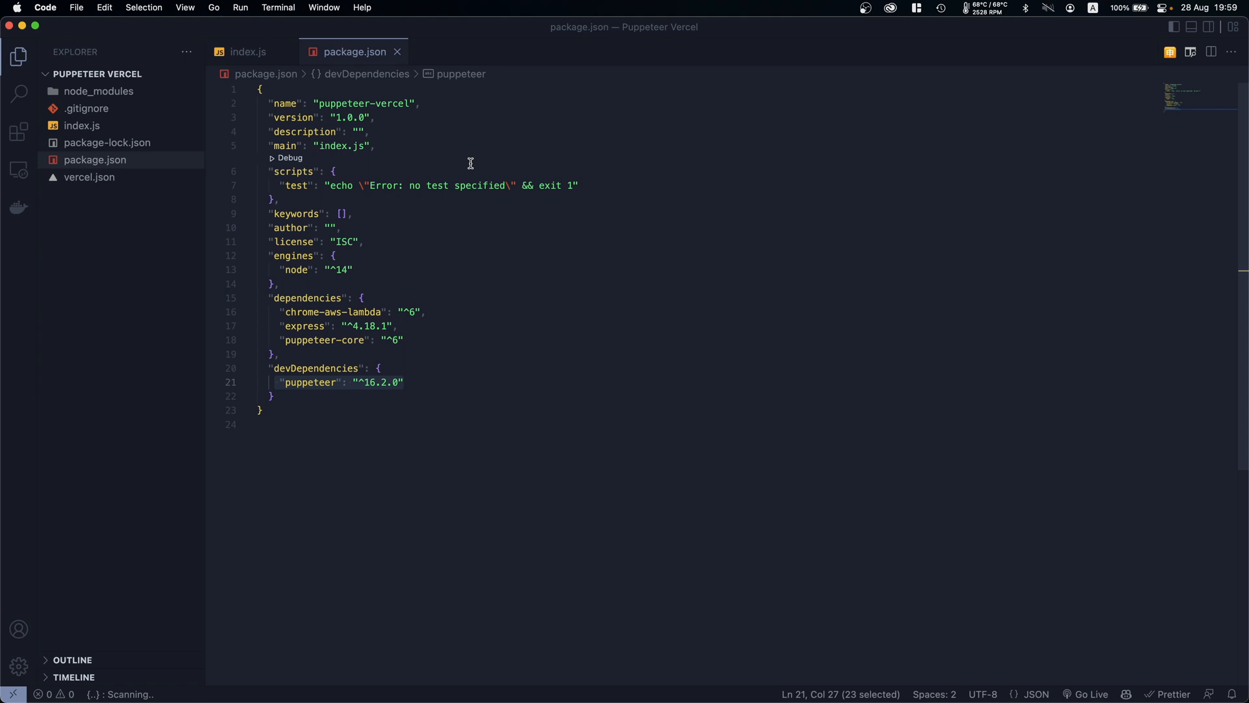
mouse_move(281, 277)
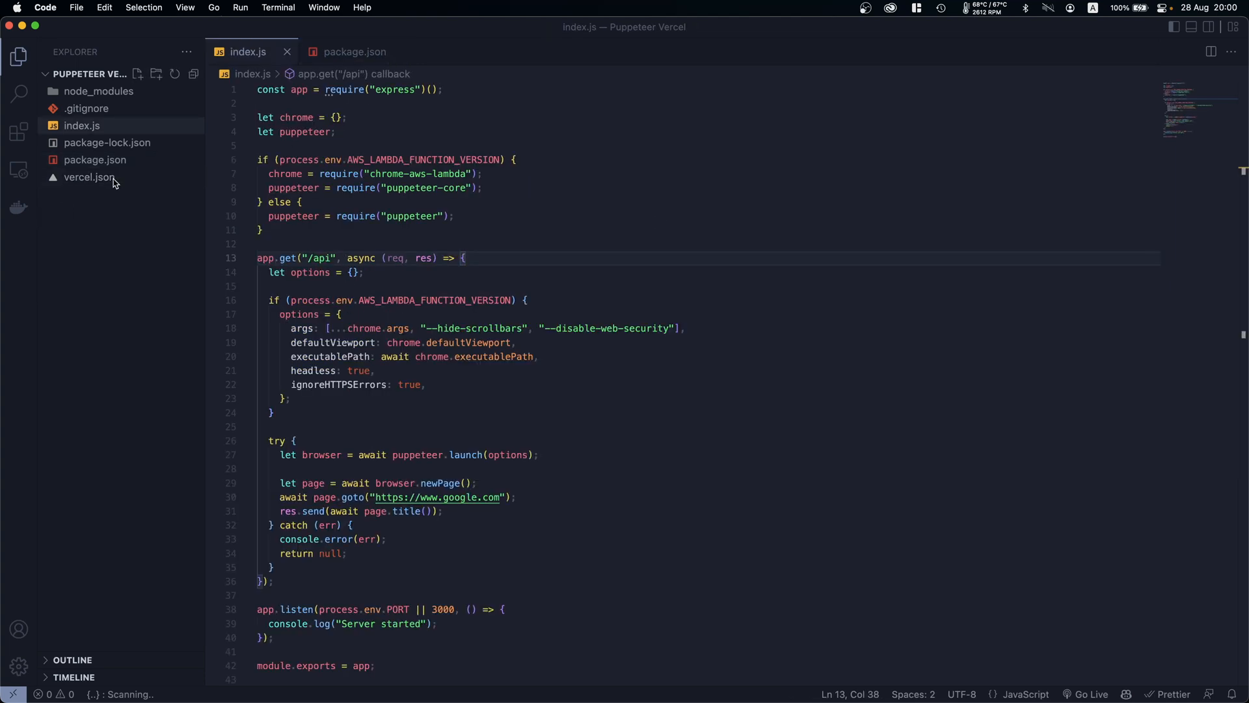
Open vercel.json and highlight its src index.js build source, then view .gitignore
click(89, 177)
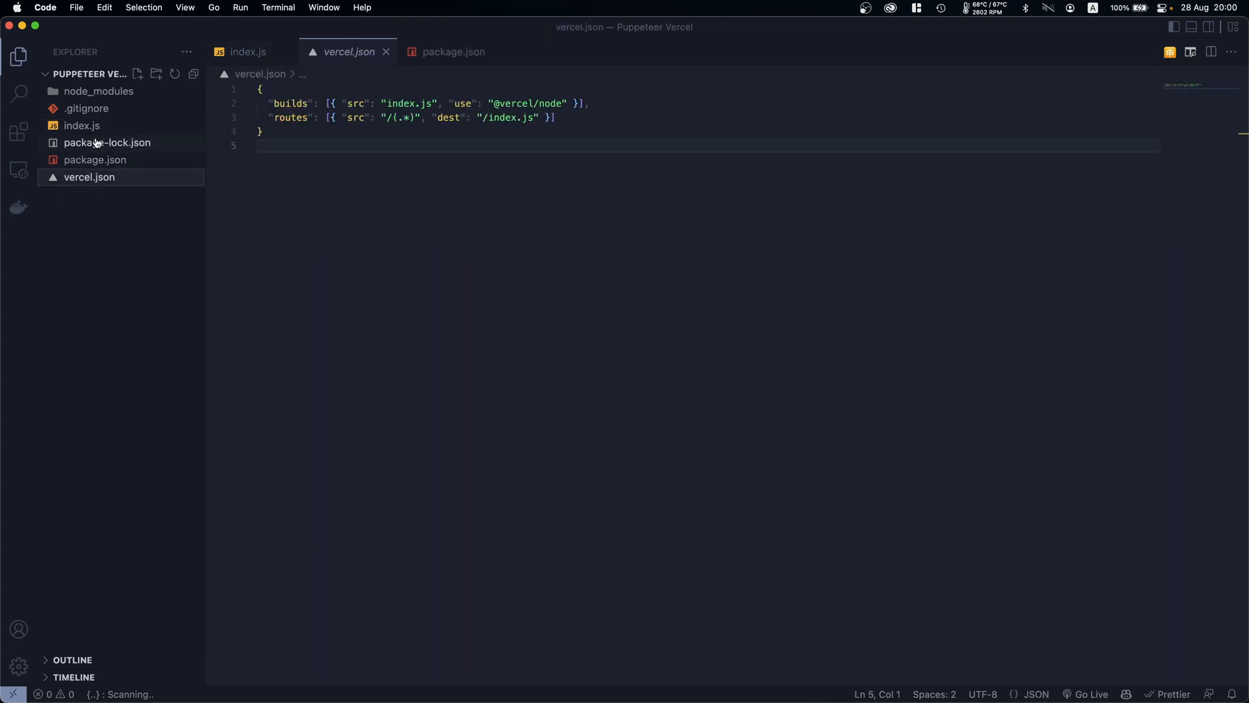
mouse_move(91, 195)
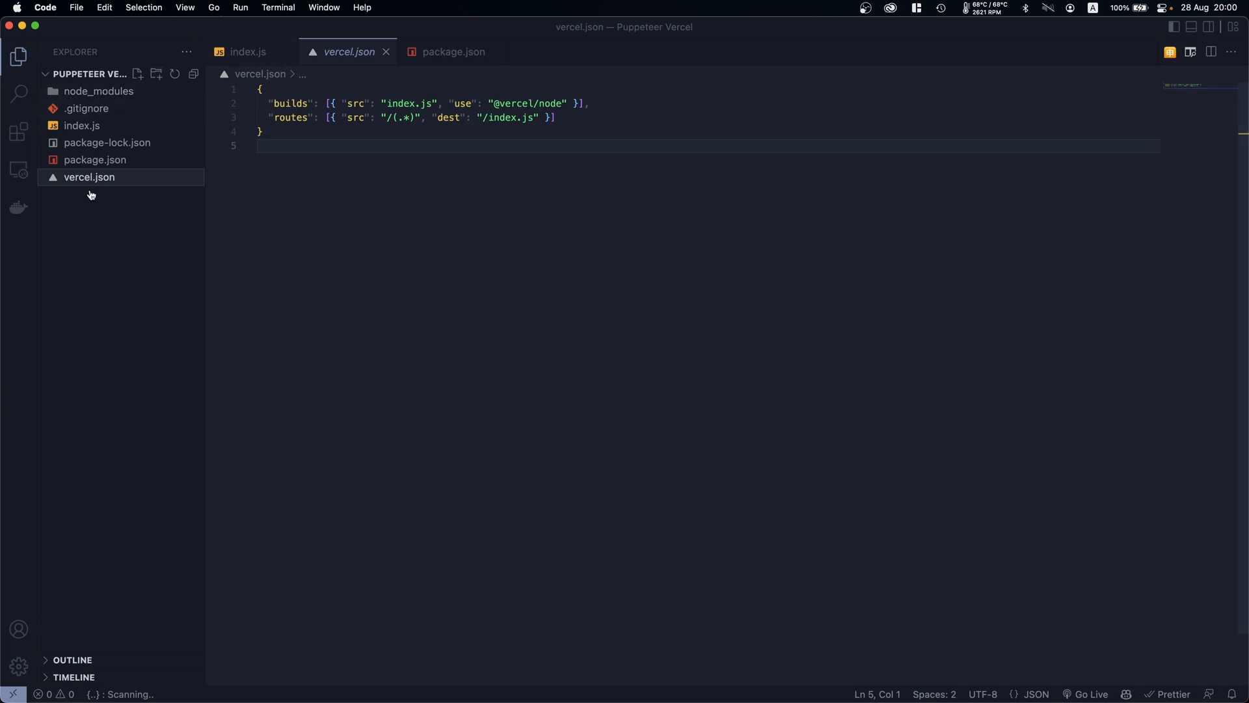
mouse_move(523, 140)
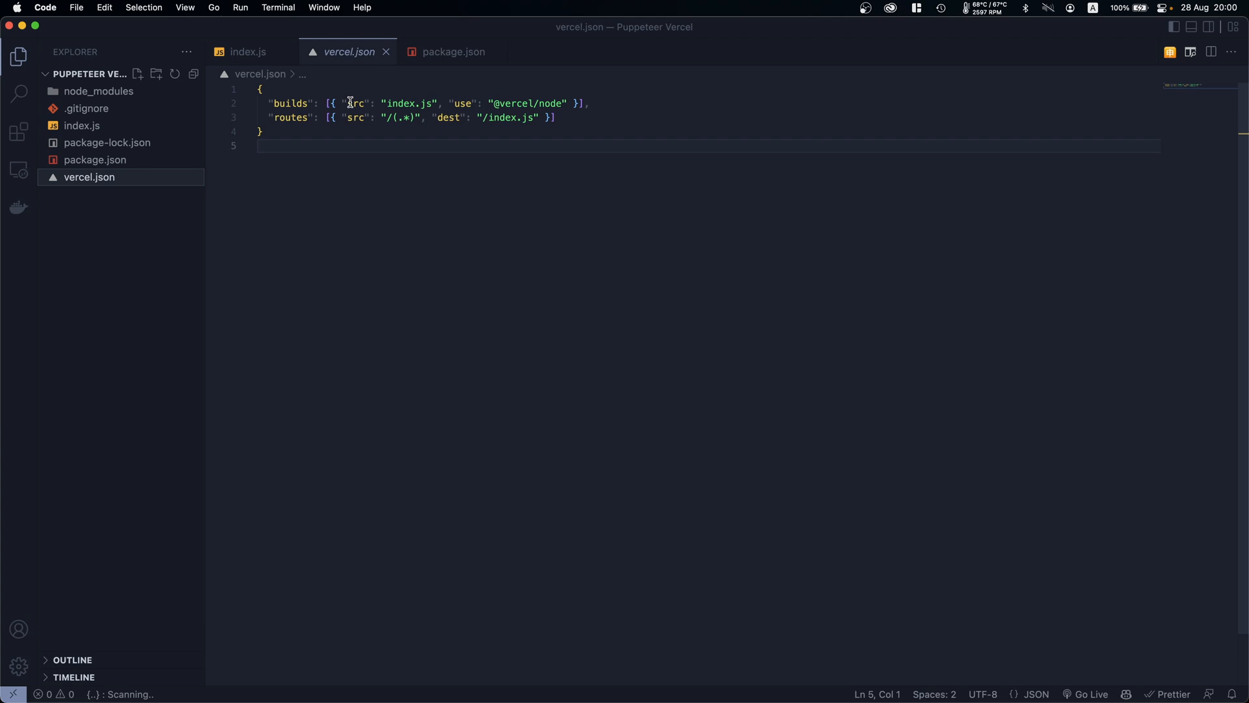
double_click(408, 103)
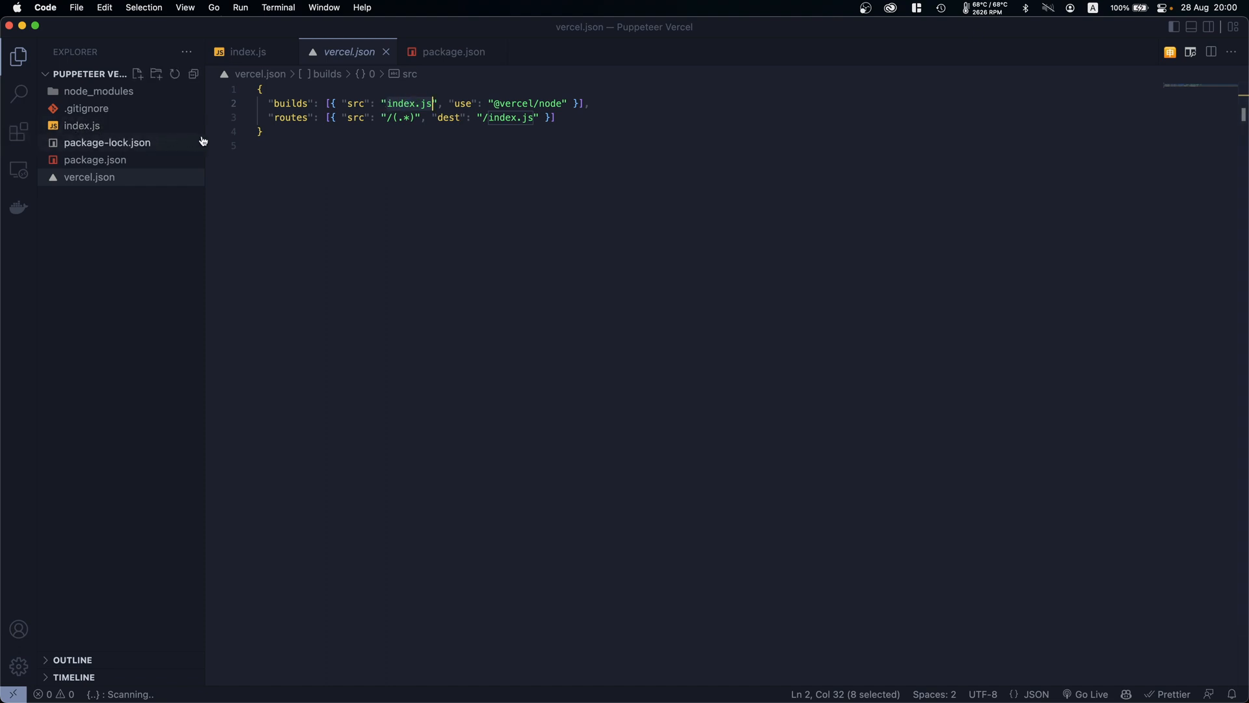
mouse_move(502, 131)
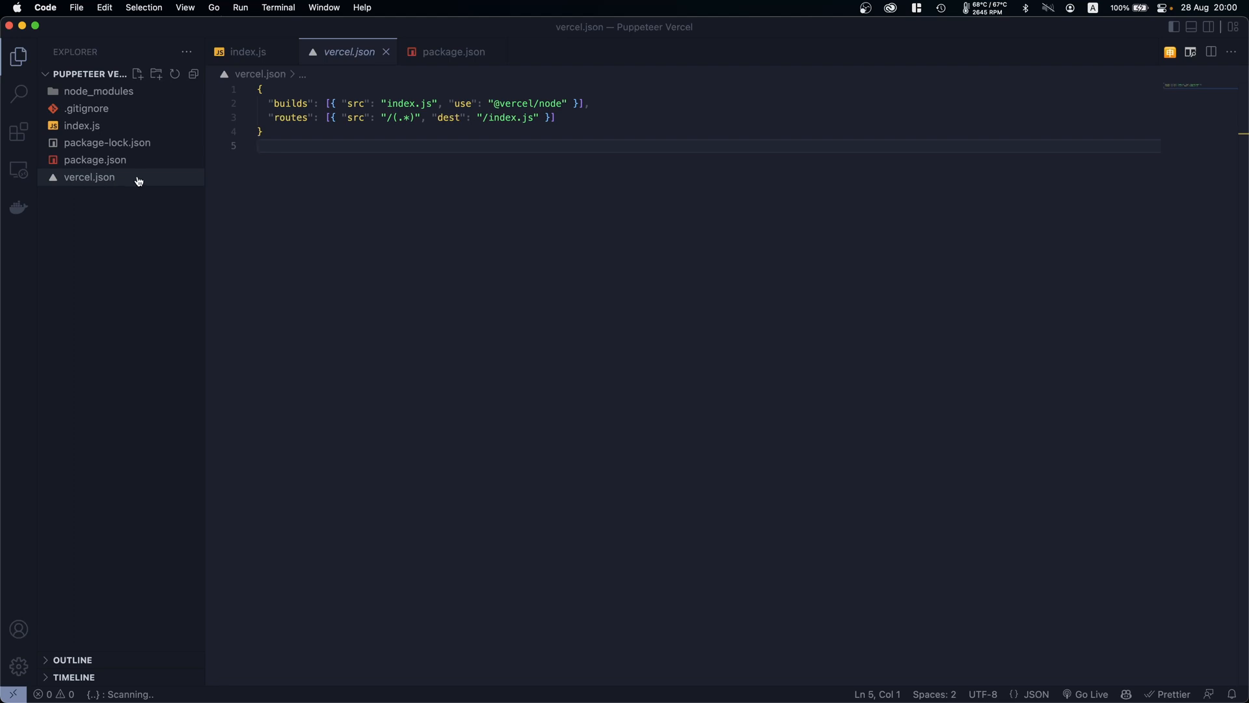
double_click(400, 103)
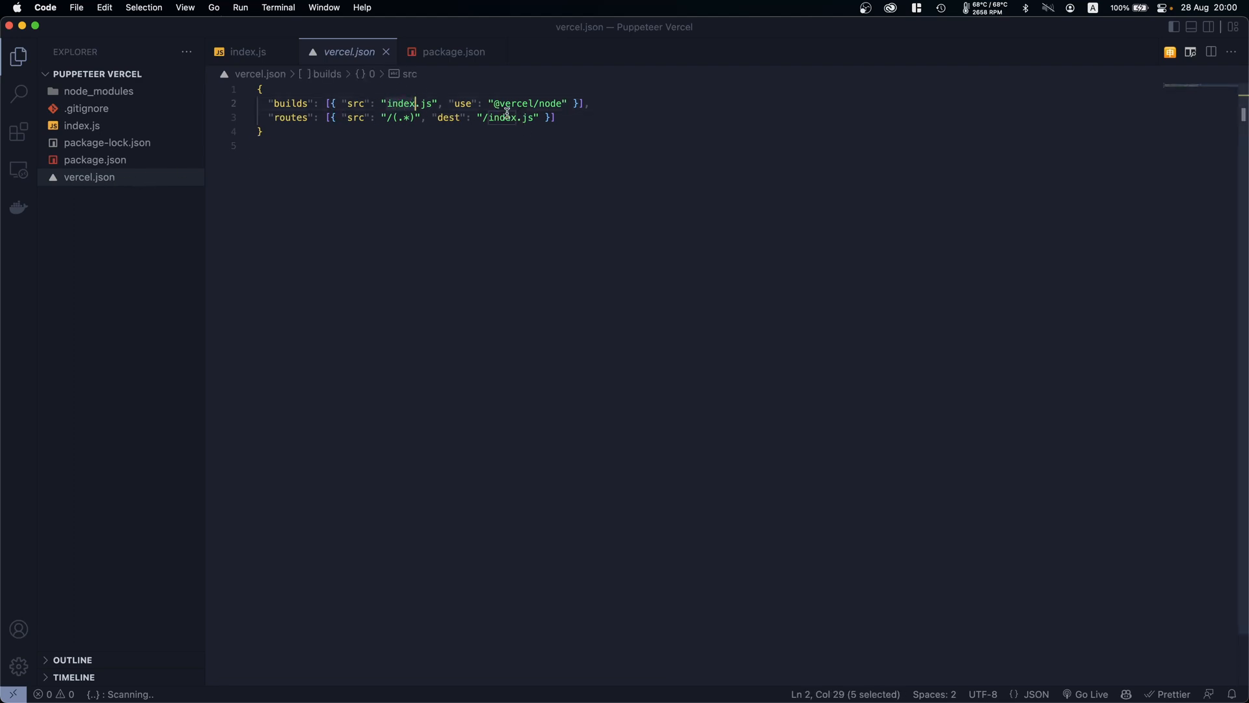
click(248, 51)
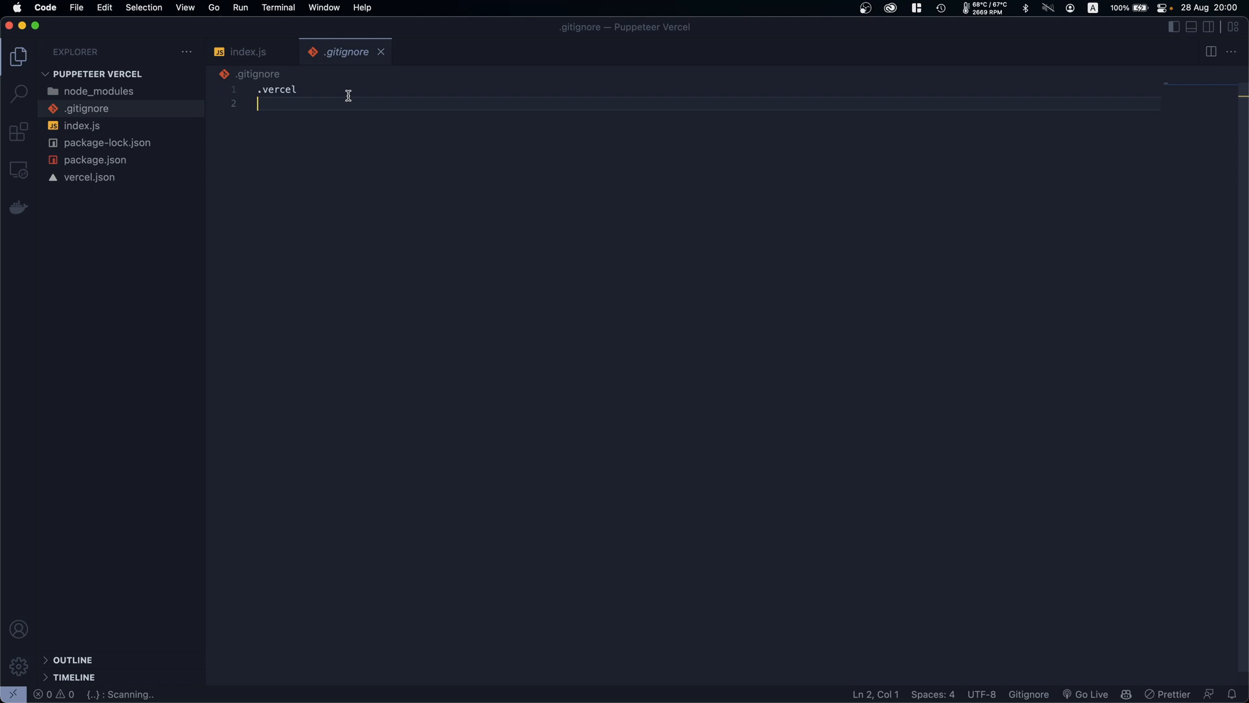
Enter node_modules on line 2 of .gitignore, below .vercel
text(node_mod)
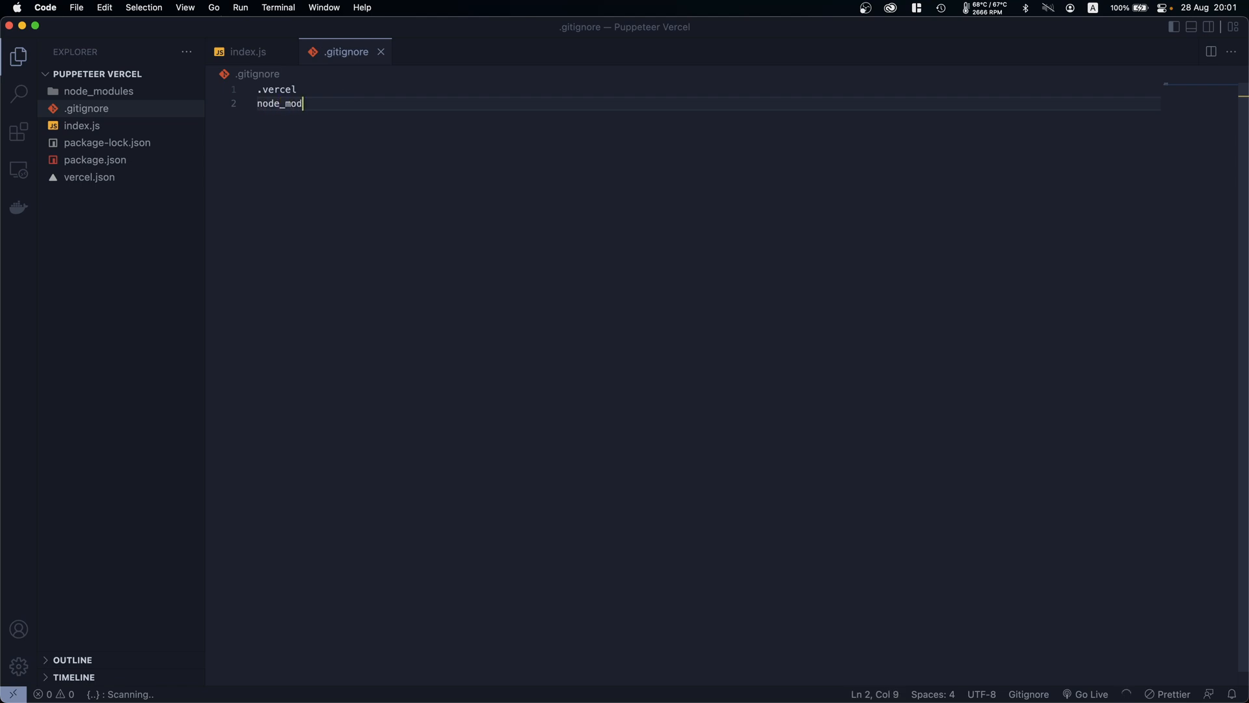
text(ules)
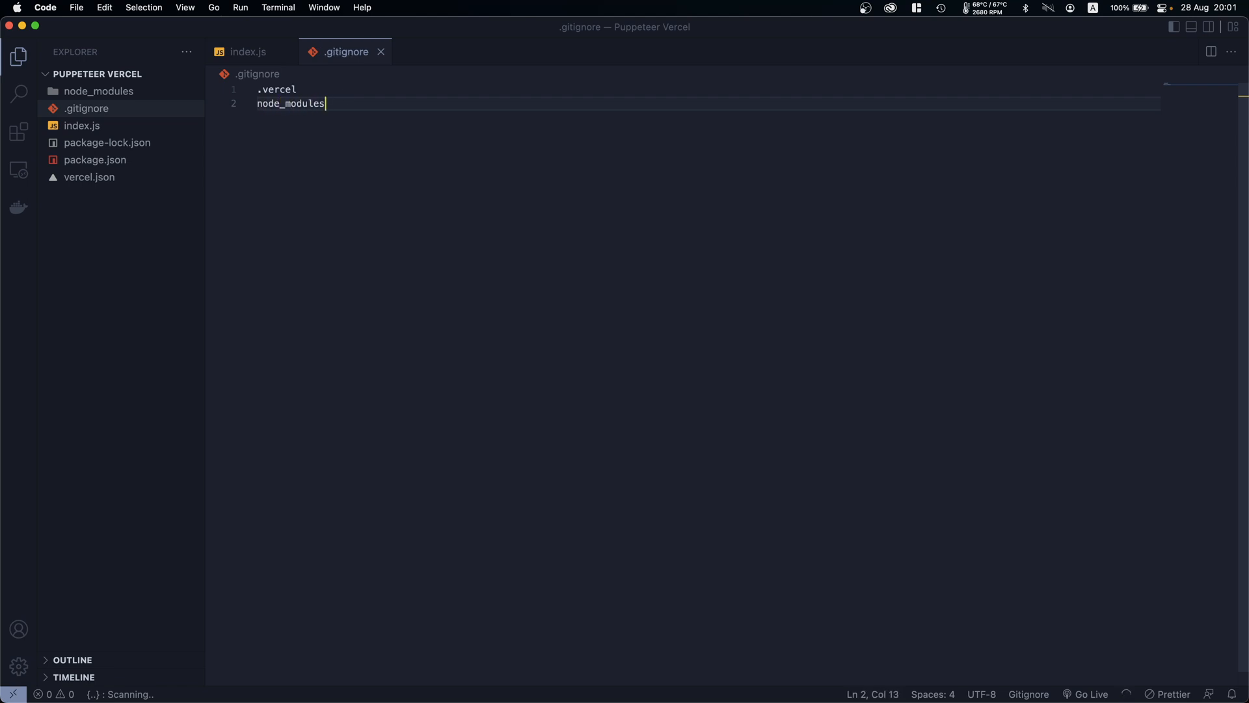
click(248, 52)
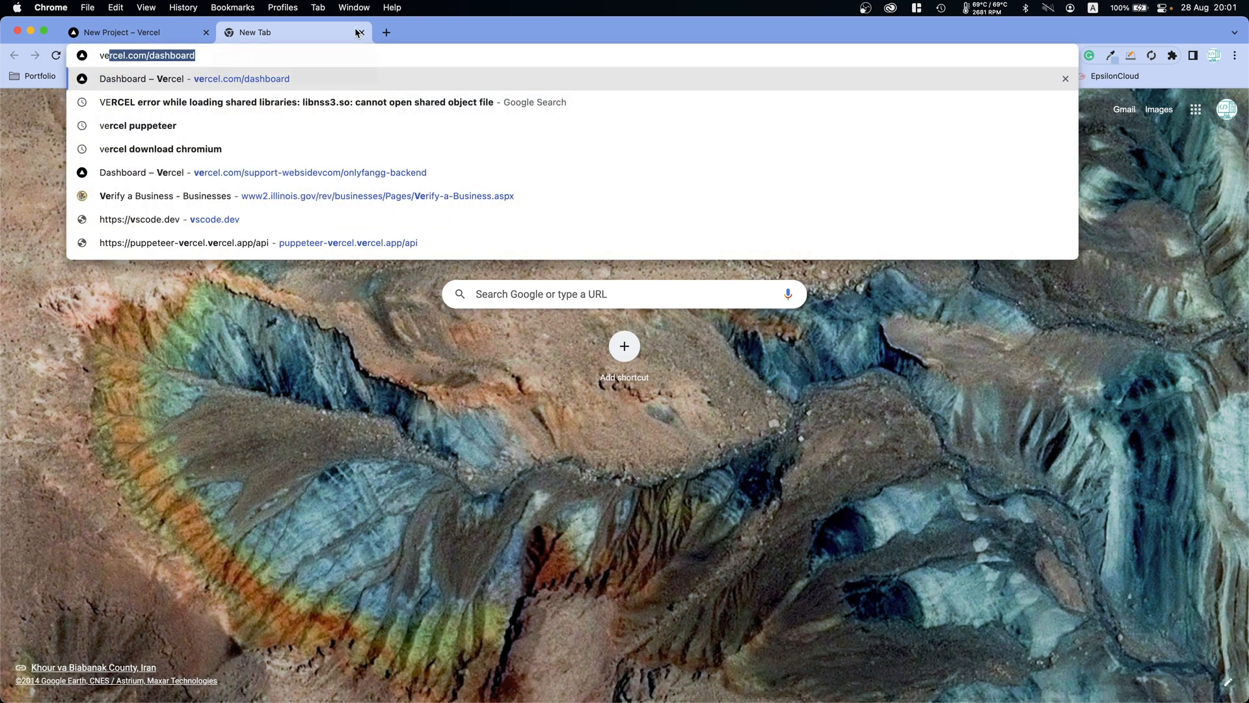
Search 'vercel xl' in Chrome and select the npm i -g vercel install command
text(vercel xl)
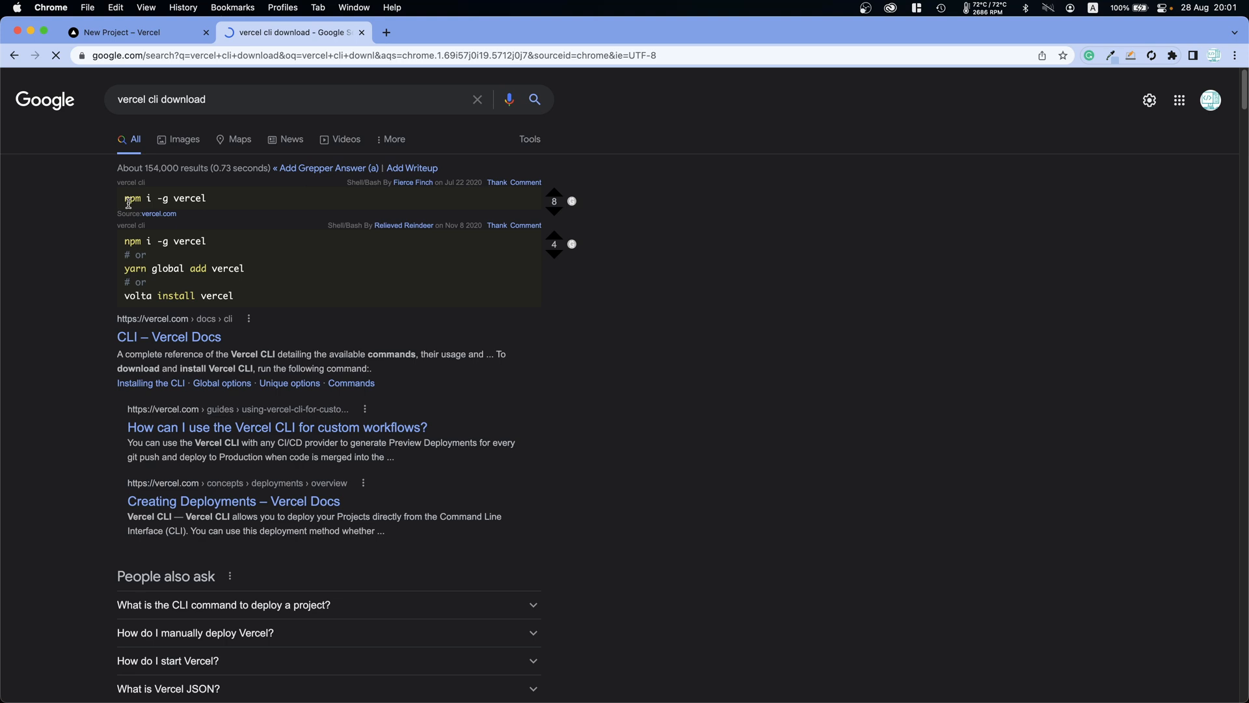
drag(123, 198, 180, 198)
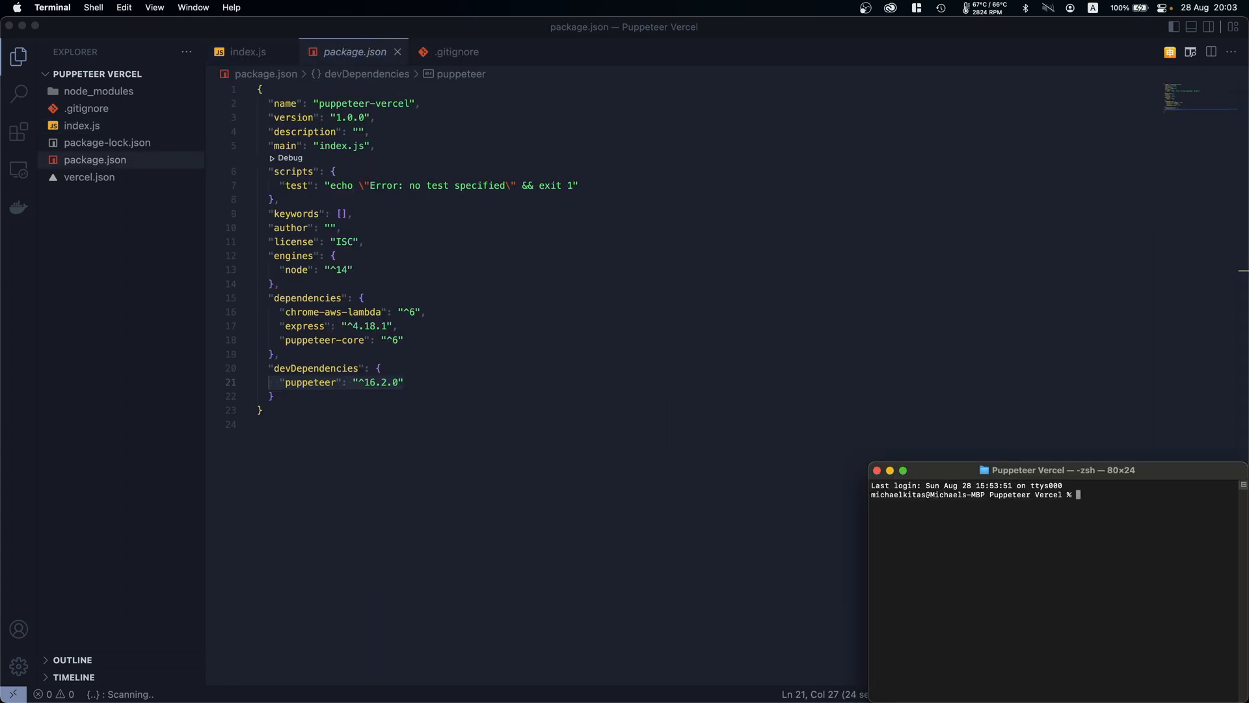
Run vercel --prod, answering y to set up and n to linking an existing project
text(vercel)
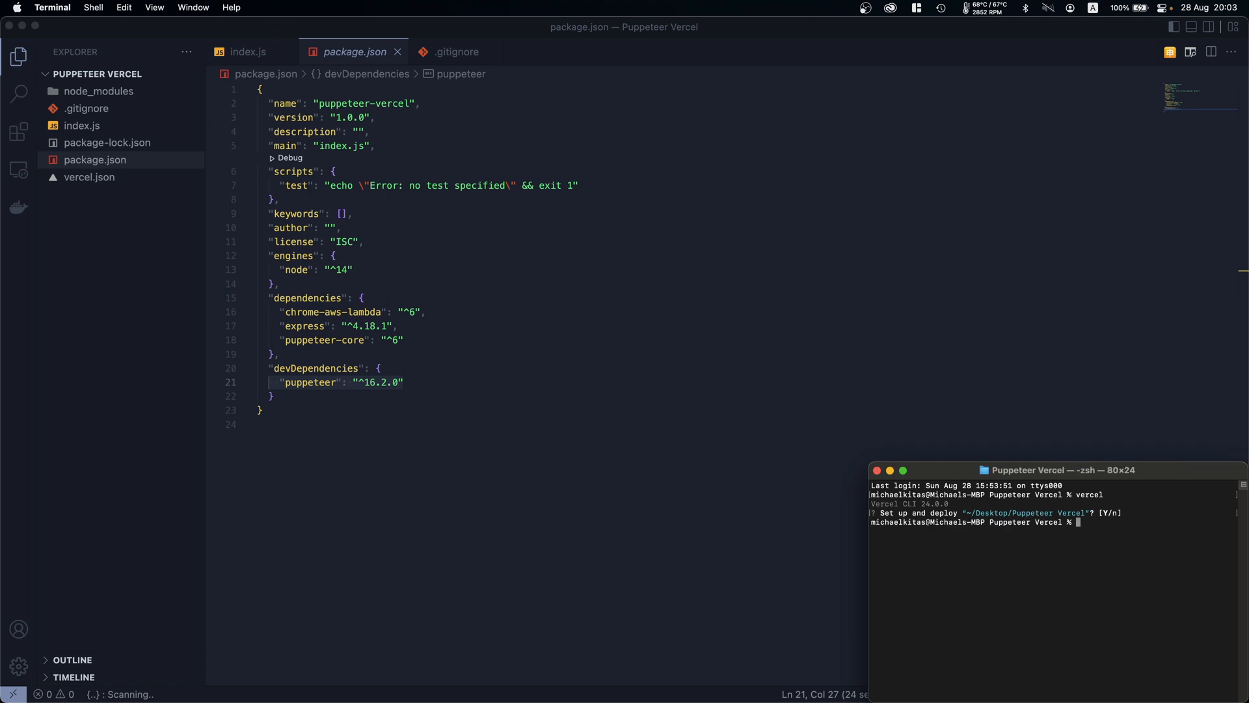
text(vercel --prod --force)
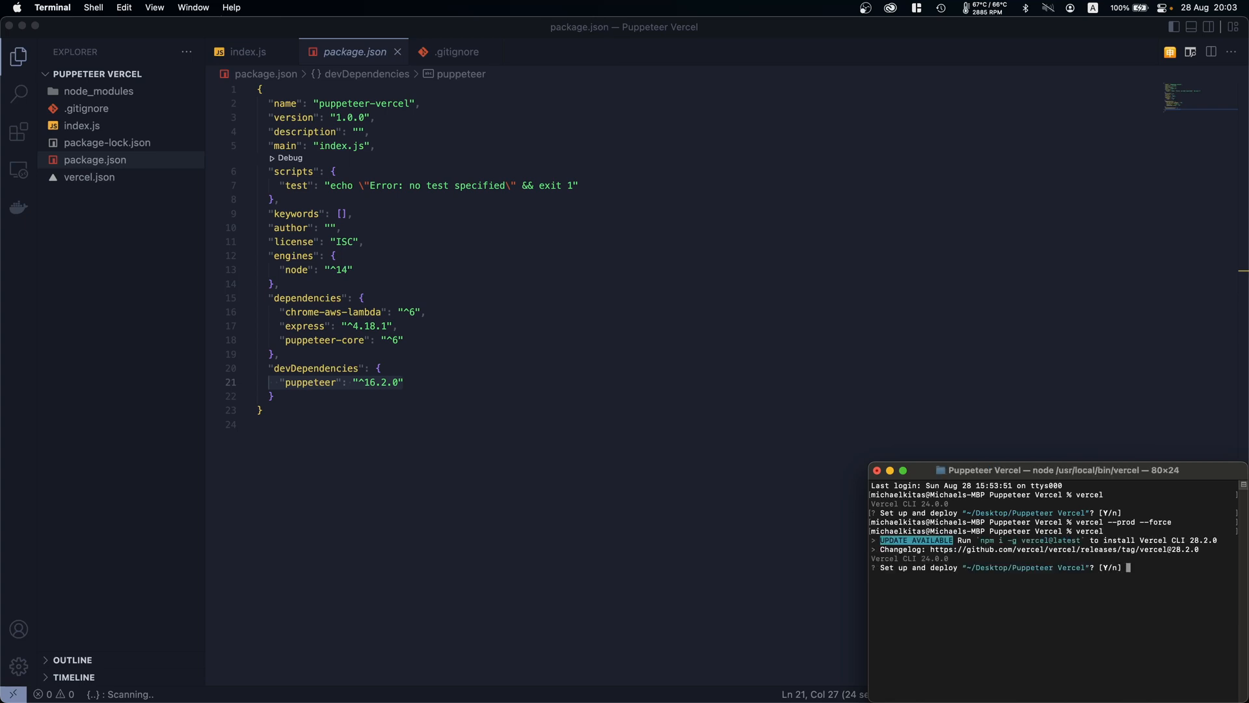
text(y)
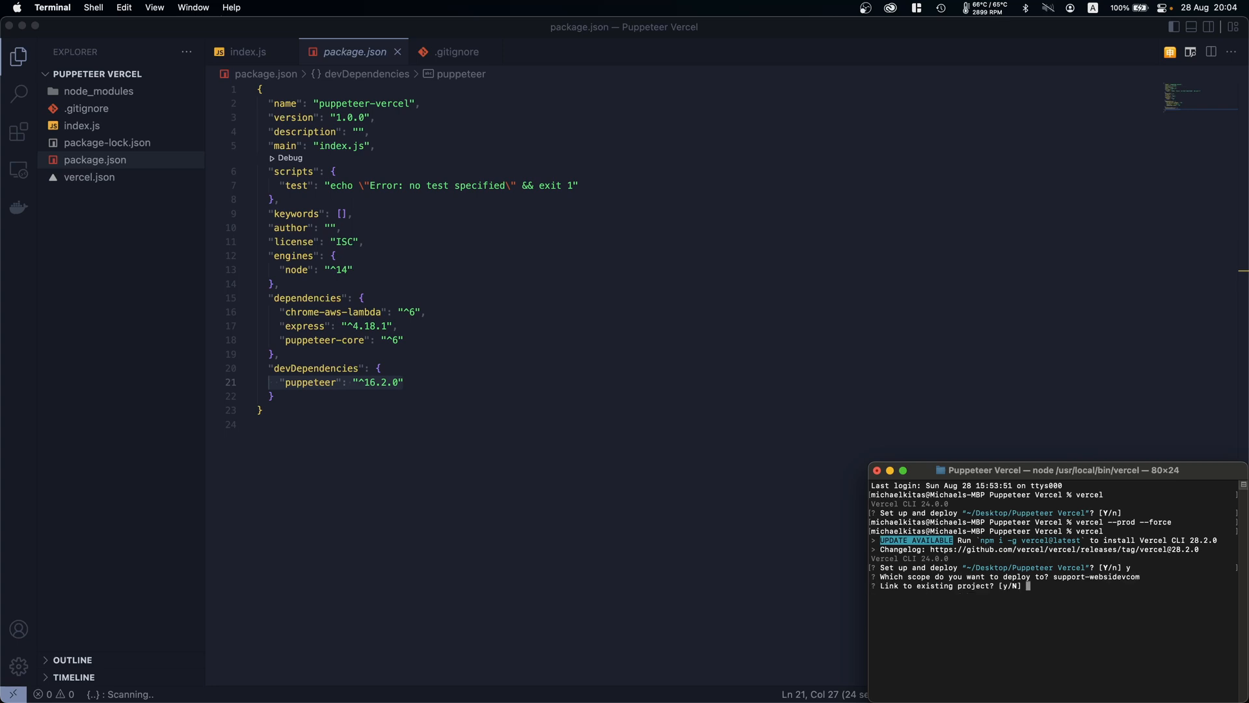
text(N)
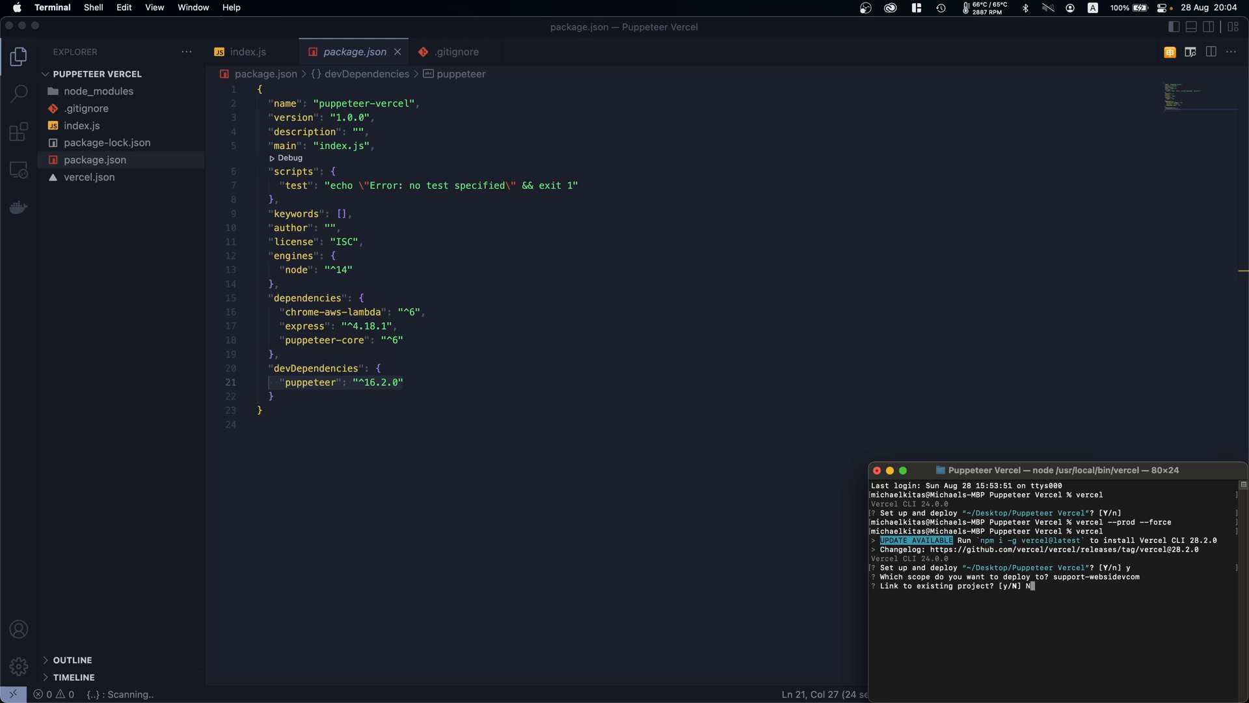
text(n)
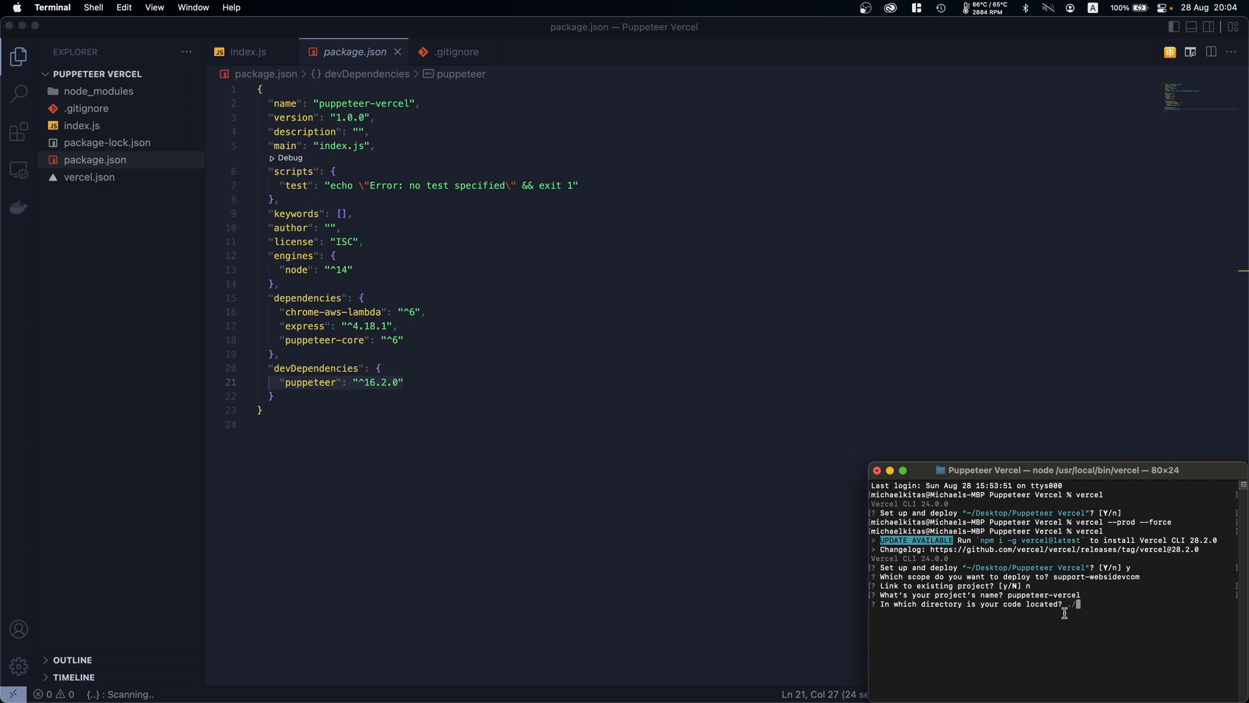
Confirm ./ as the code directory and select the resulting production deployment URL
text(./)
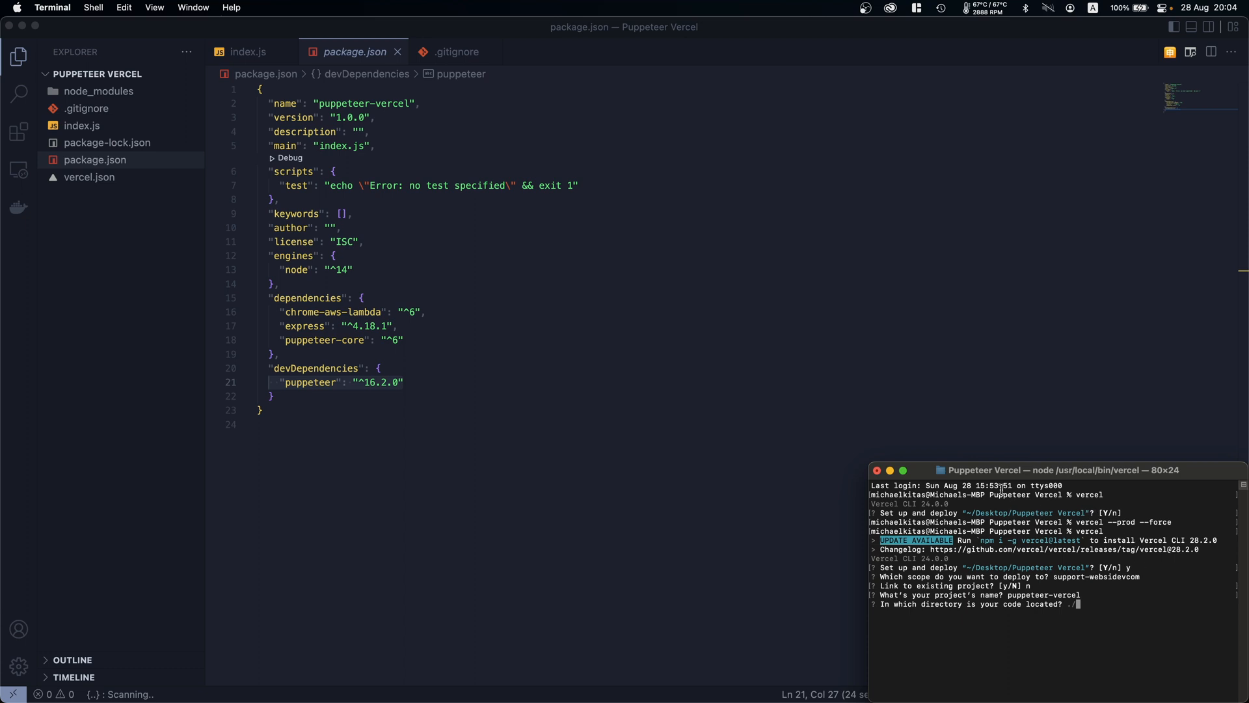
double_click(1022, 493)
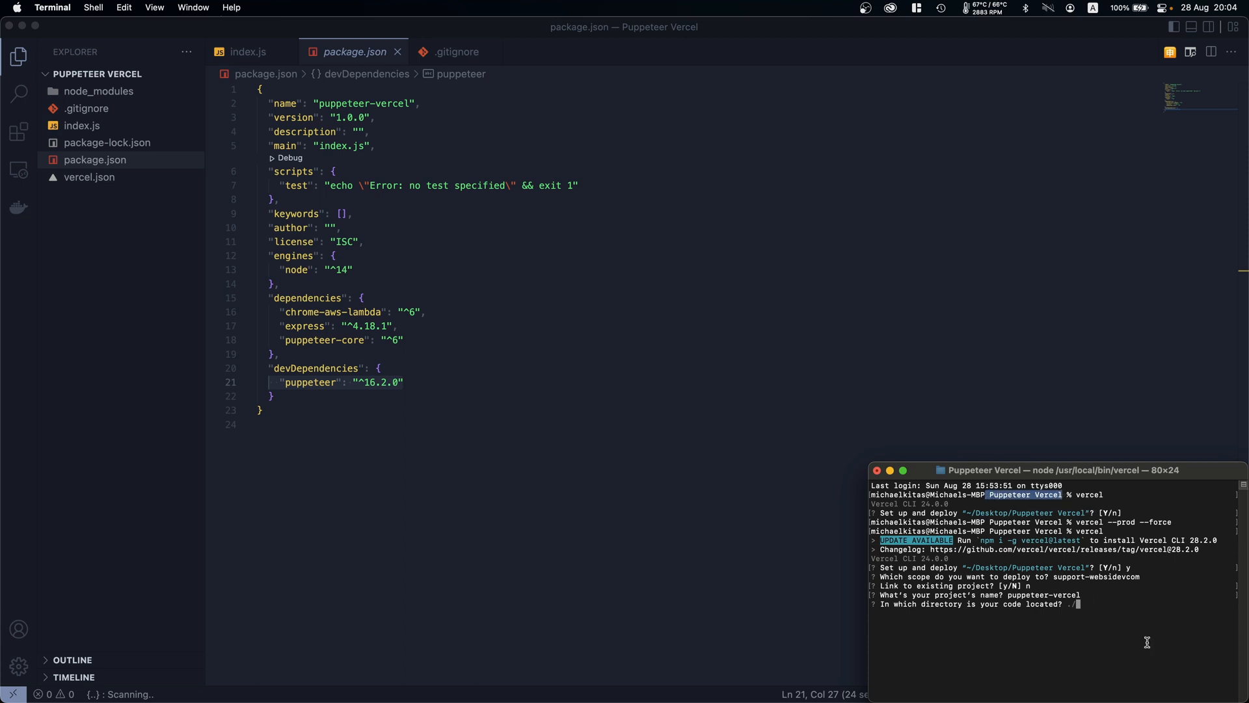
key(enter)
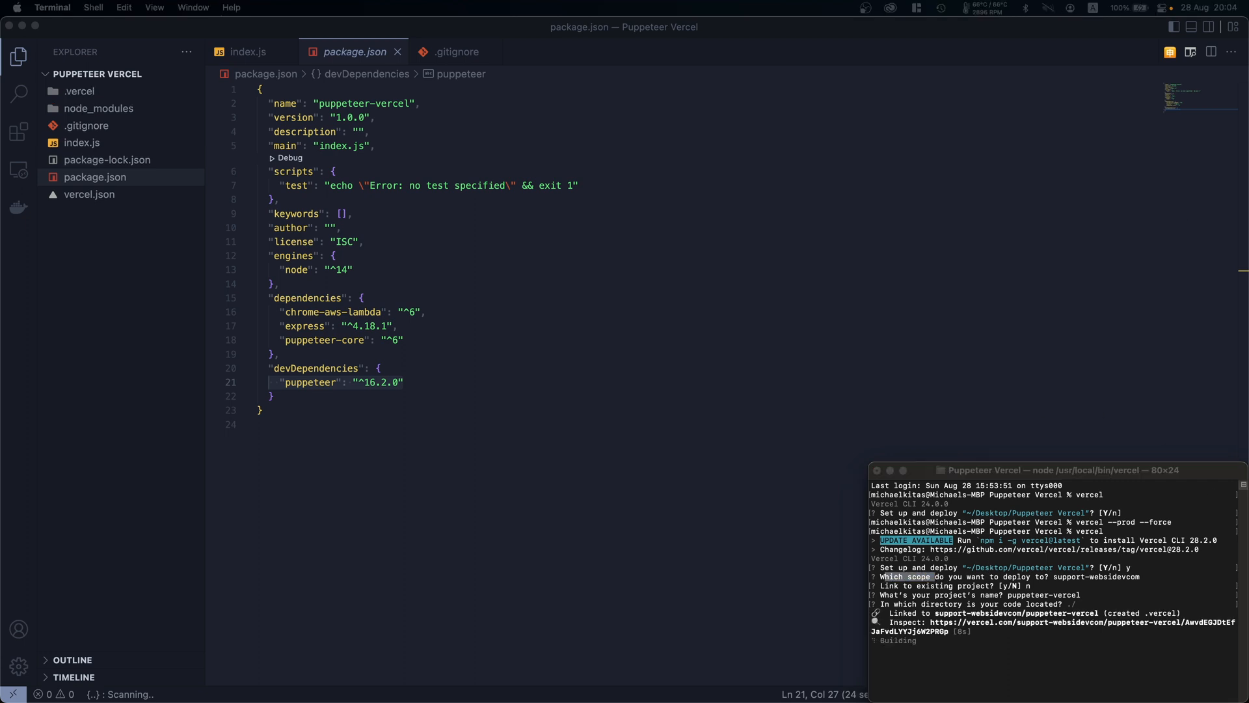
click(962, 233)
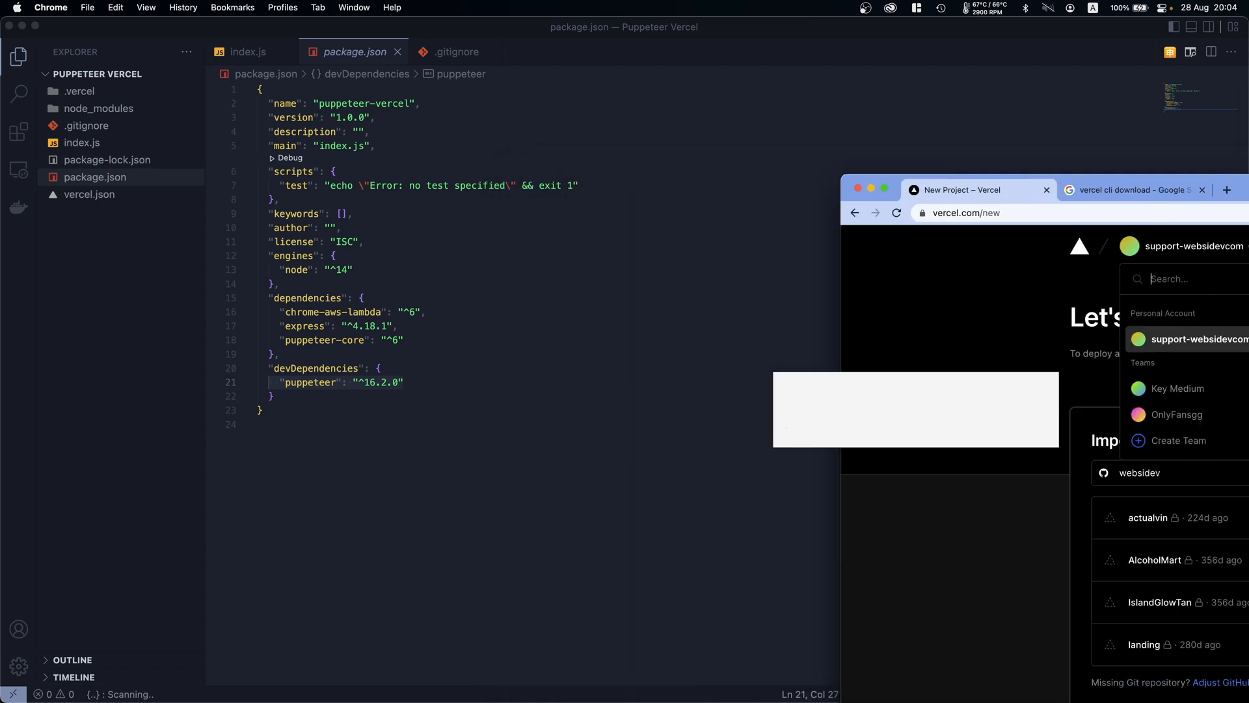
click(1035, 469)
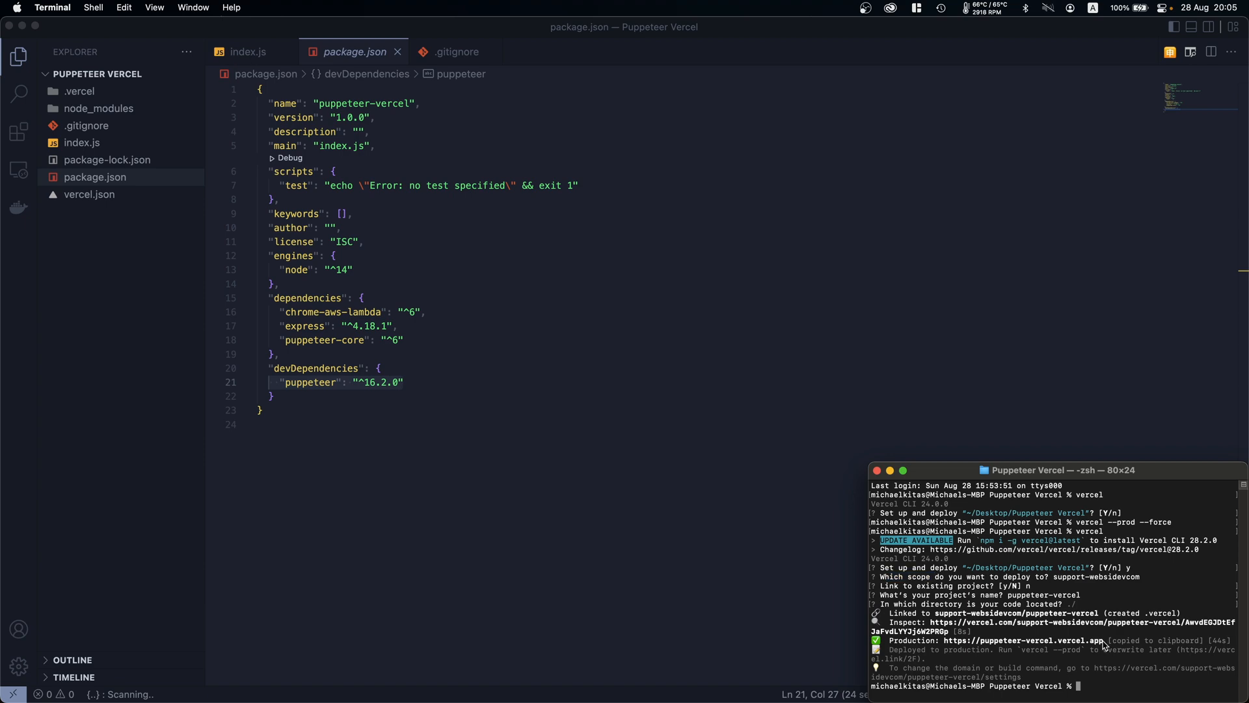
double_click(1022, 639)
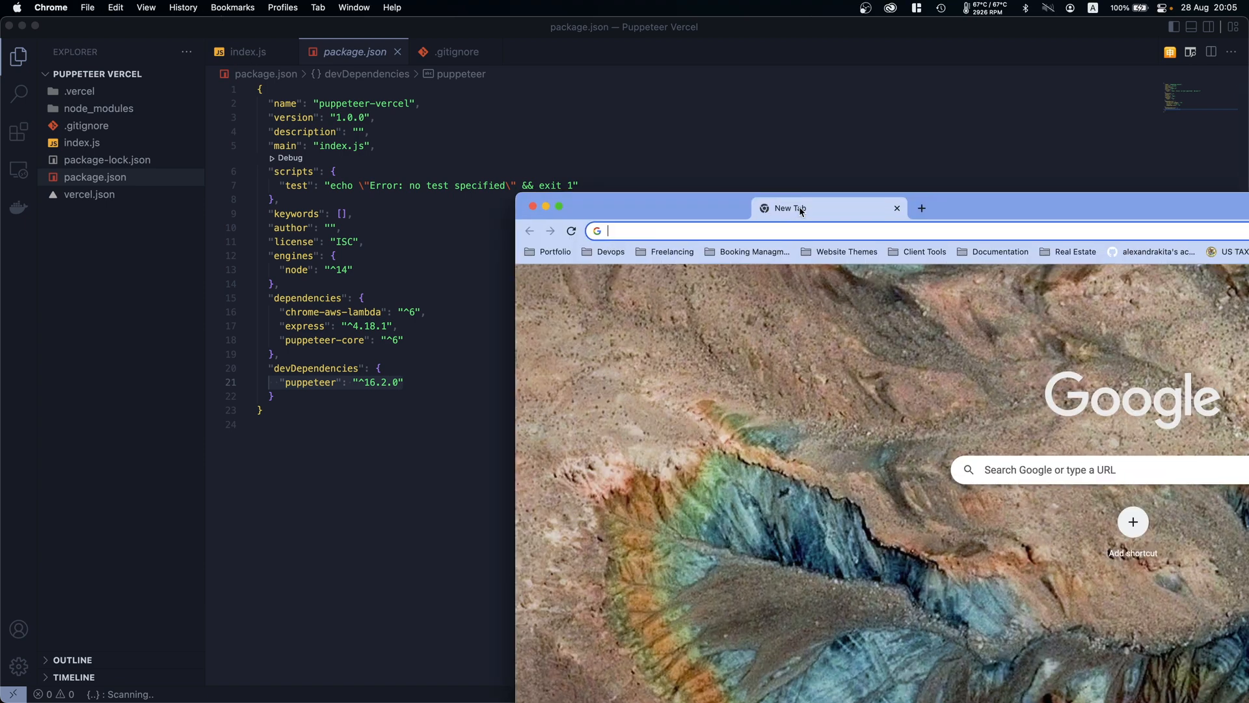
Load puppeteer-vercel.vercel.app/api and confirm it returns 'Google', matching index.js
text(https://puppeteer-vercel.vercel.app)
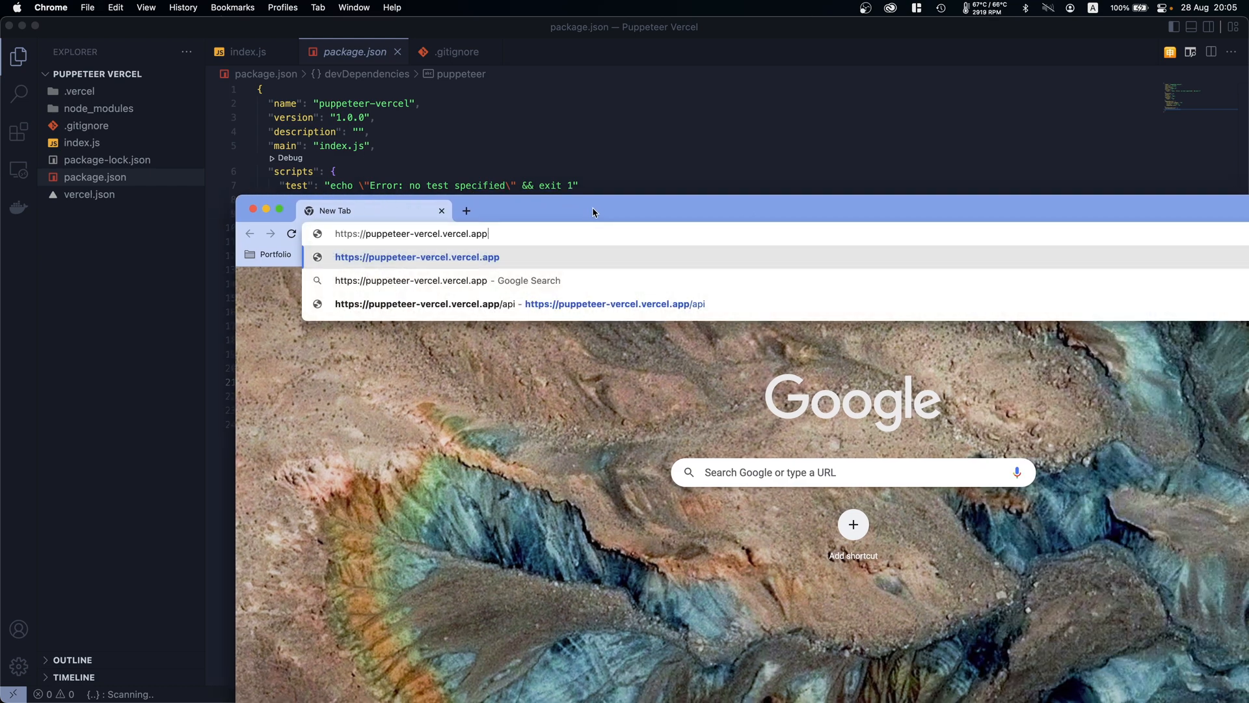
text(/api)
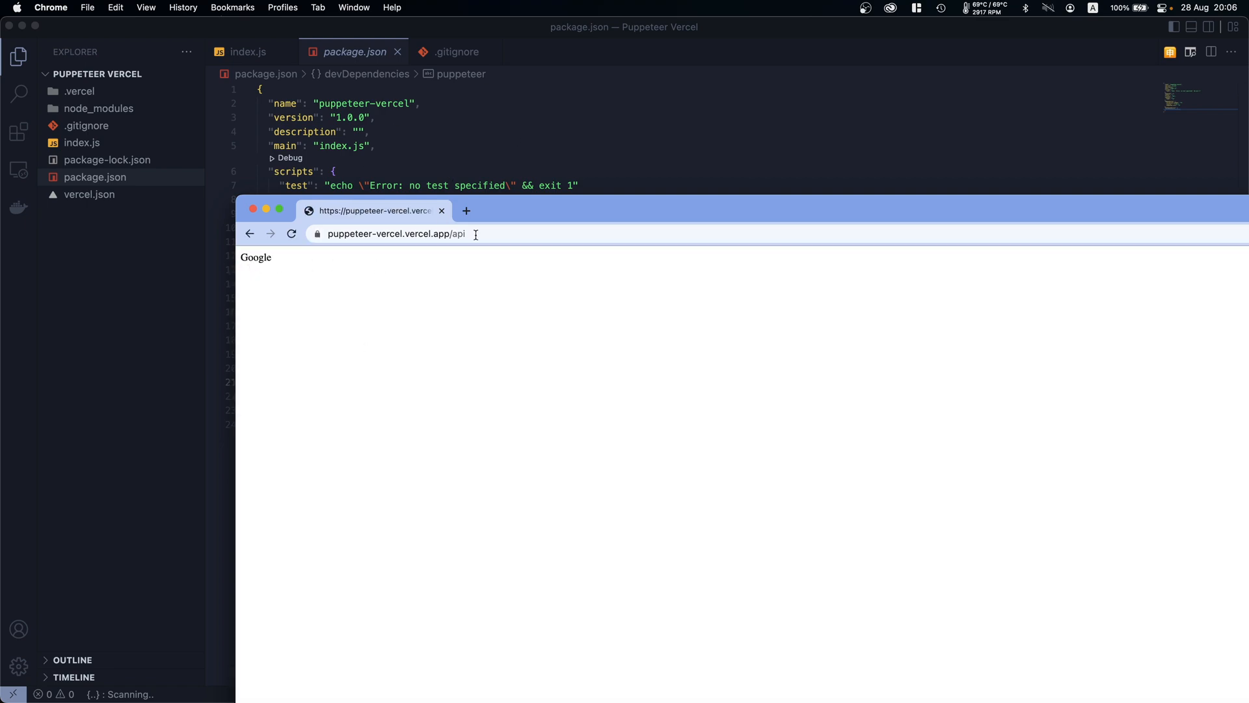
click(248, 52)
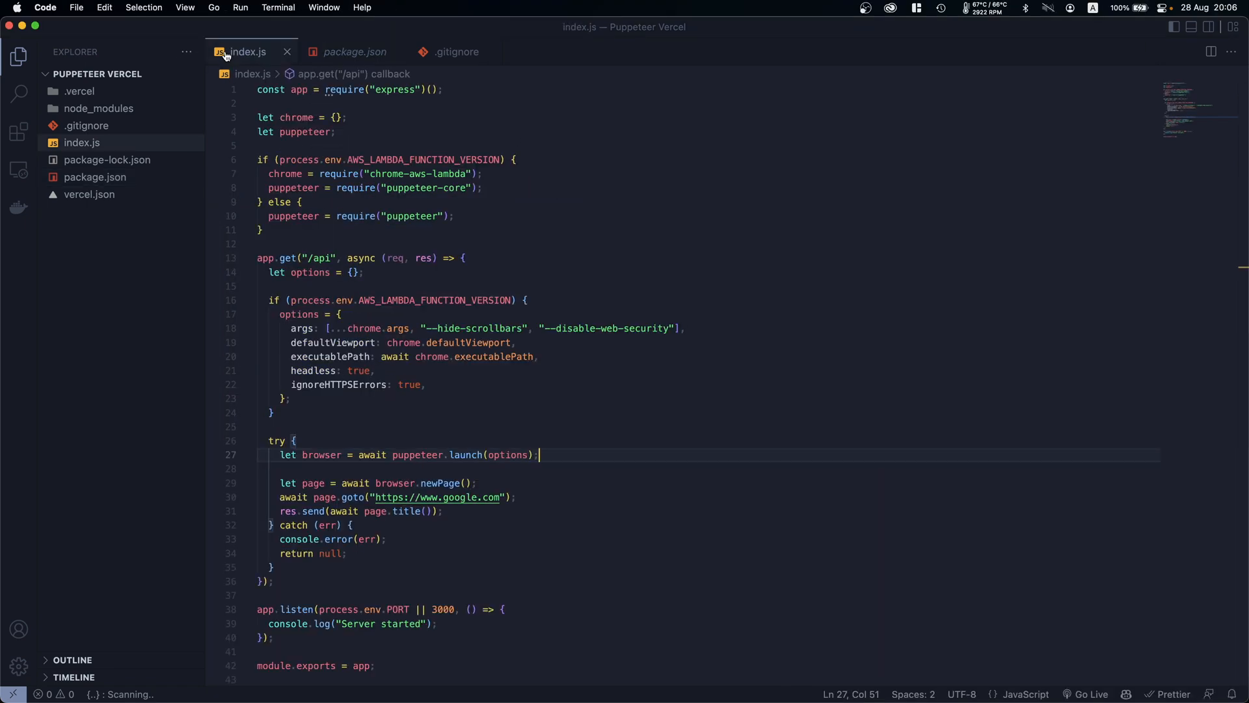
scroll(down, 3)
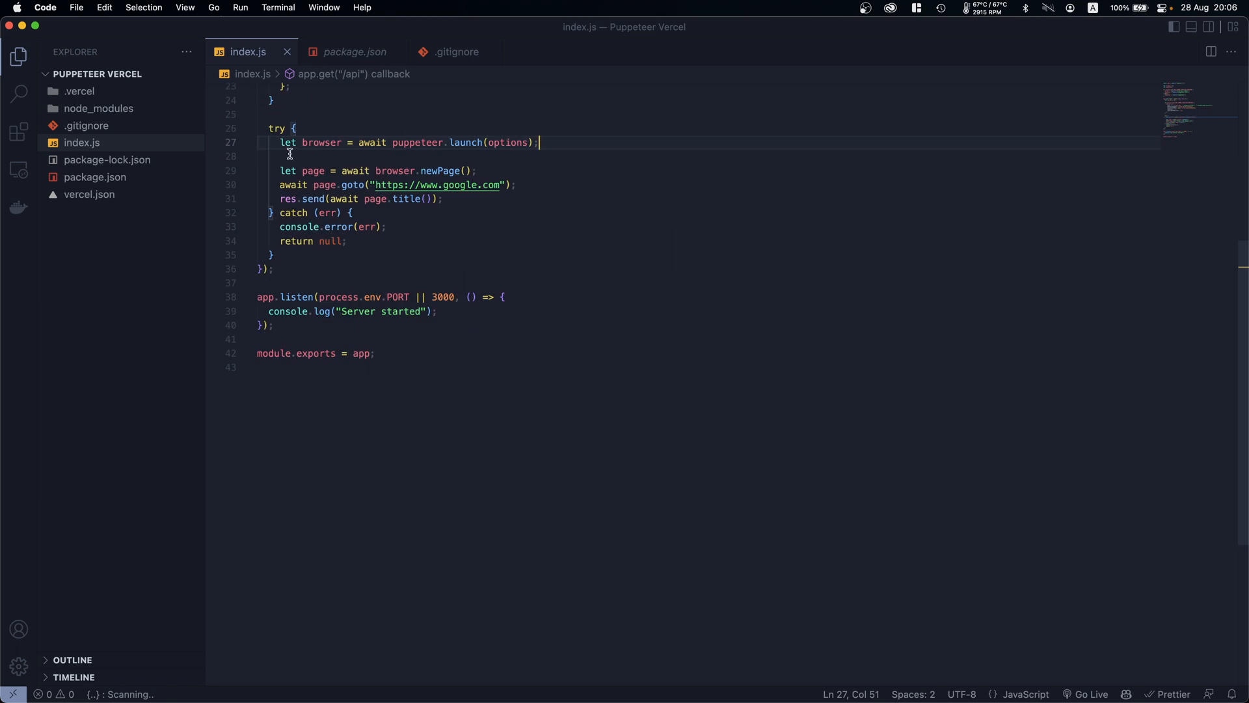
click(337, 198)
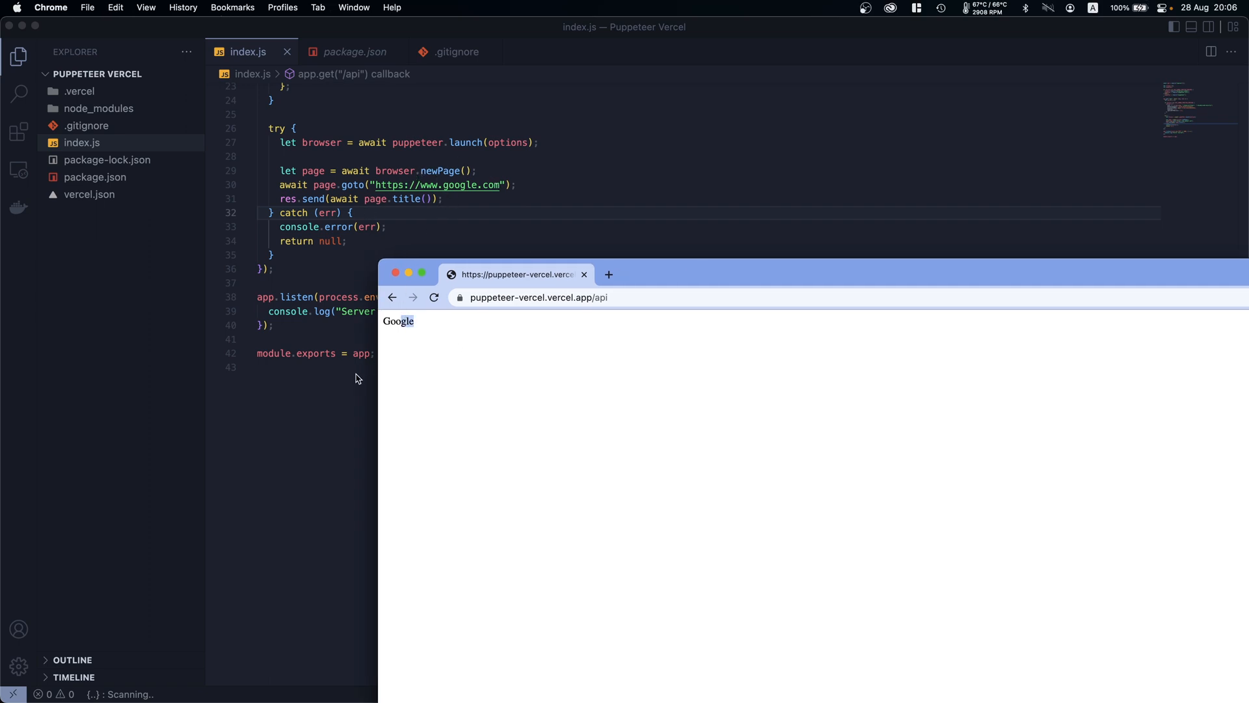
double_click(398, 321)
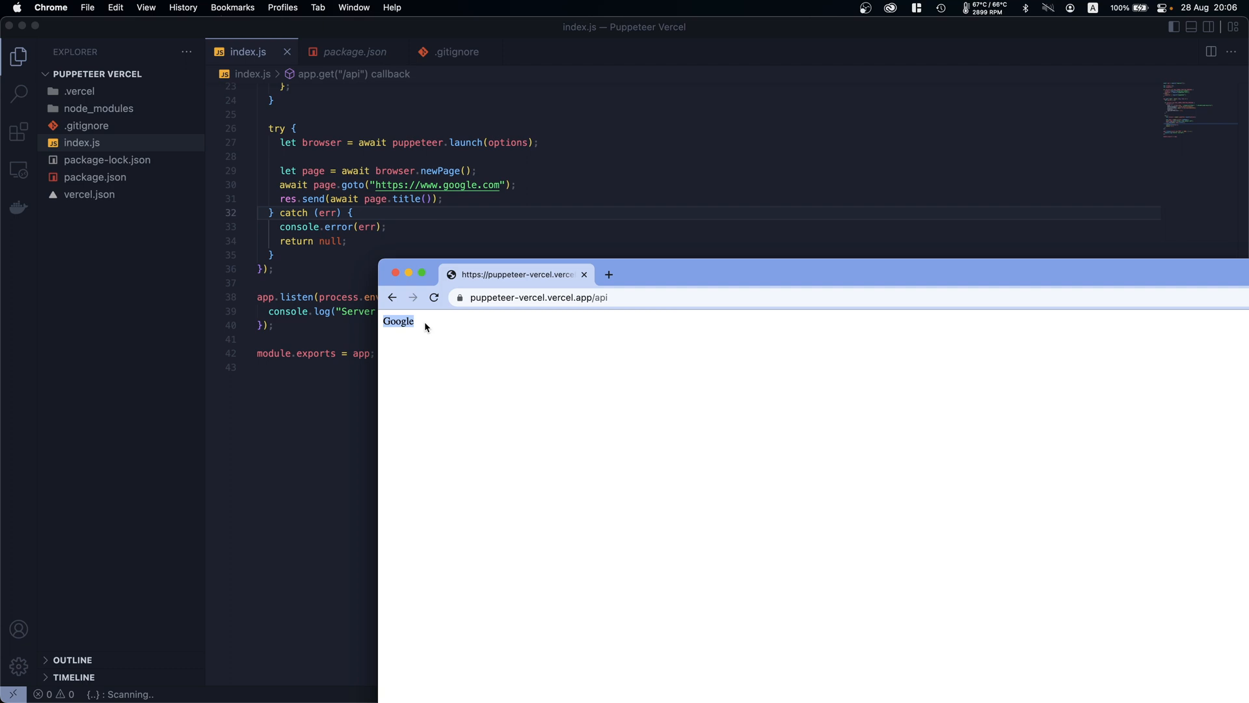
click(354, 50)
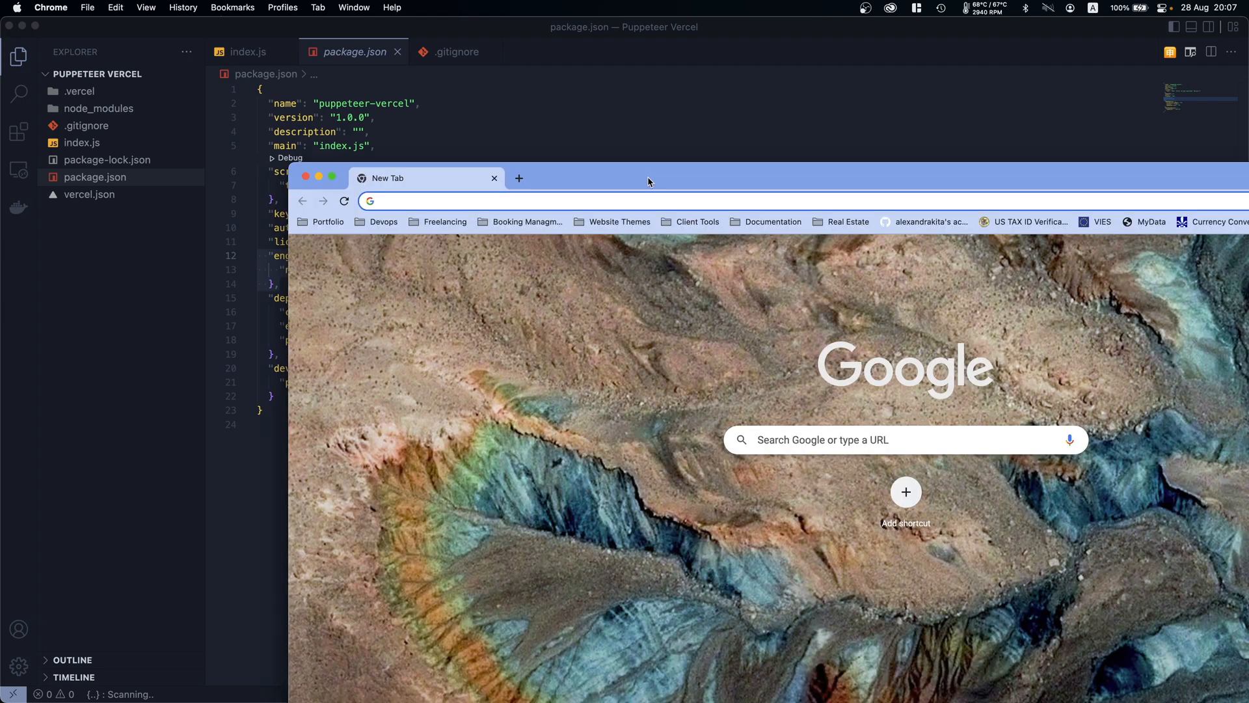
Visit github.com and begin typing the repository name Puppeteer-Vercel
text(github.com/new)
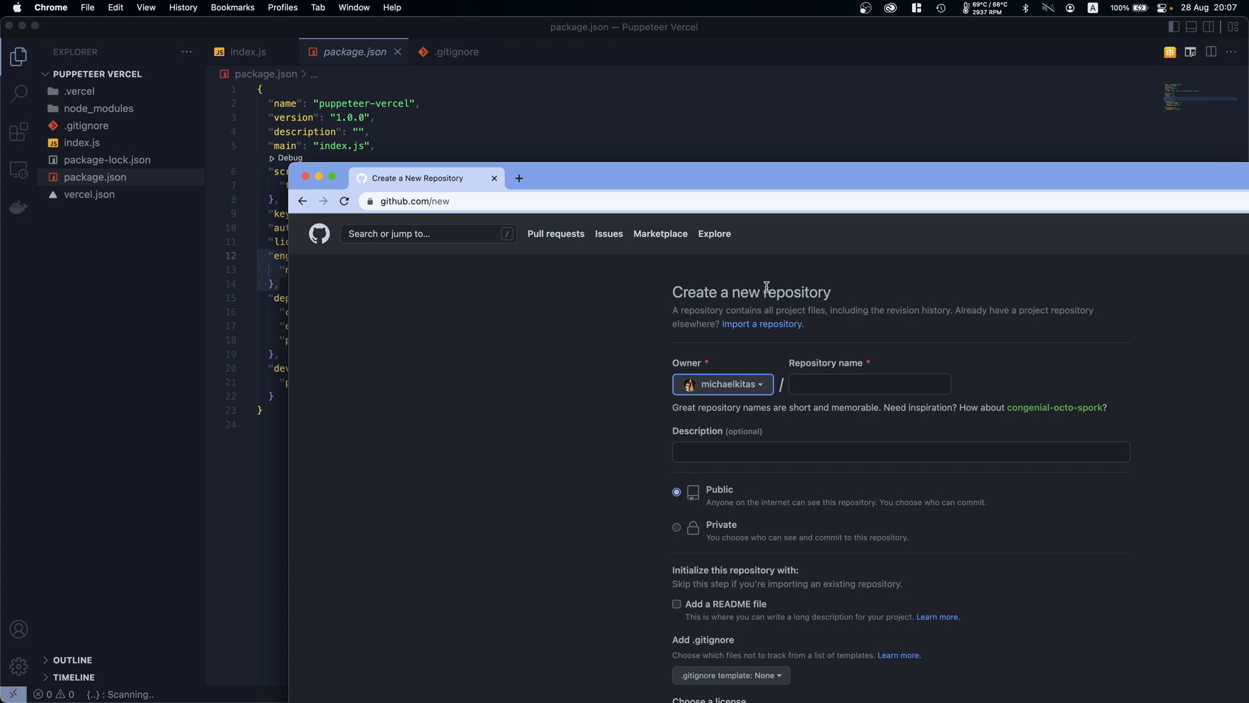
text(Pu)
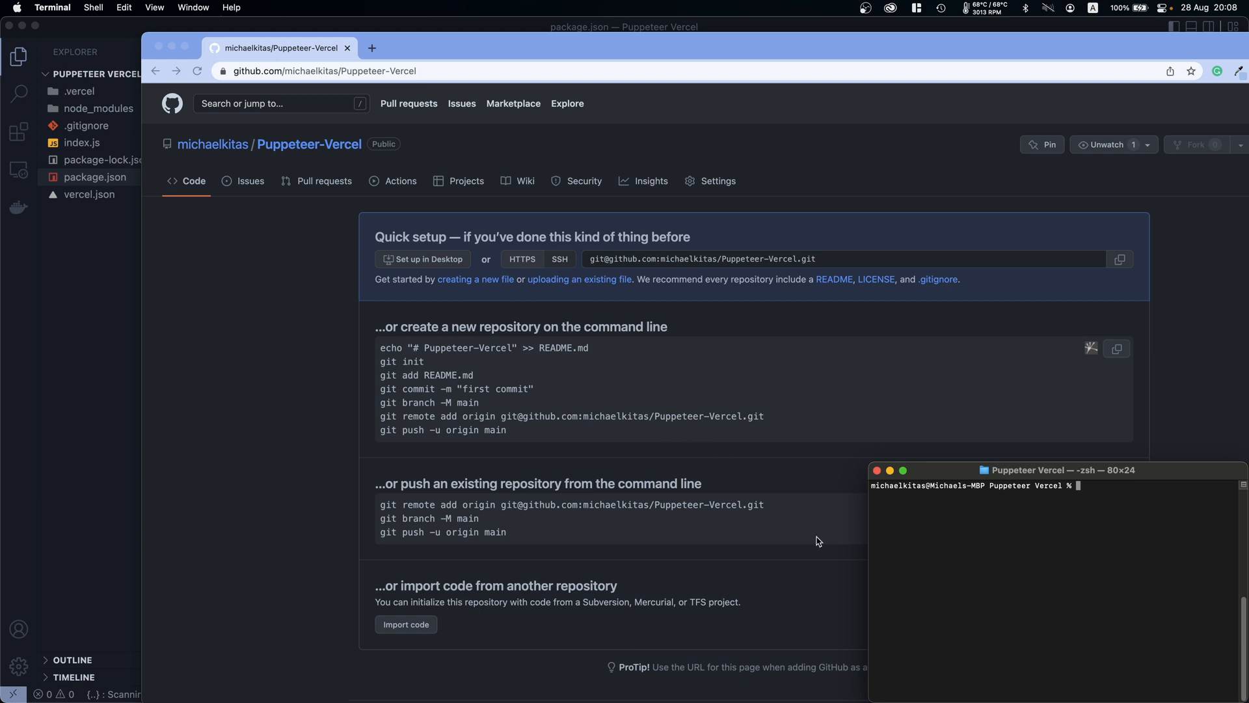
Run git init, git add . and commit 'first commit', then add the GitHub origin remote
text(git init)
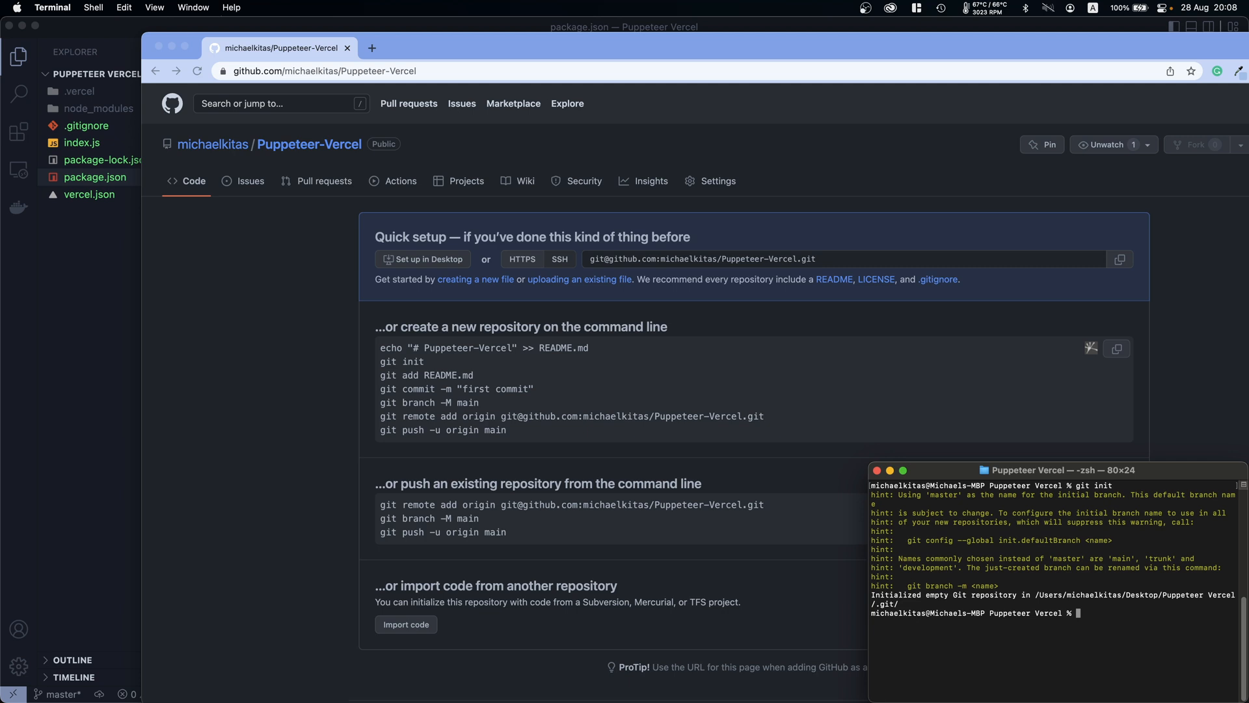
text(git)
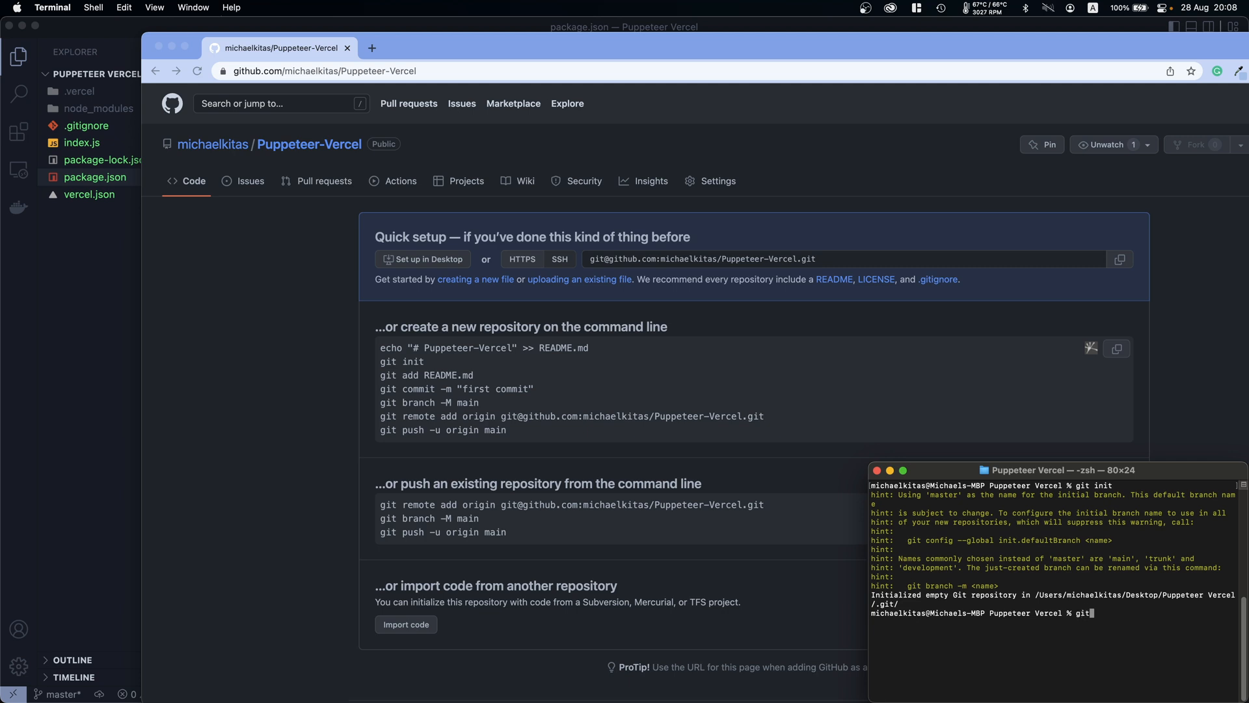
text(git add .)
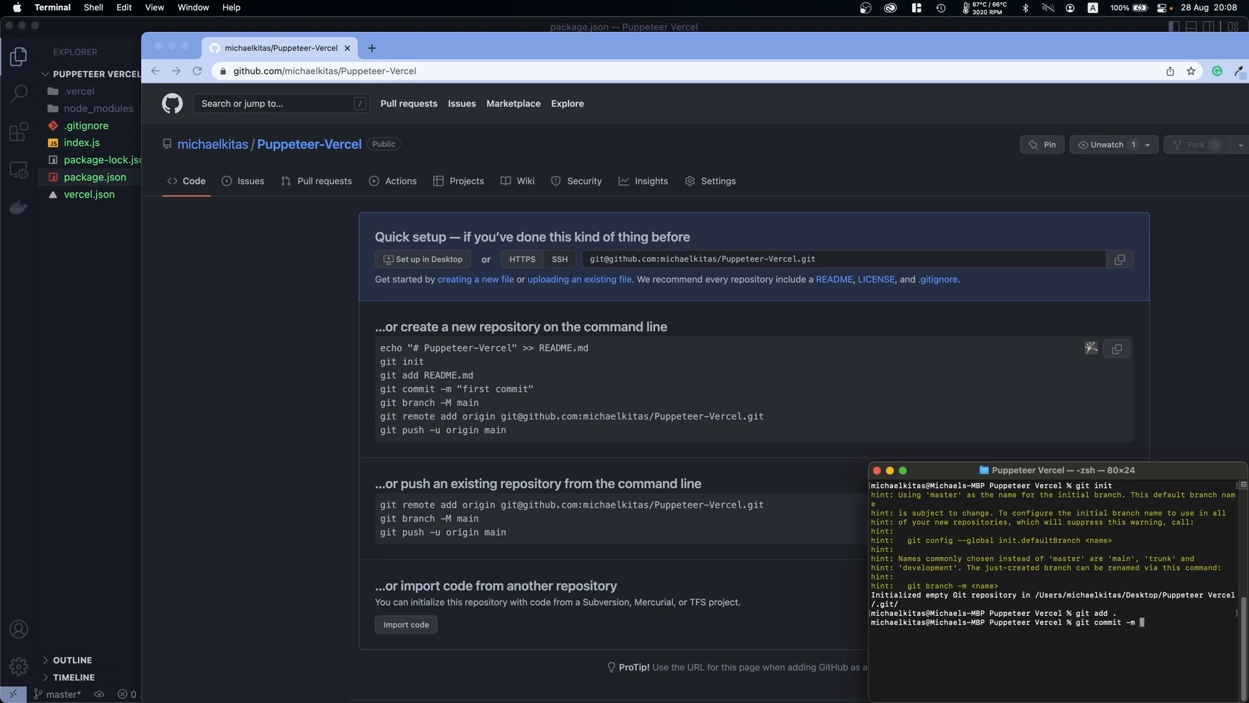
text("first)
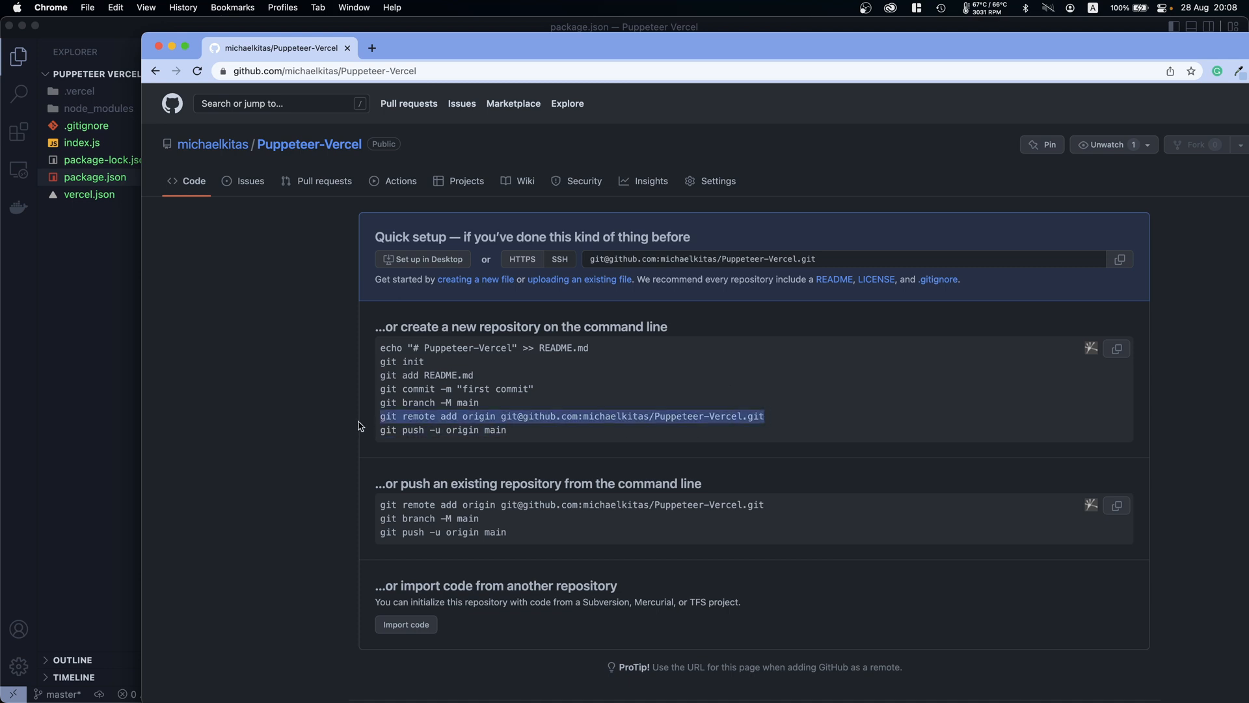
click(707, 667)
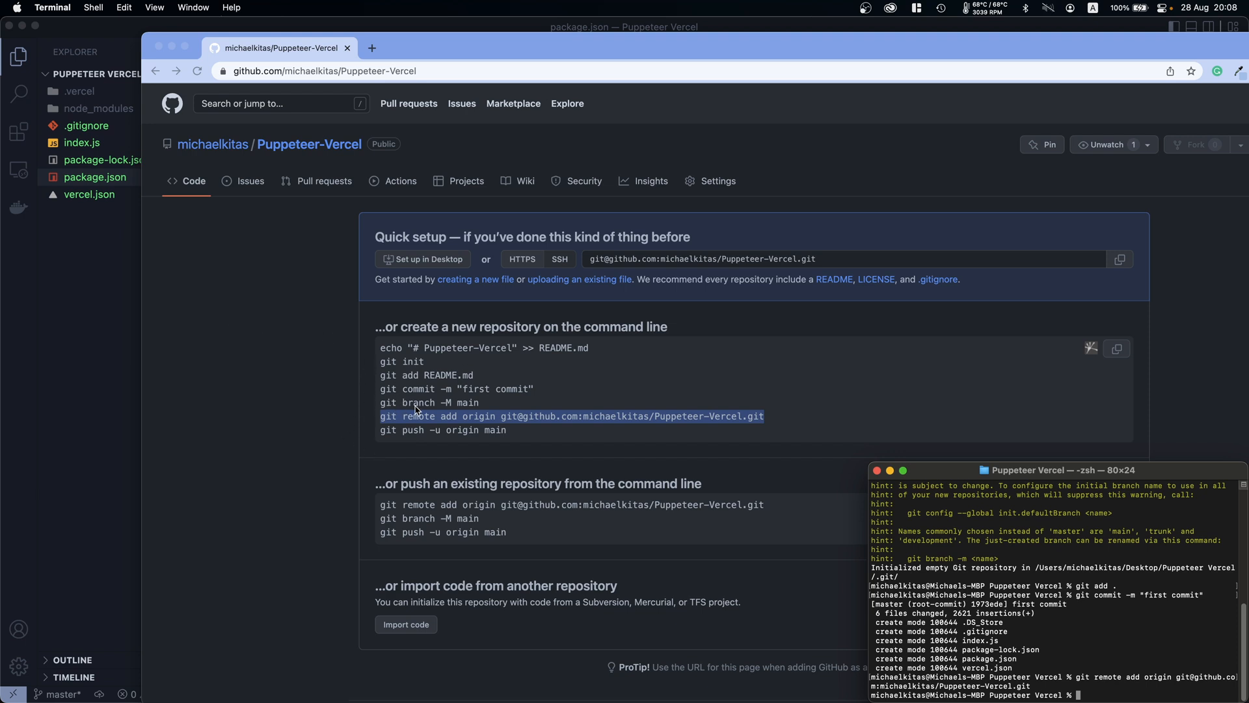
mouse_move(535, 345)
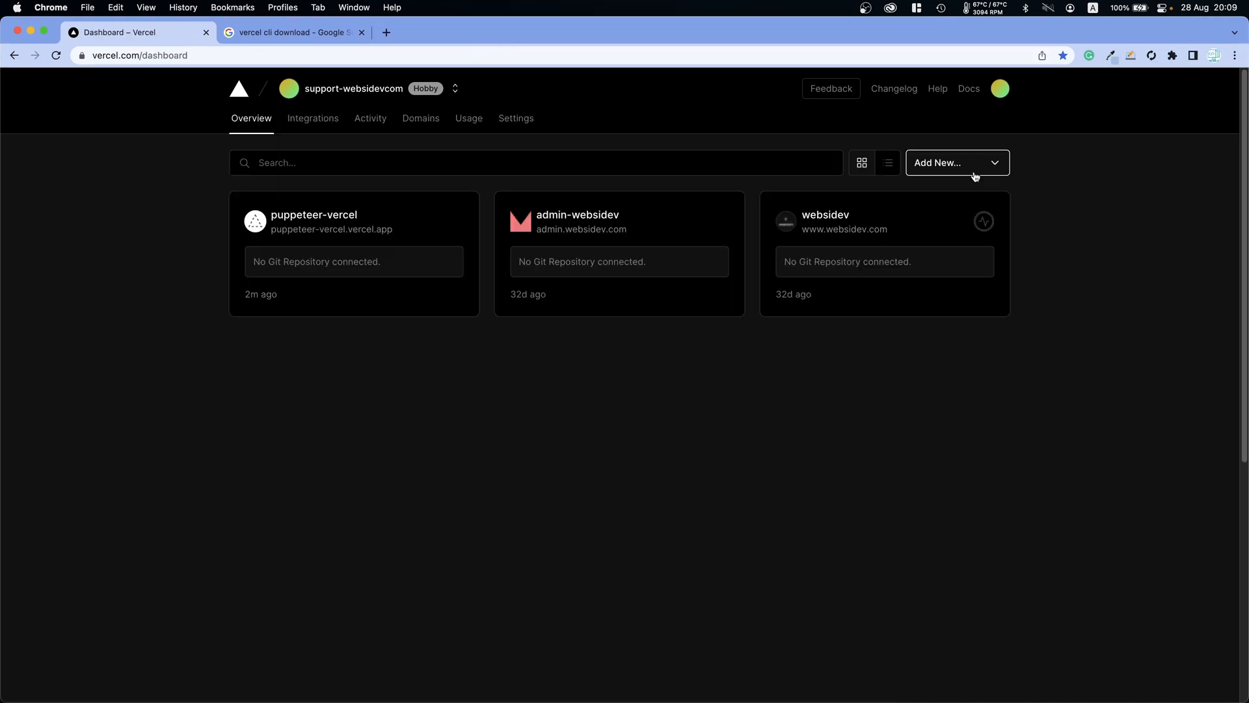
Start a new Vercel project and open the import-by-URL repository form
click(957, 163)
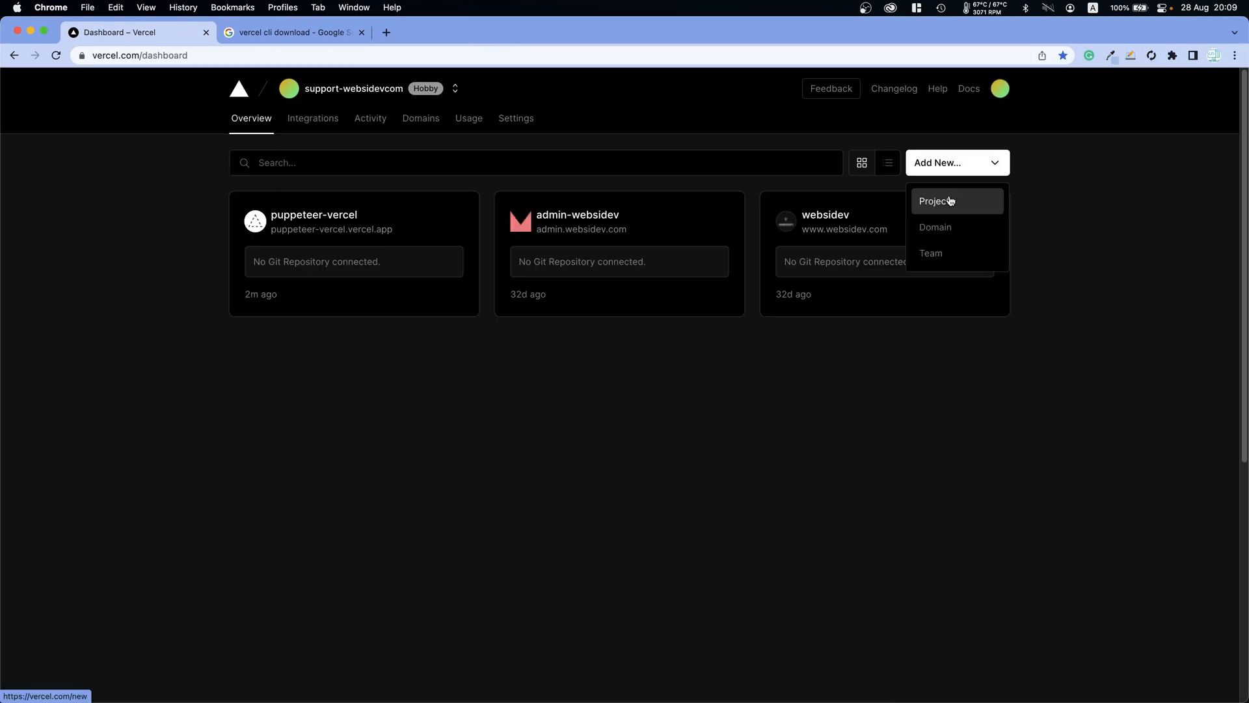
click(937, 201)
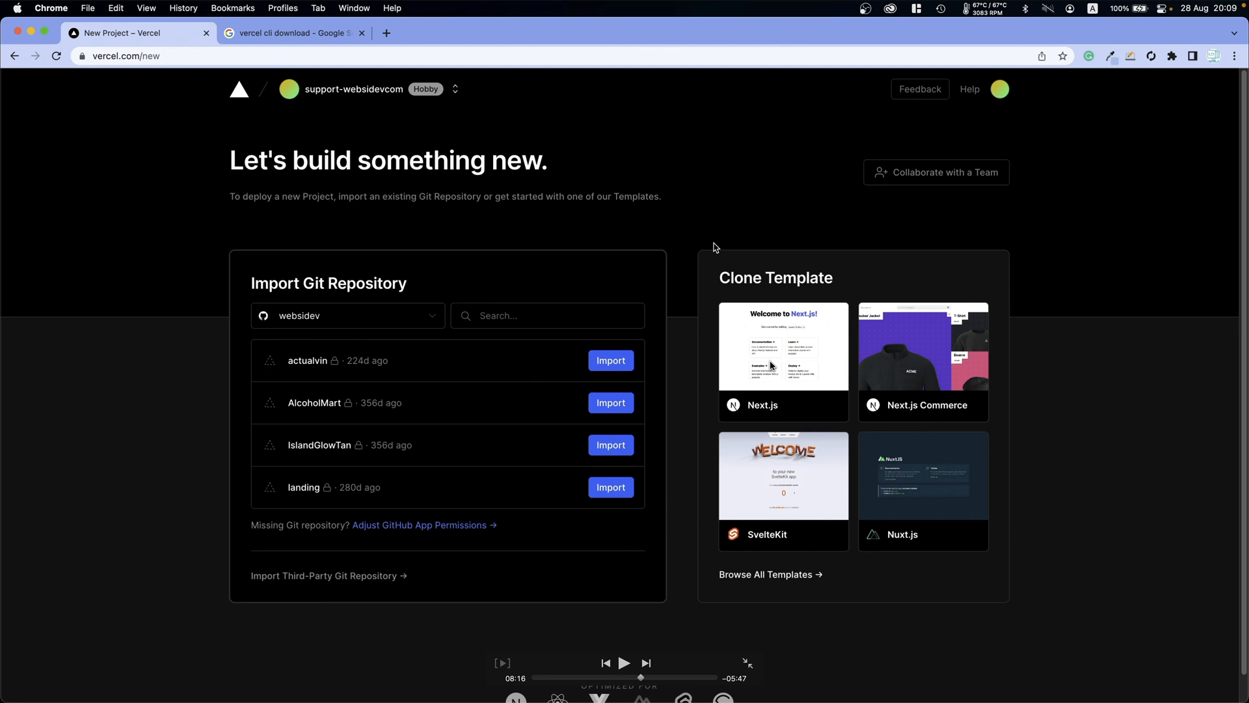
mouse_move(288, 311)
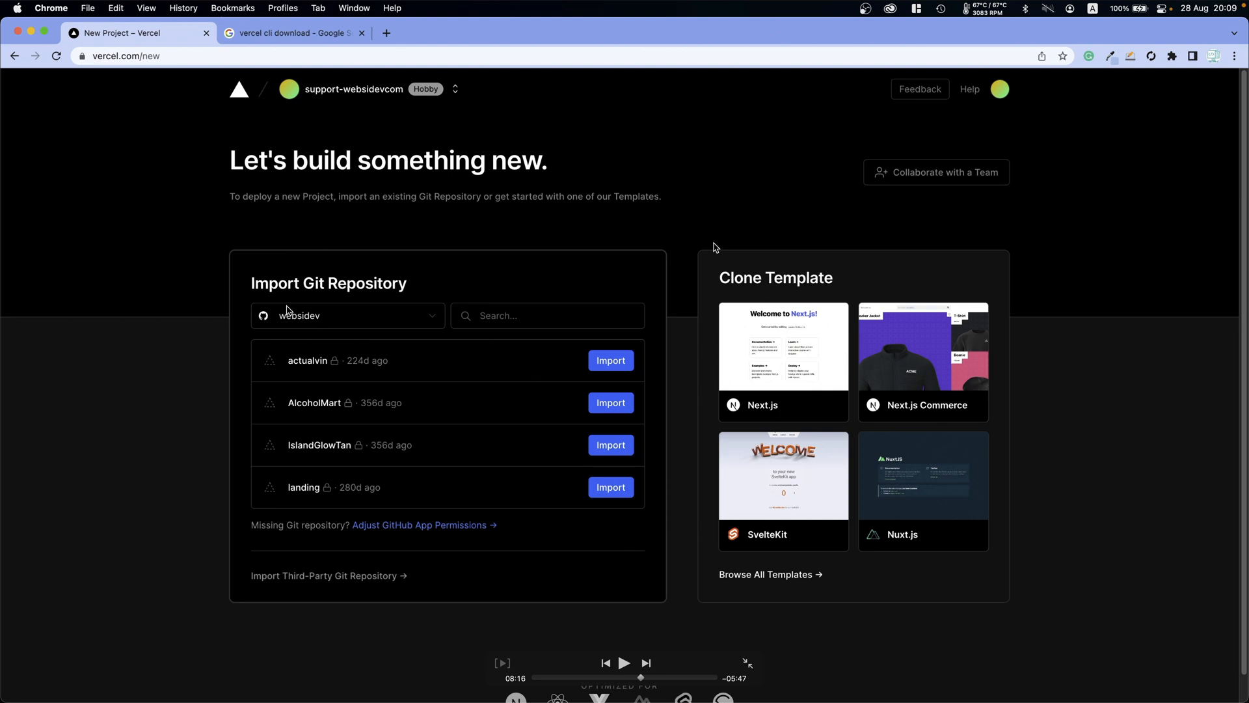
mouse_move(338, 324)
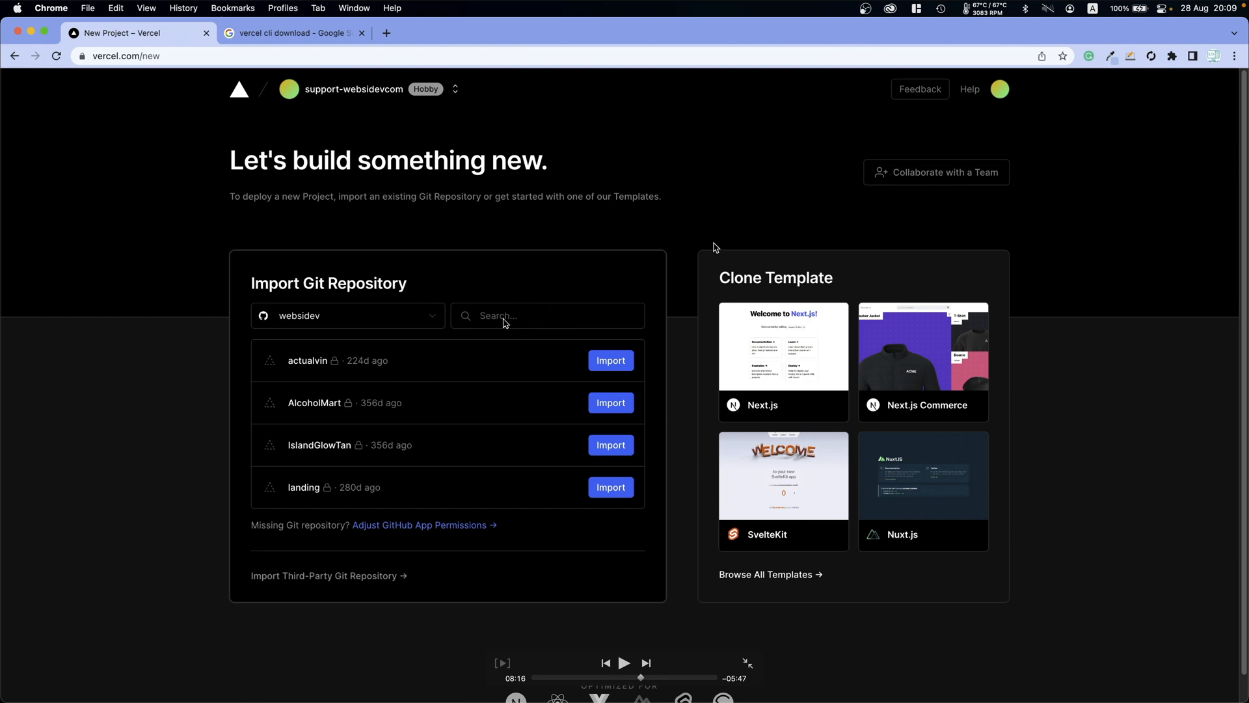
mouse_move(516, 317)
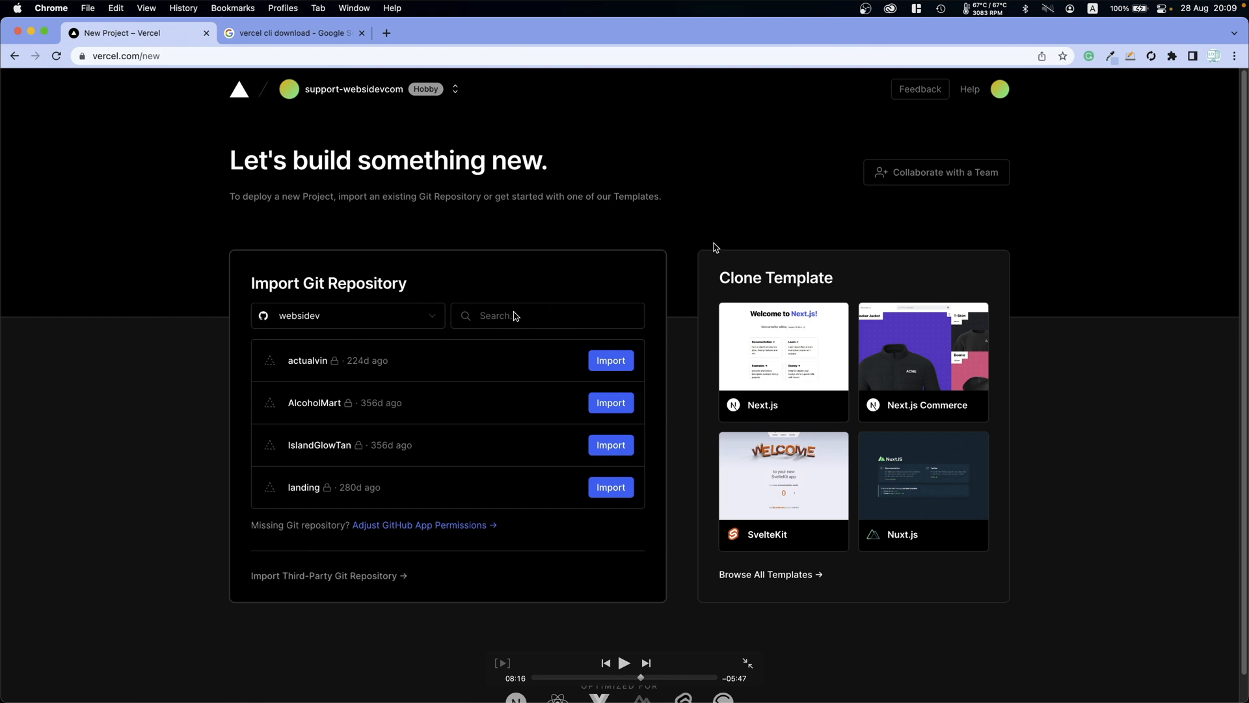
mouse_move(374, 294)
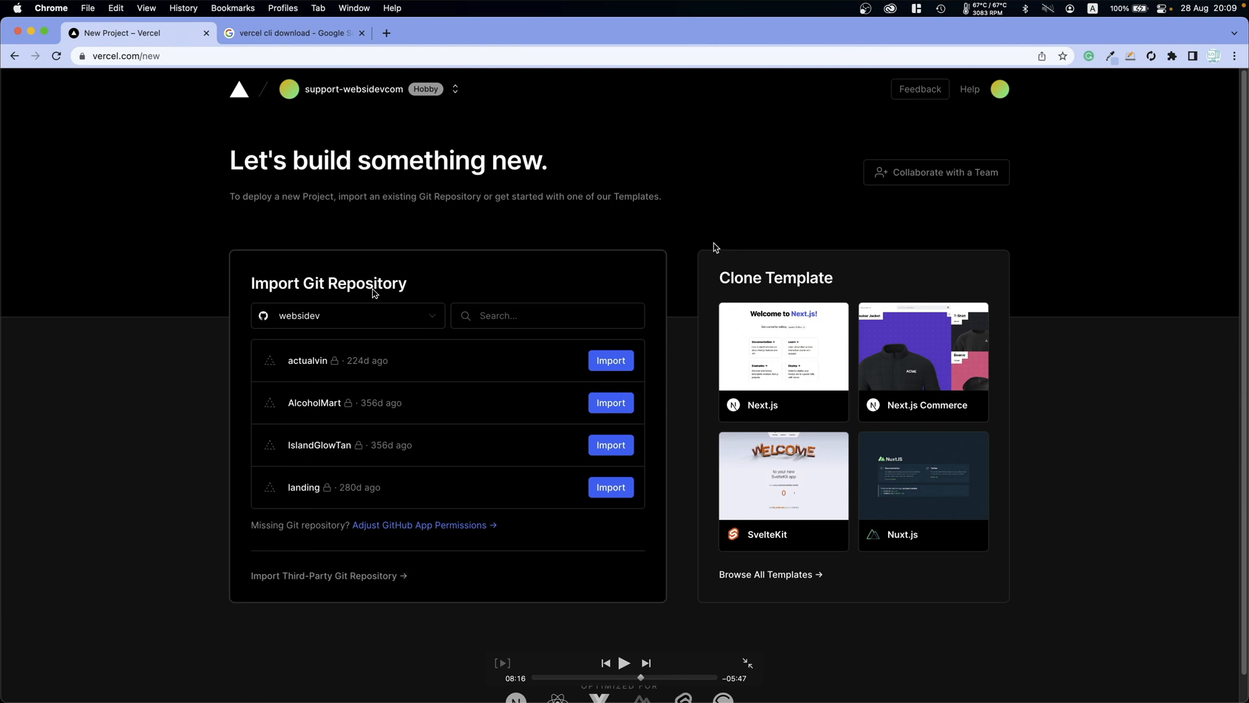
mouse_move(540, 454)
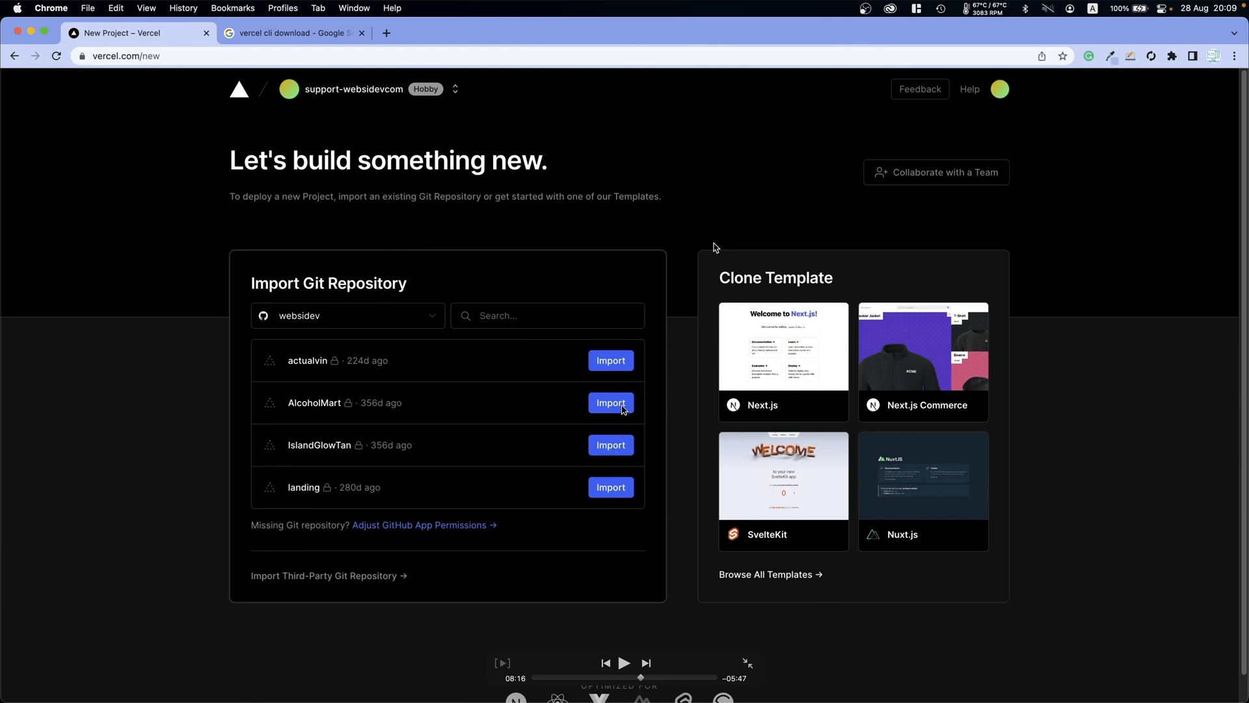
mouse_move(810, 458)
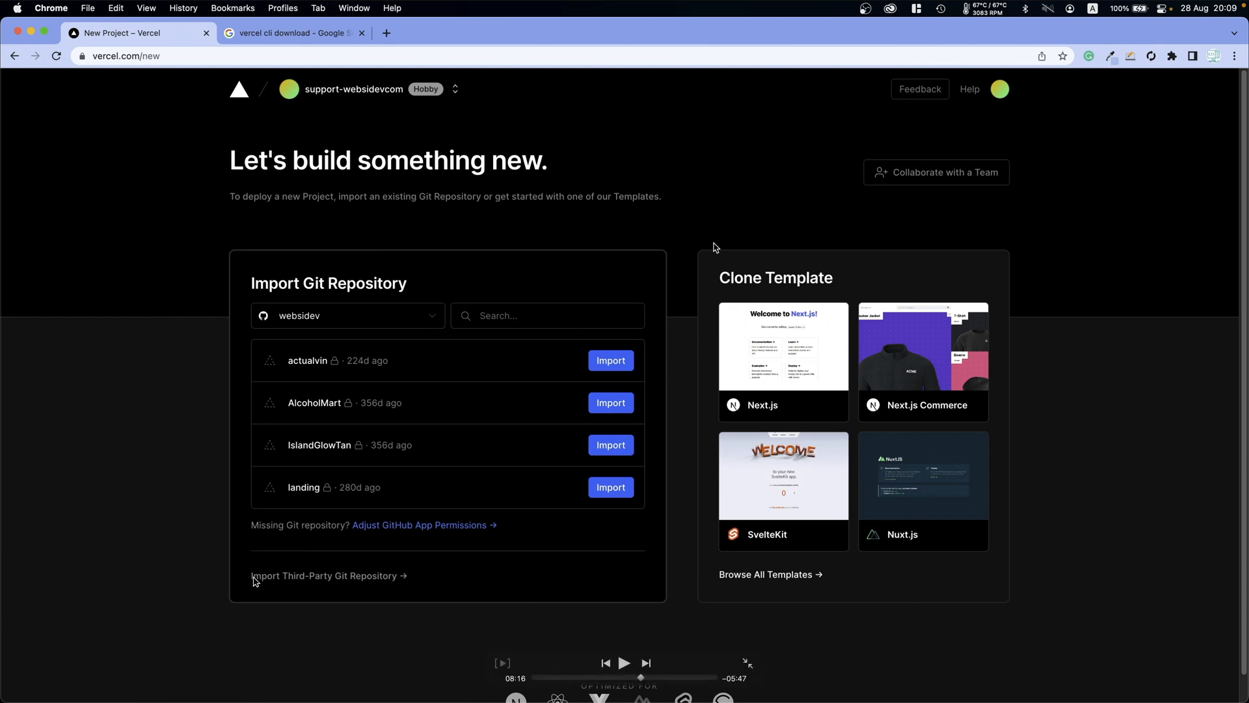
mouse_move(362, 581)
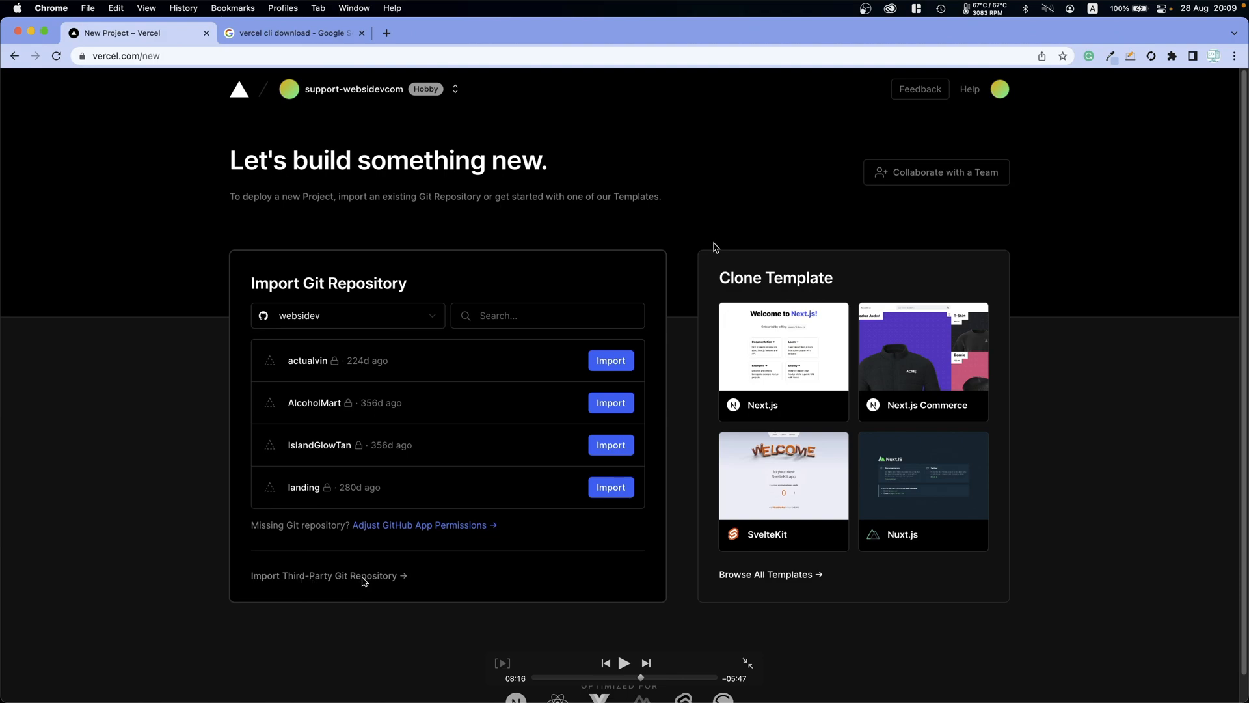
click(324, 575)
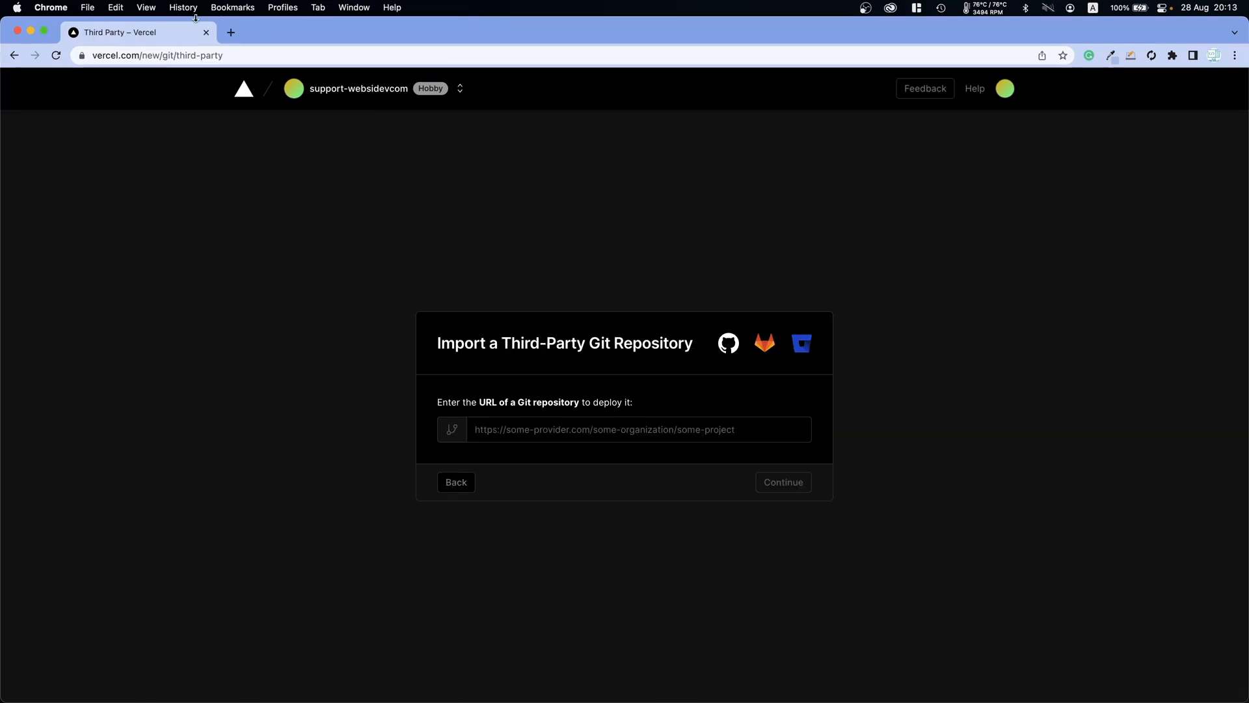
click(230, 33)
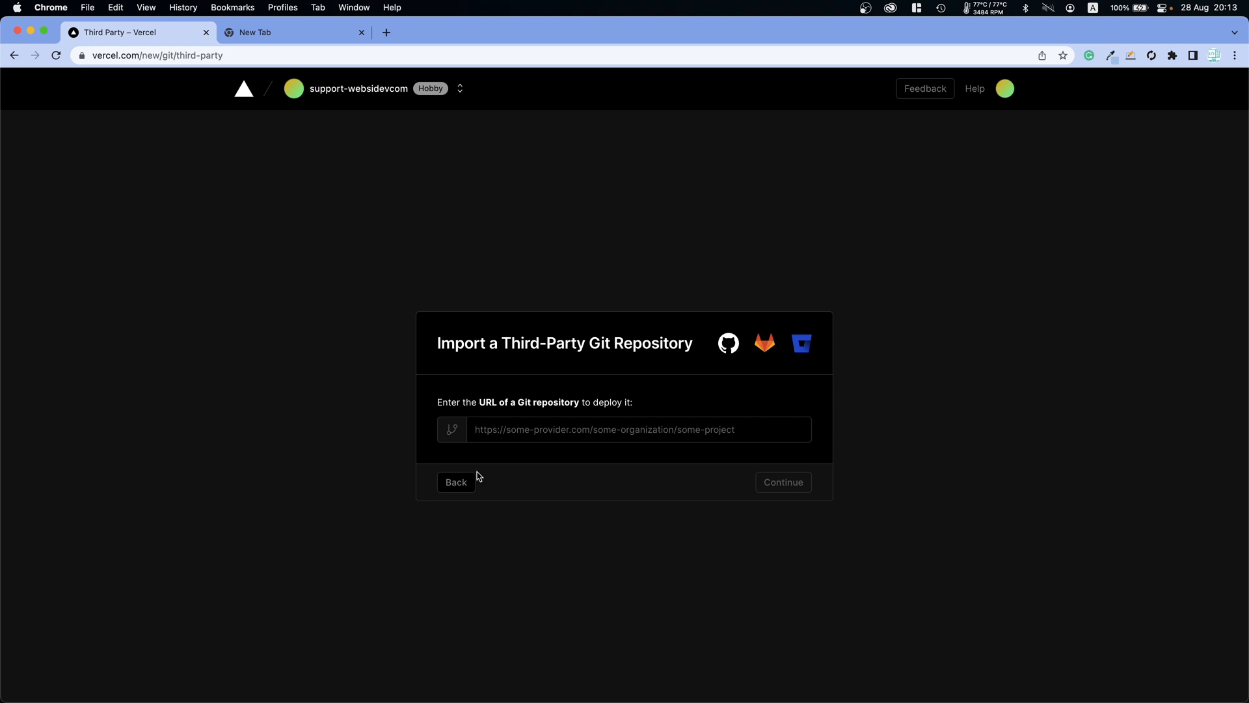
Enter the Puppeteer-Vercel repository URL and continue the import
click(455, 482)
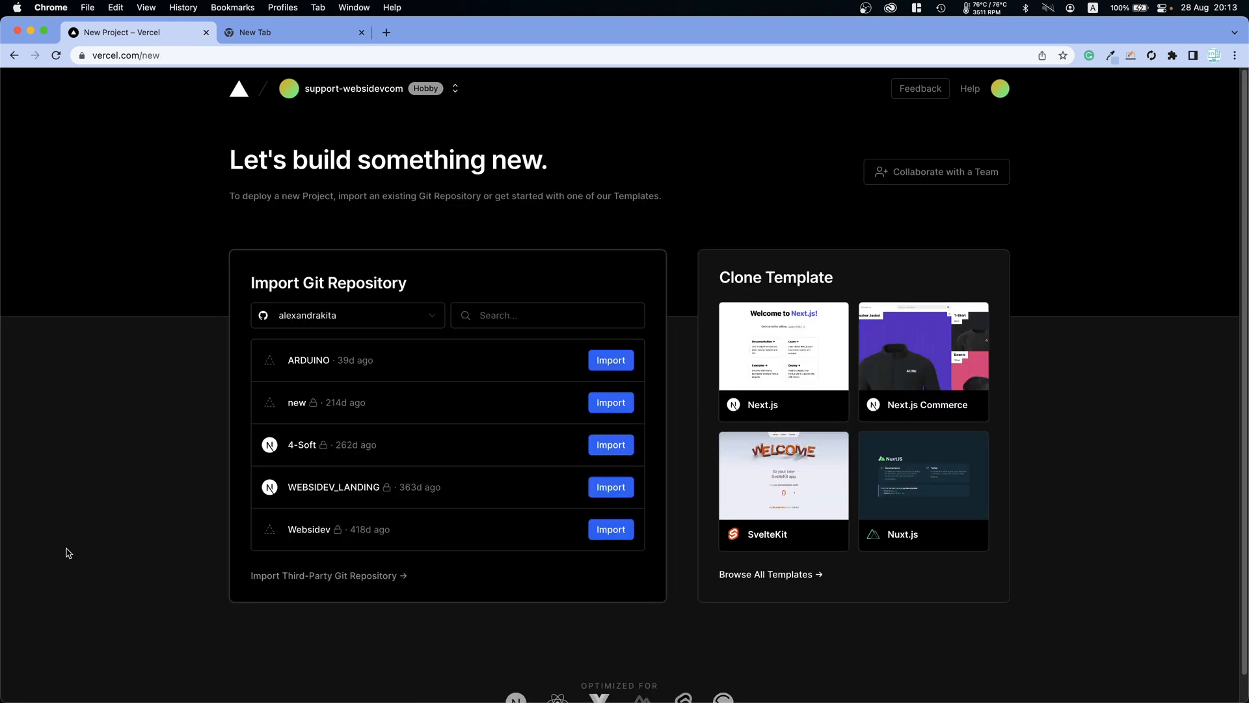
mouse_move(288, 580)
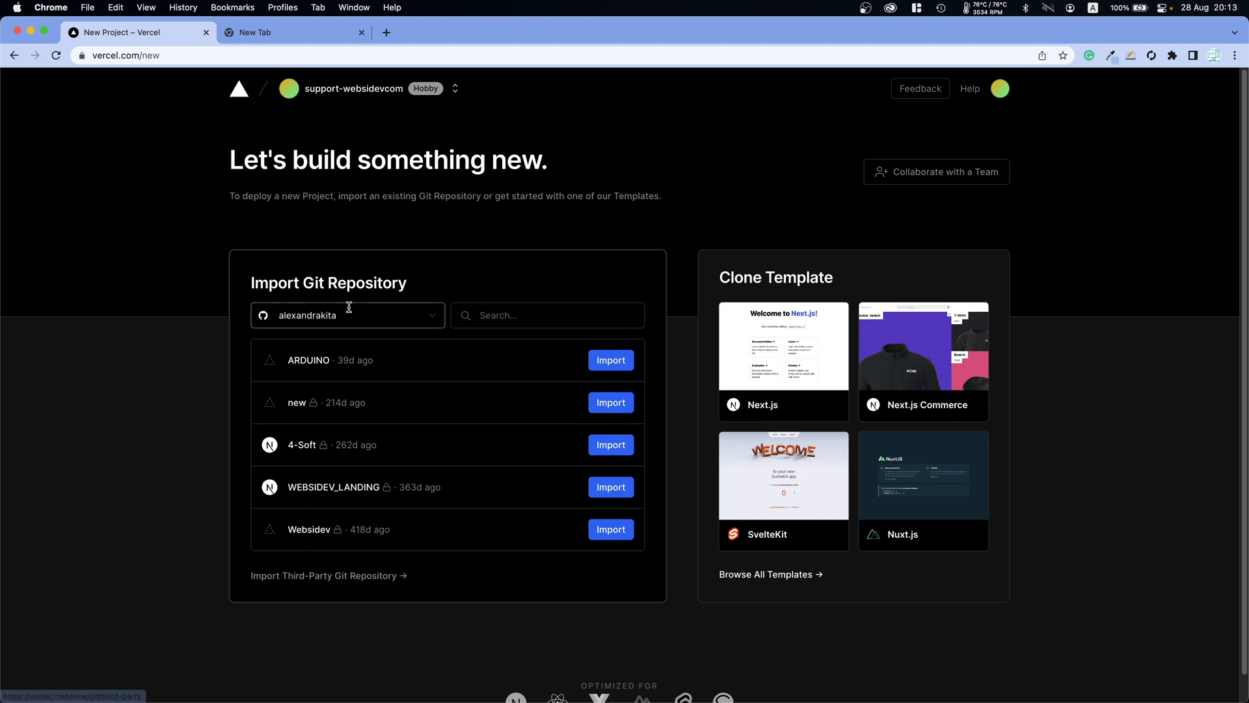
click(347, 315)
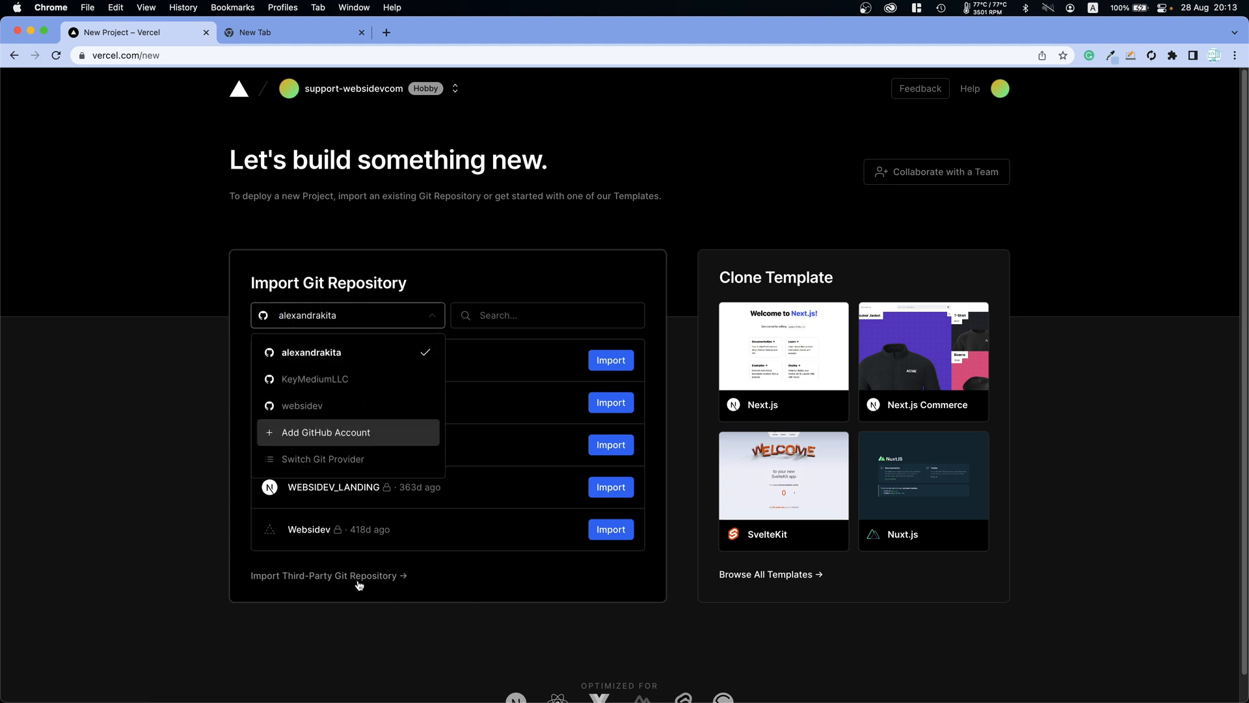
click(327, 575)
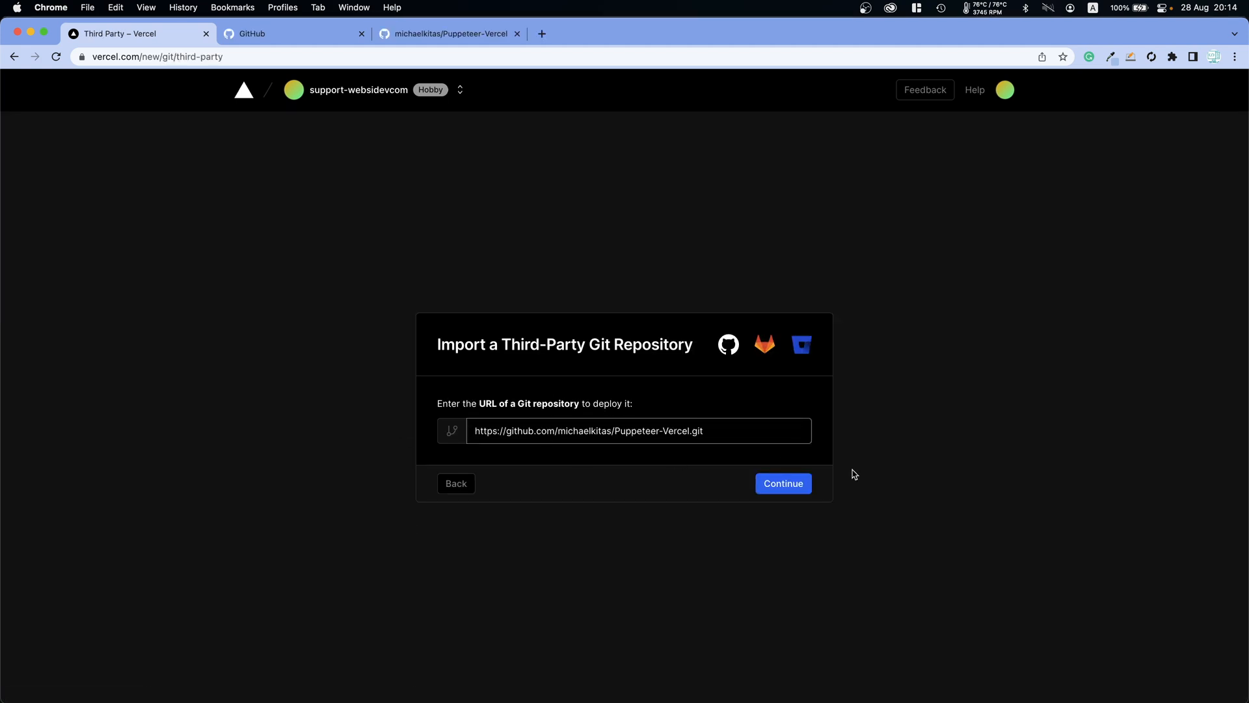
click(781, 482)
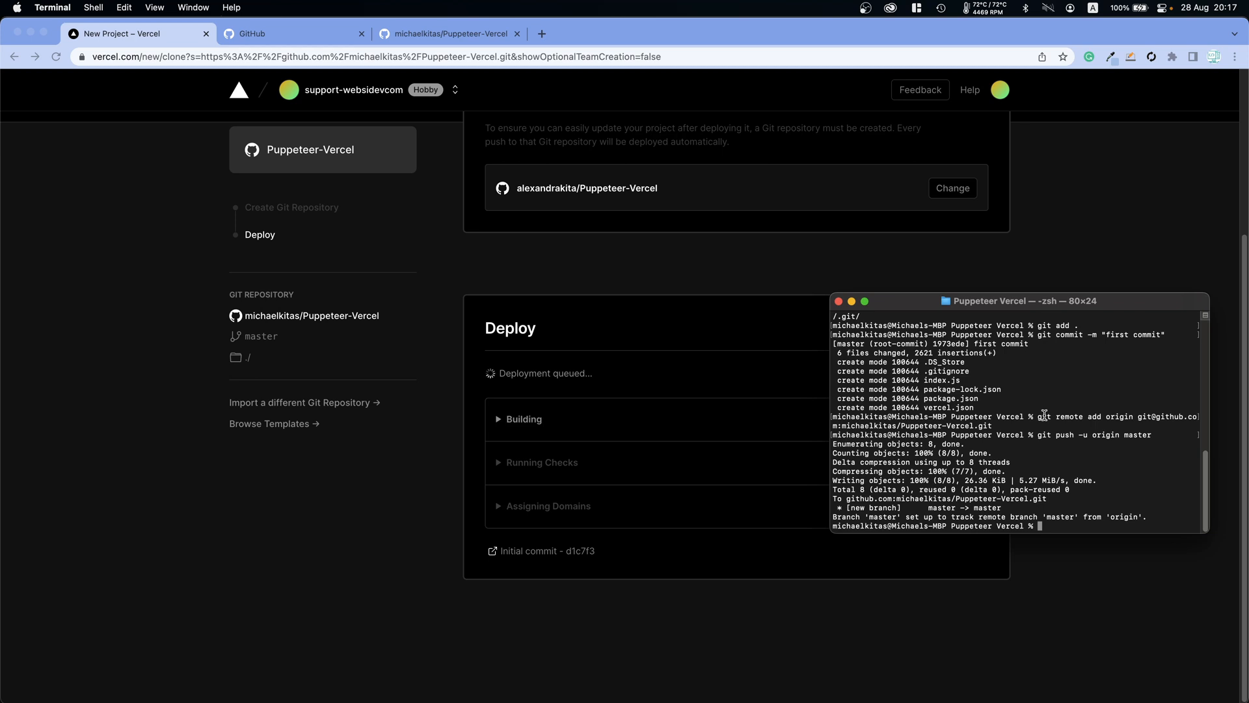
Discard the typed git commit command and clear the terminal screen with clear
text(git add .)
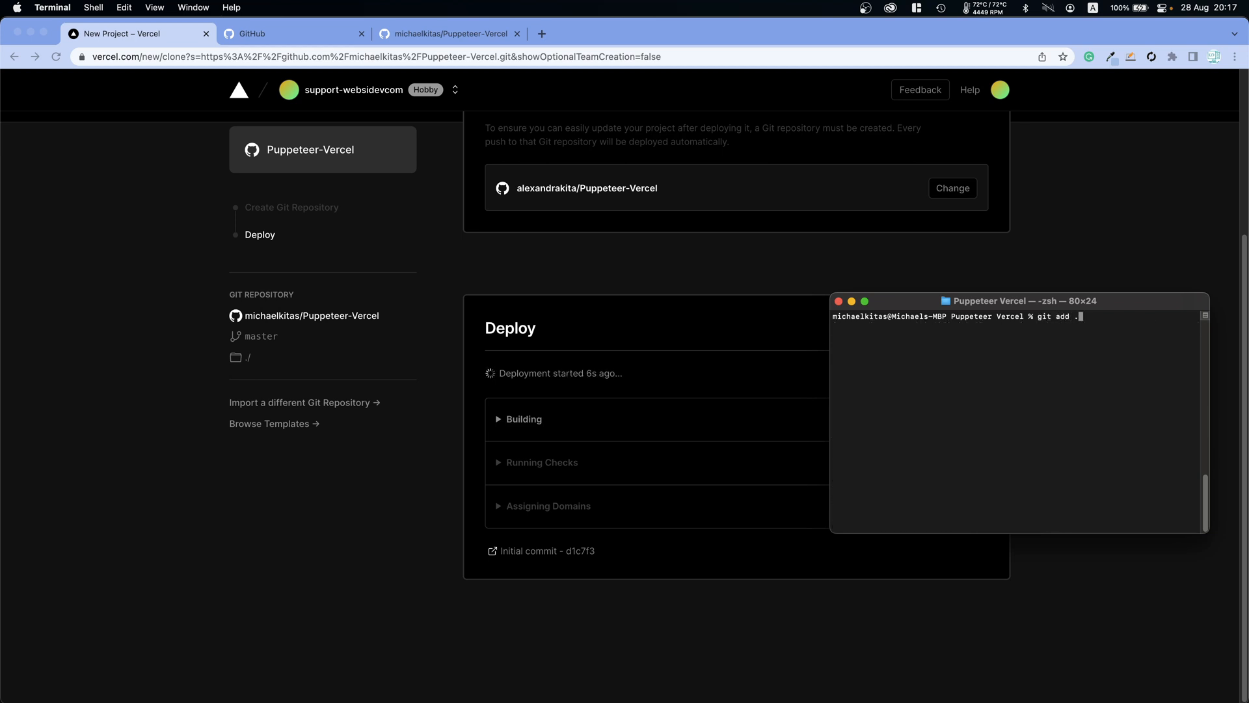
text(clear)
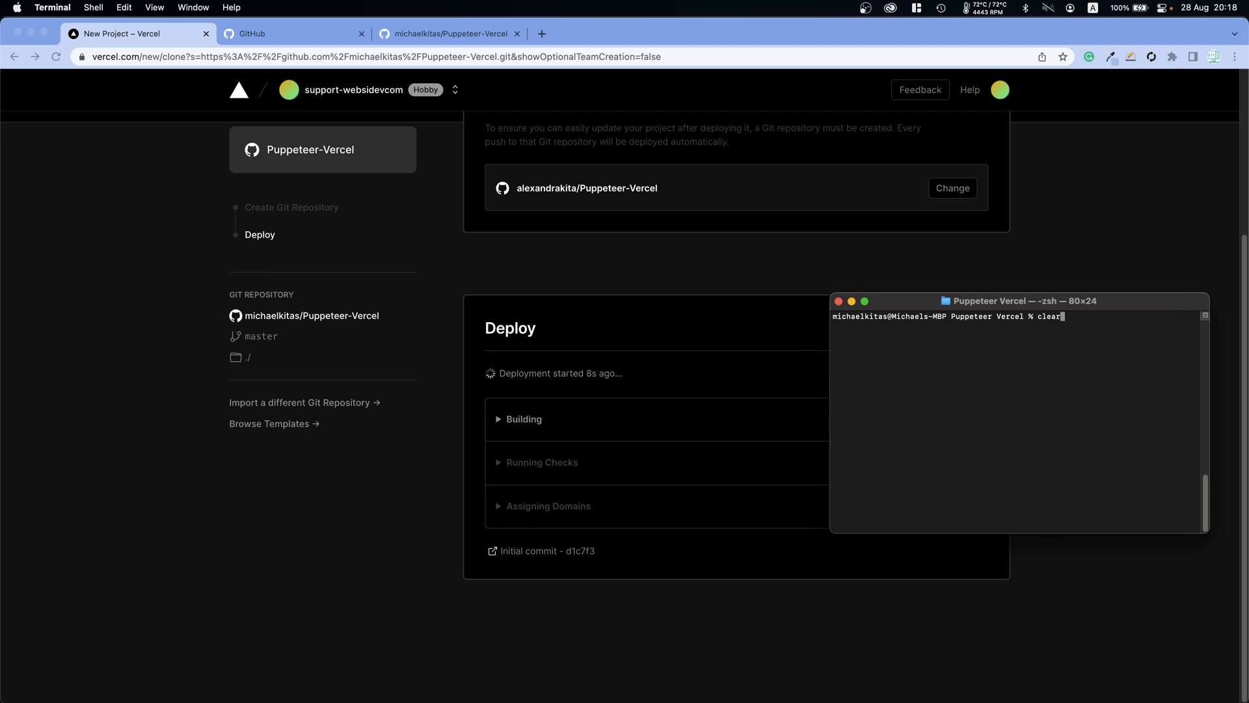
text(git commit -m "first commit")
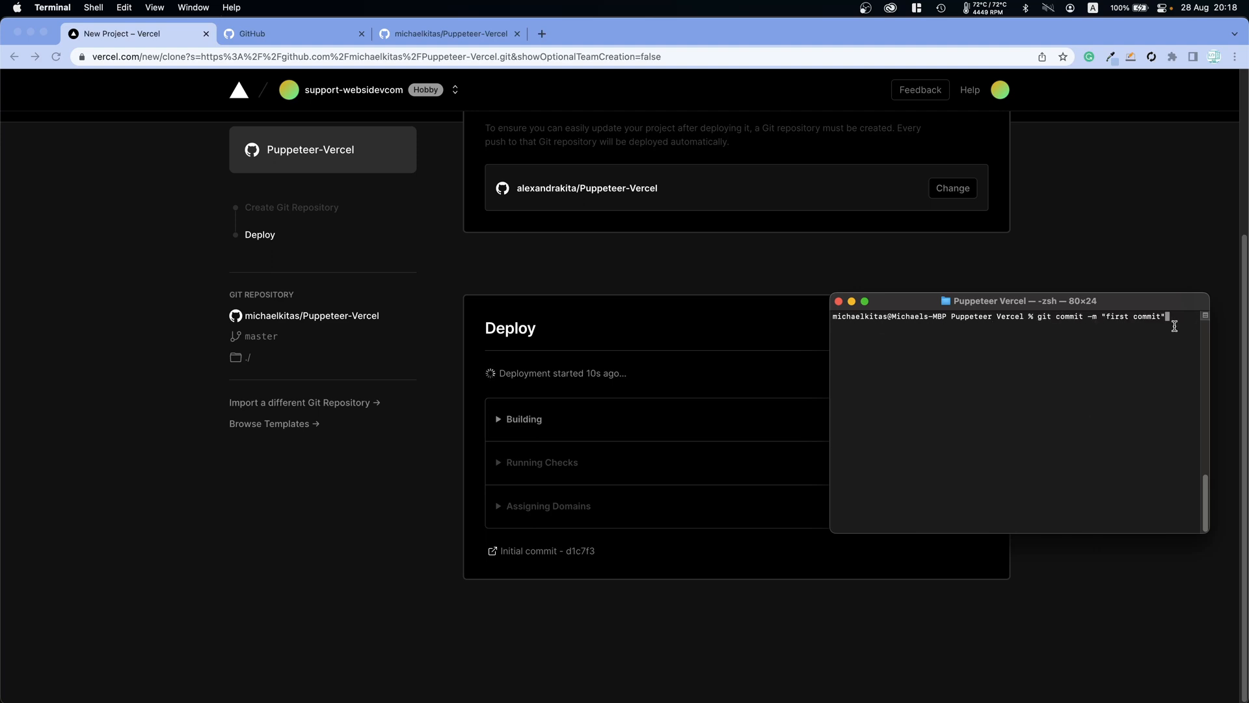
key(backspace)
text(vercel)
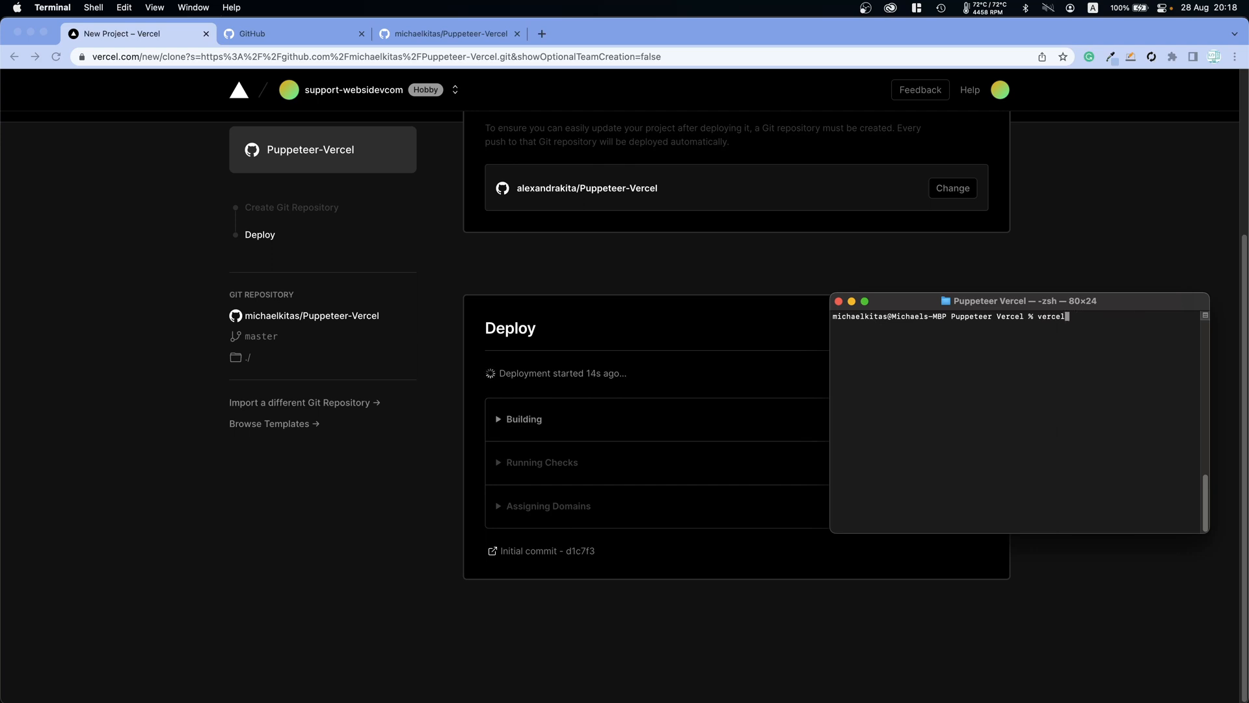
text(clear)
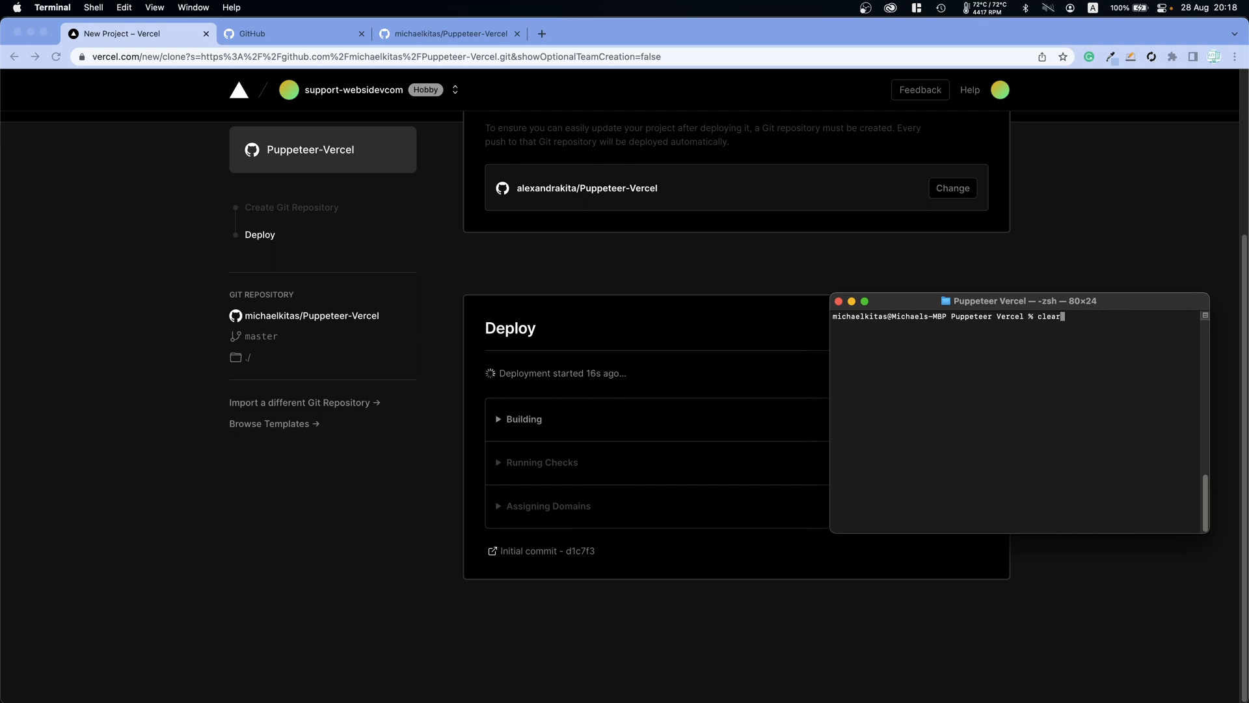
text(vercel)
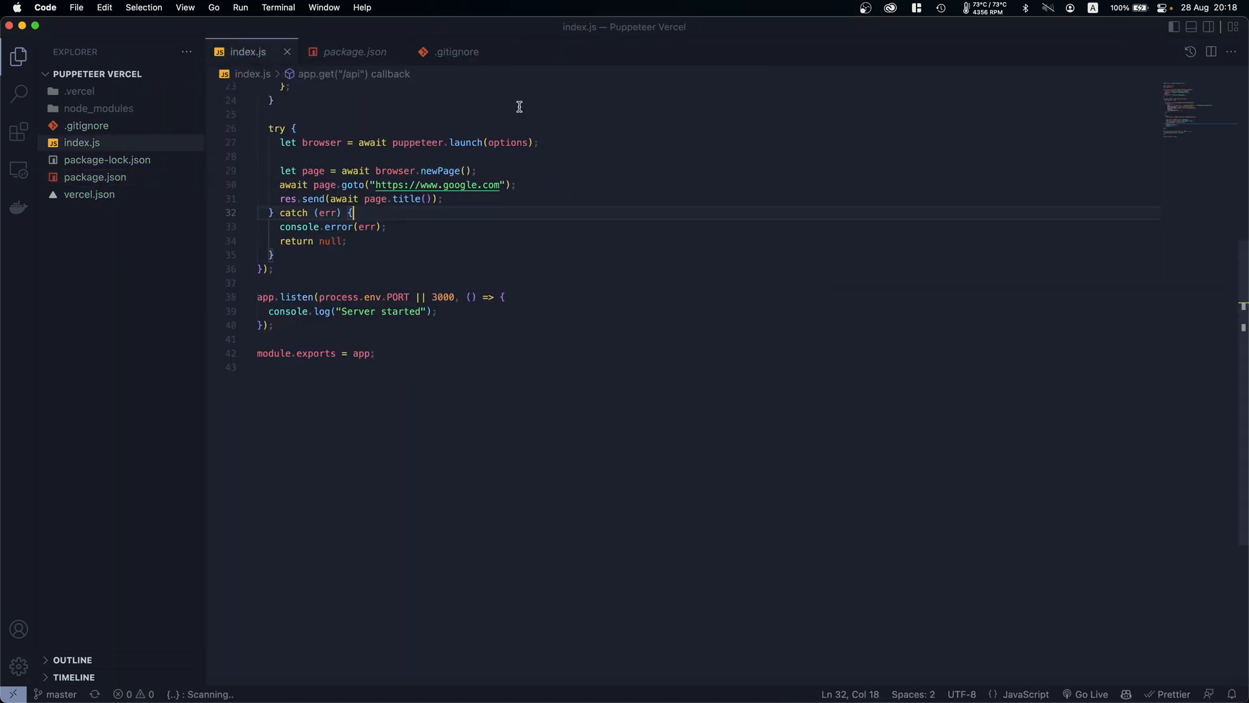
mouse_move(552, 206)
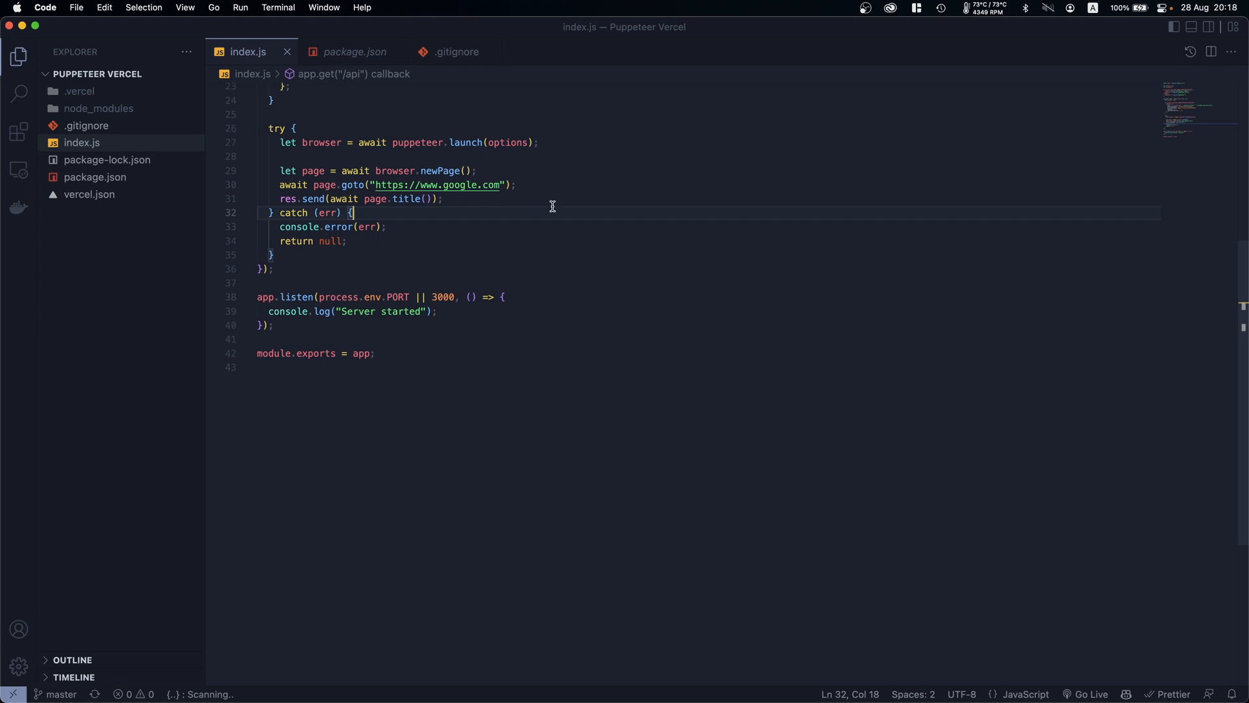
scroll(up, 3)
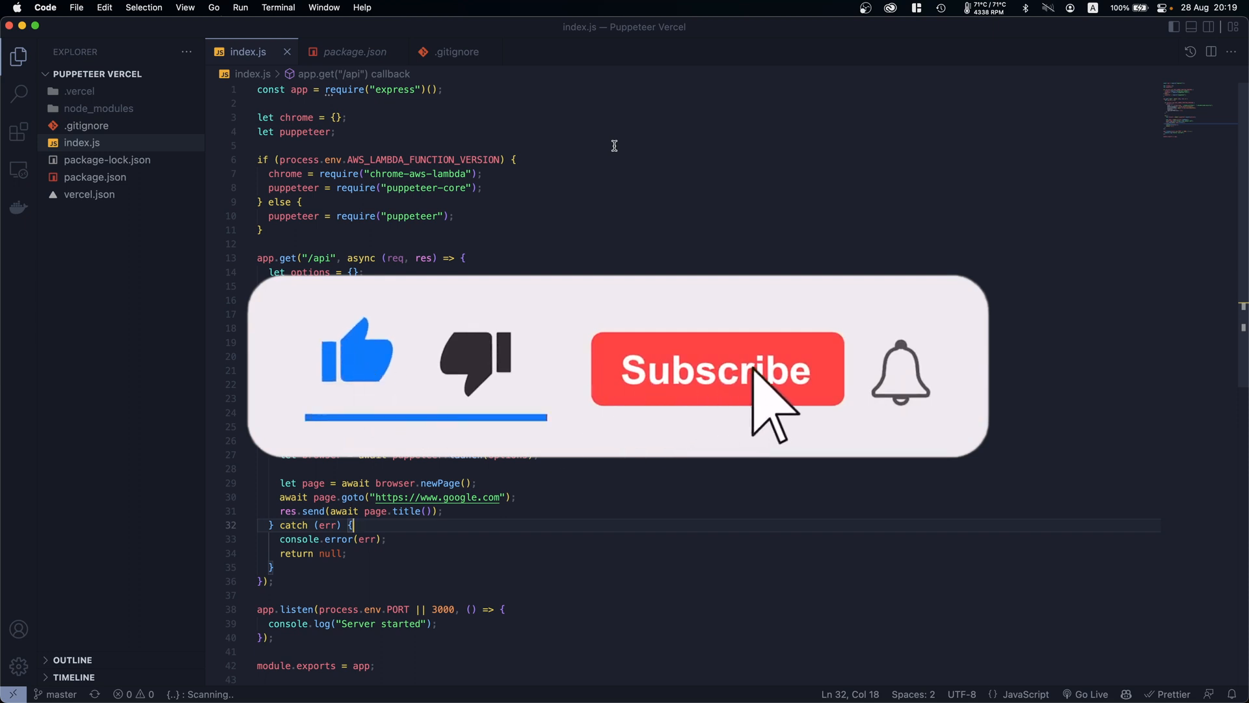
click(716, 369)
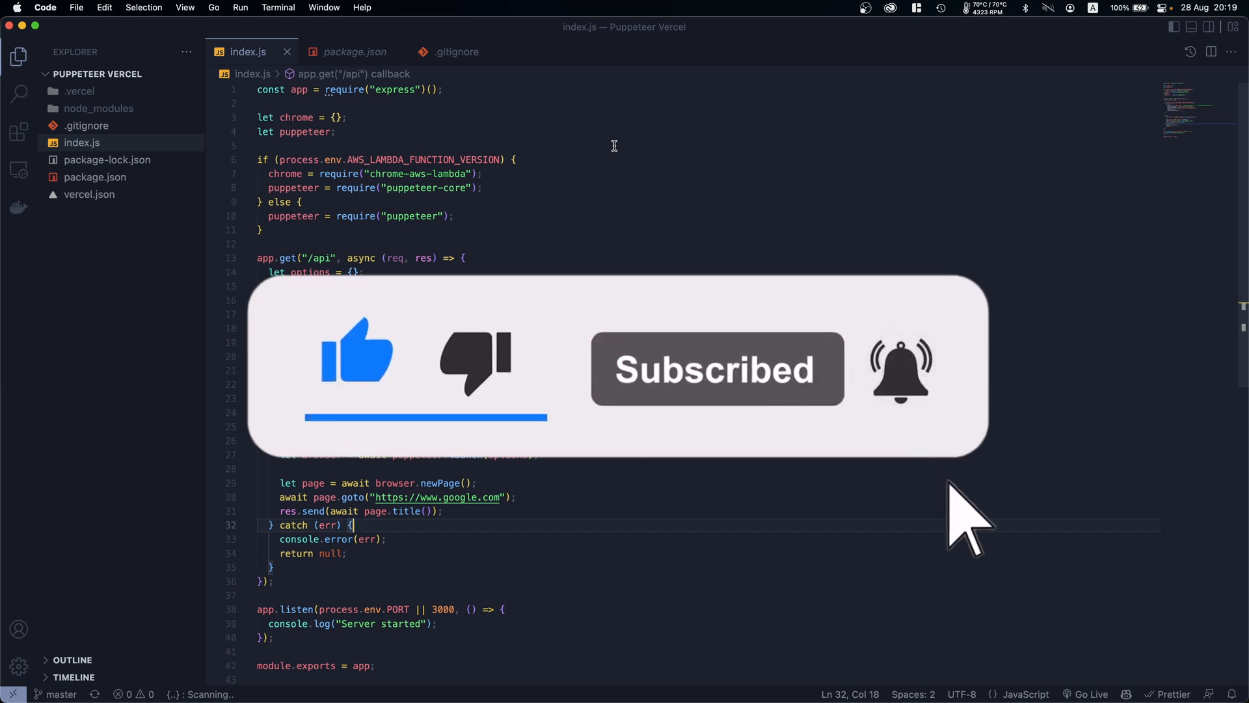